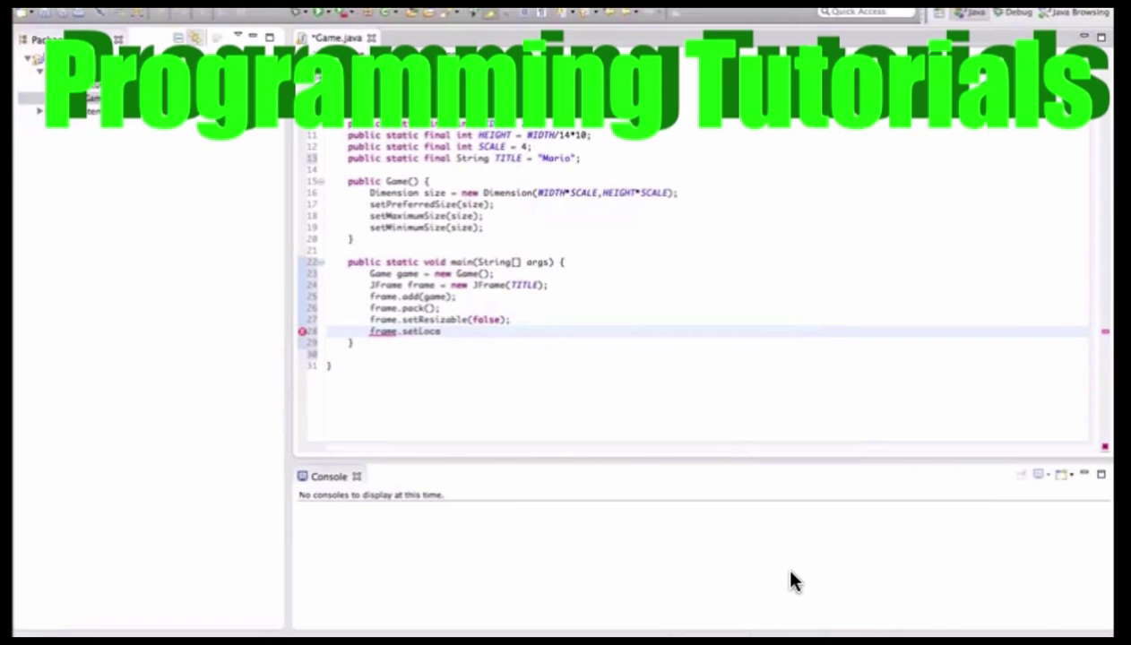
Finish typing the 'tionRelative' call and position the caret in init and the constructor
type("tionRelative")
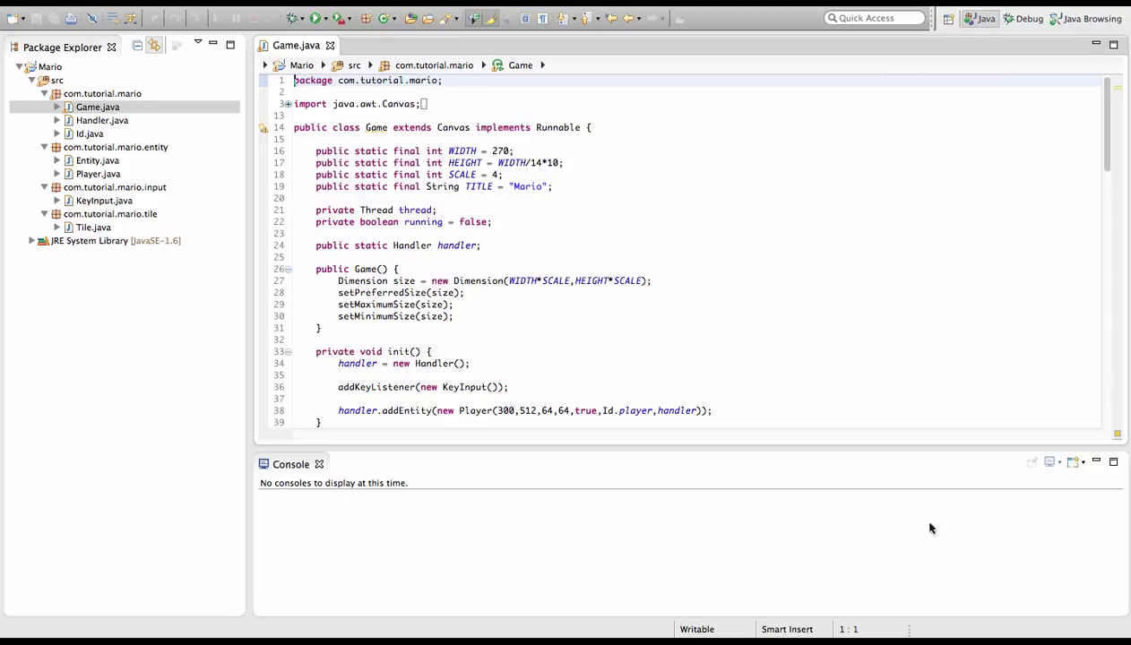
left_click(779, 409)
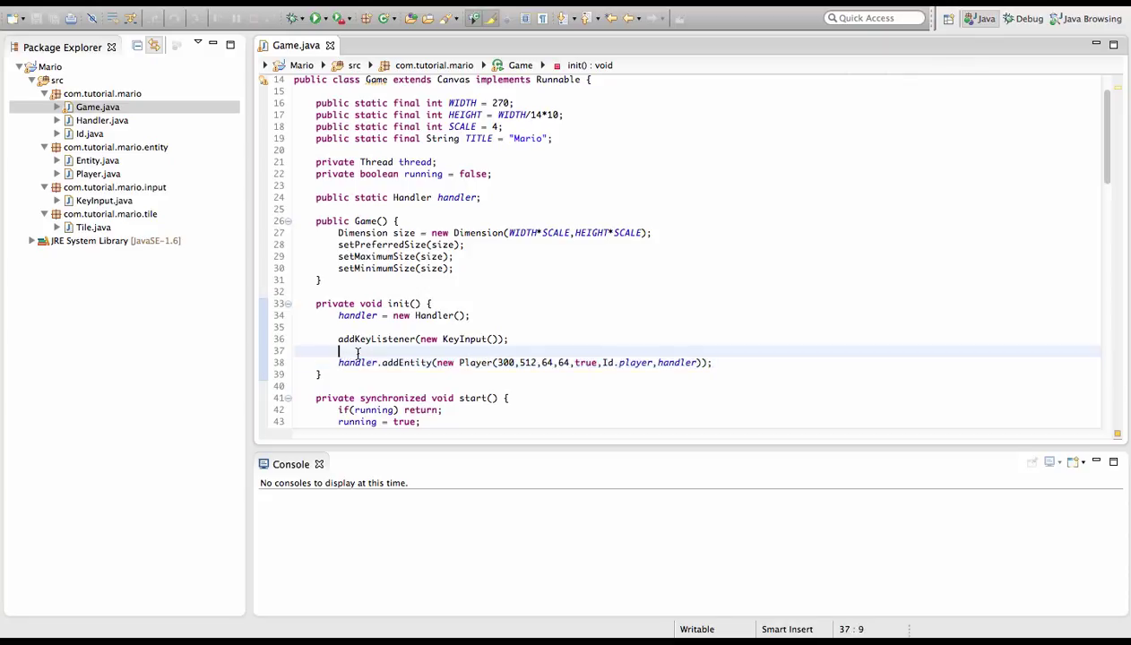
scroll("down", 3)
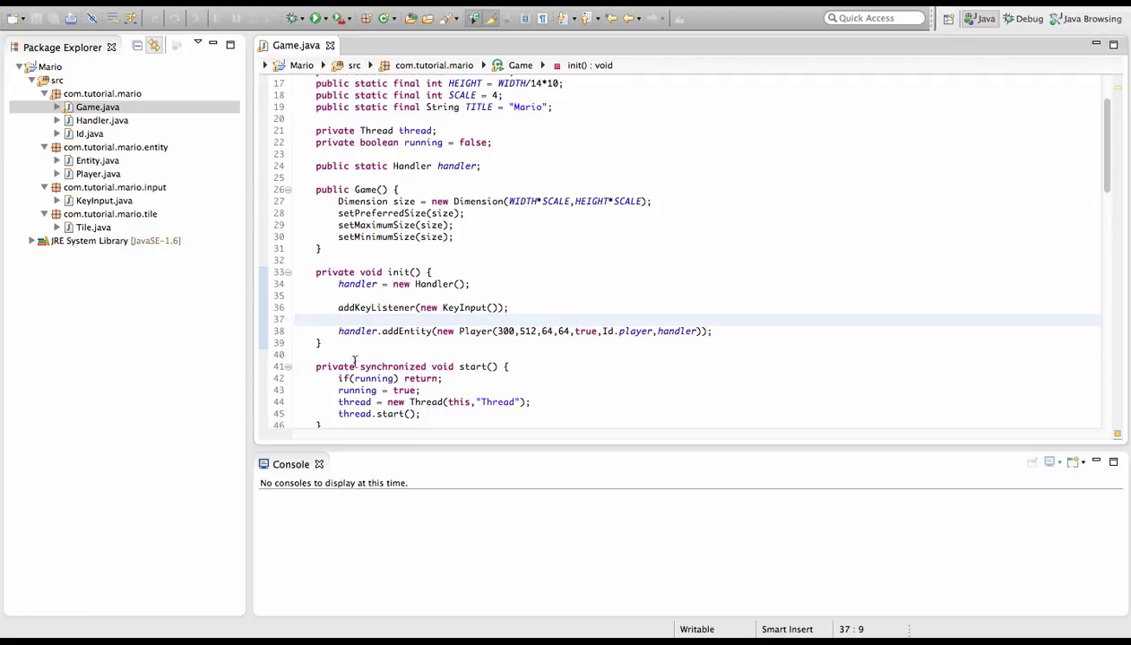
left_click(340, 365)
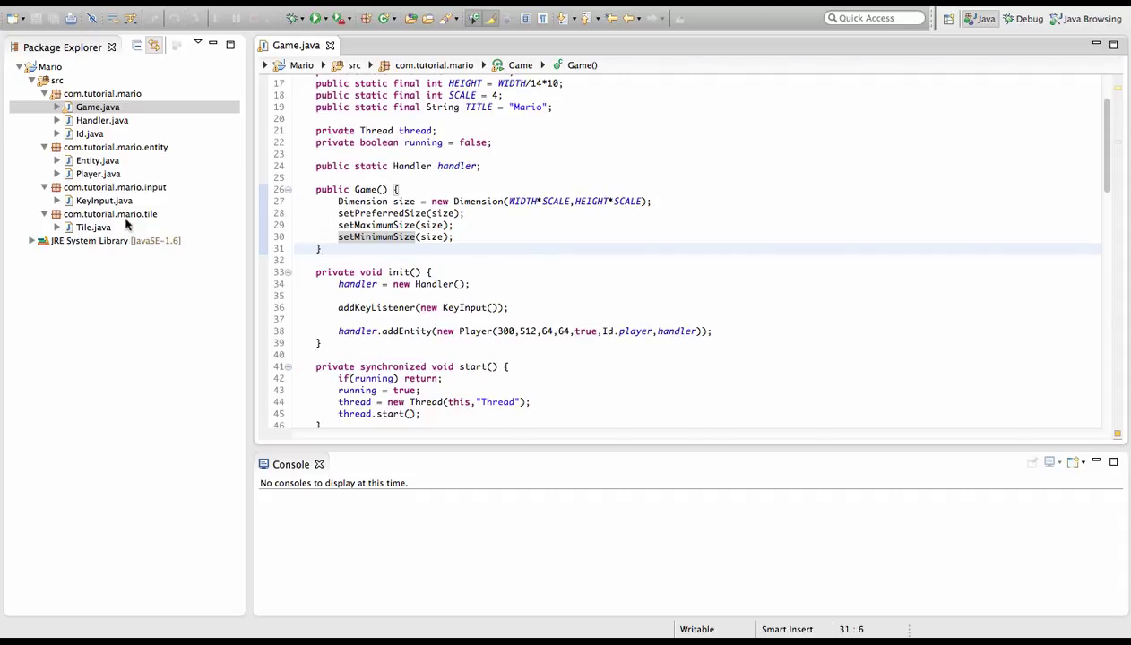
Create a Wall class in the com.tutorial.mario.tile package
right_click(103, 214)
type("Wal")
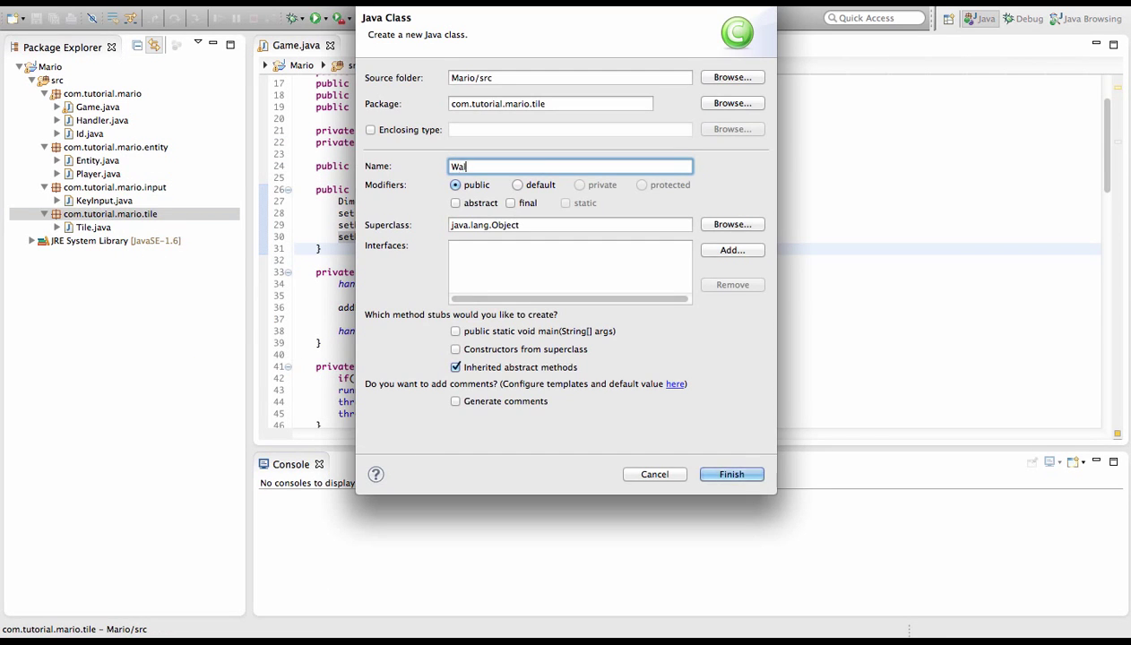
left_click(731, 474)
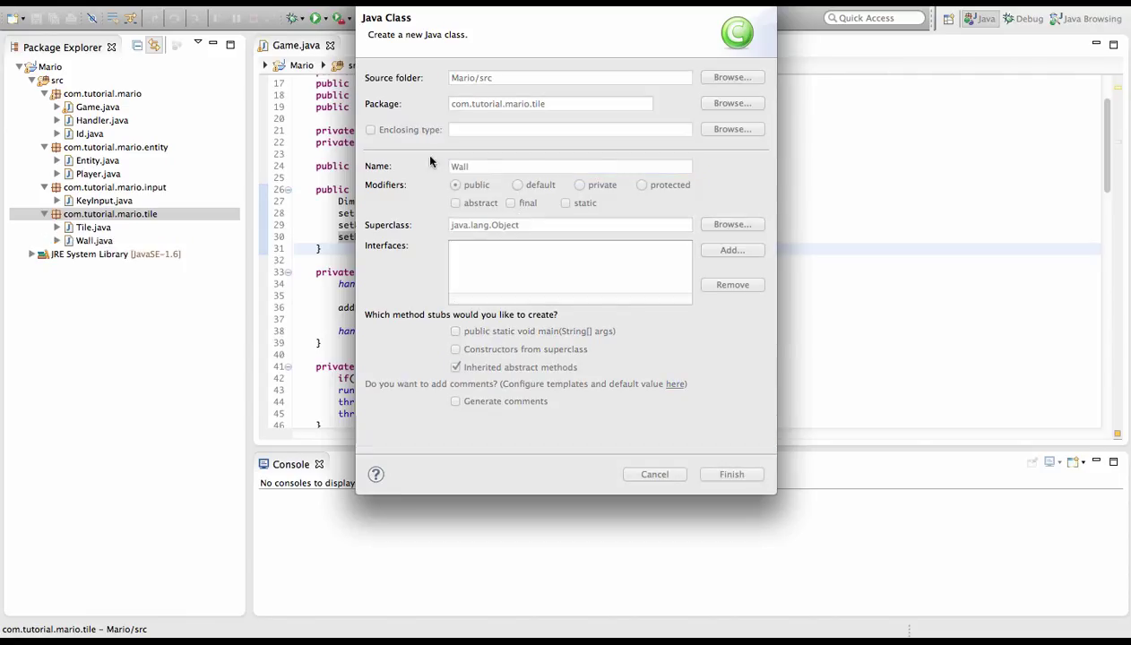
left_click(731, 474)
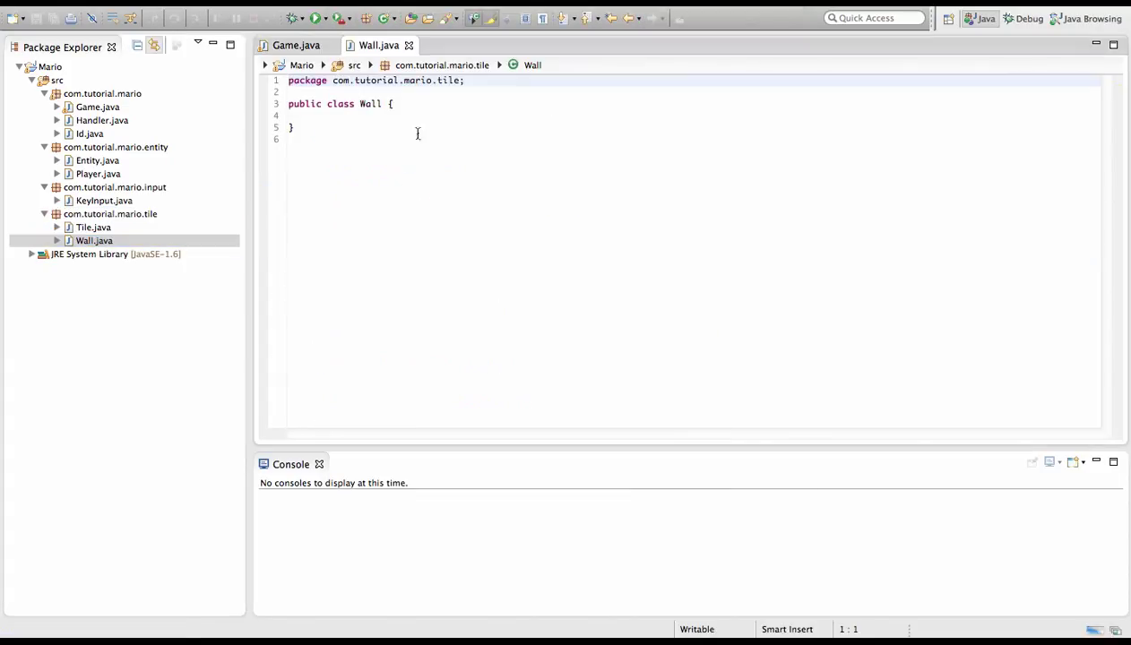
Make Wall extend Tile and add the required constructor, removing the TODO comment
type("ext")
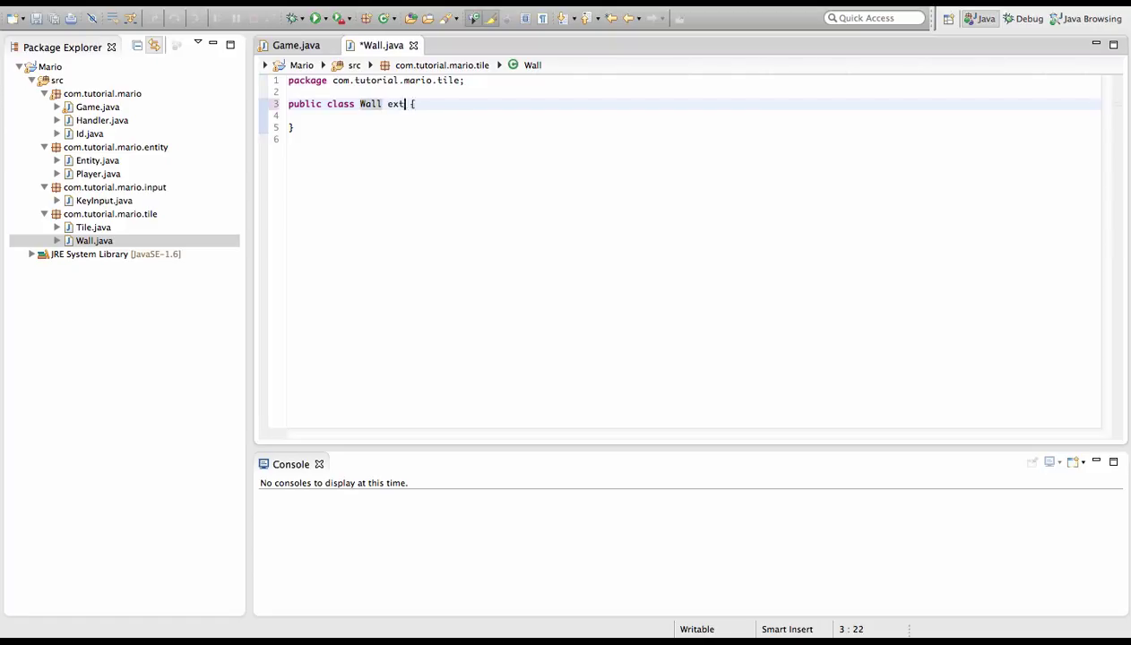
type("ends Tile")
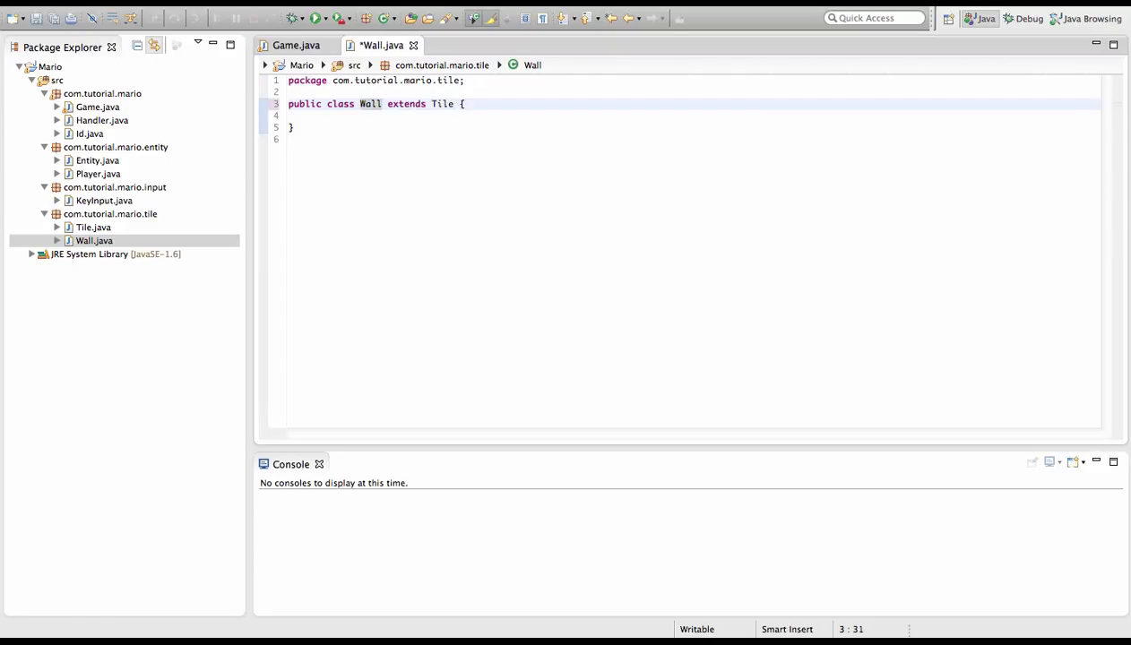
mouse_move(370, 104)
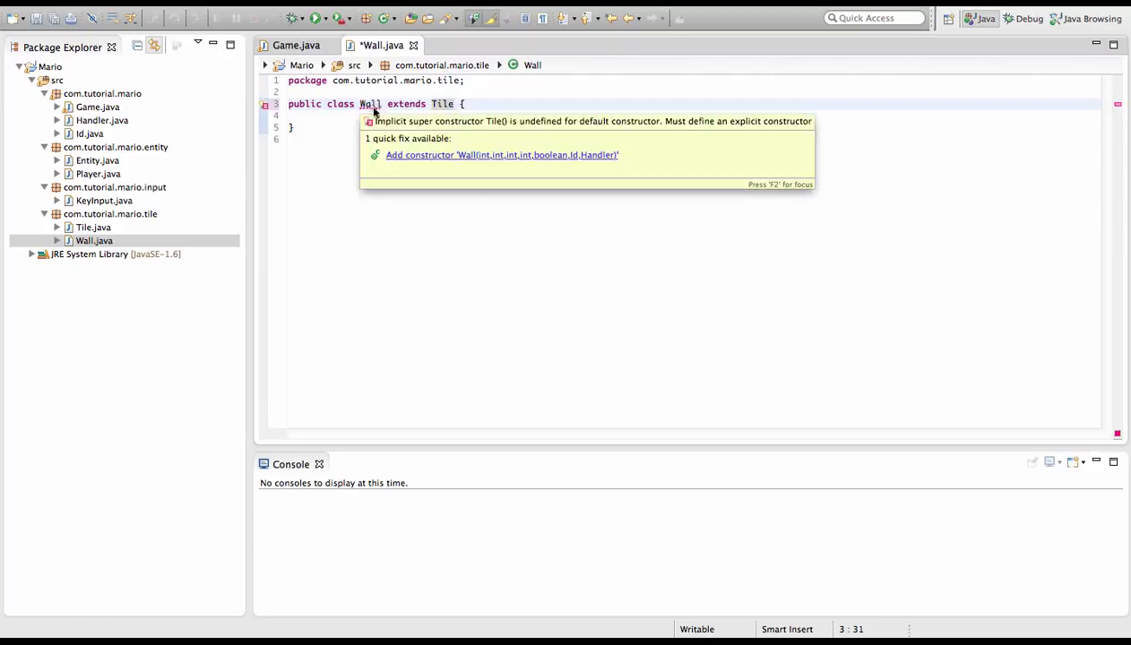
left_click(502, 154)
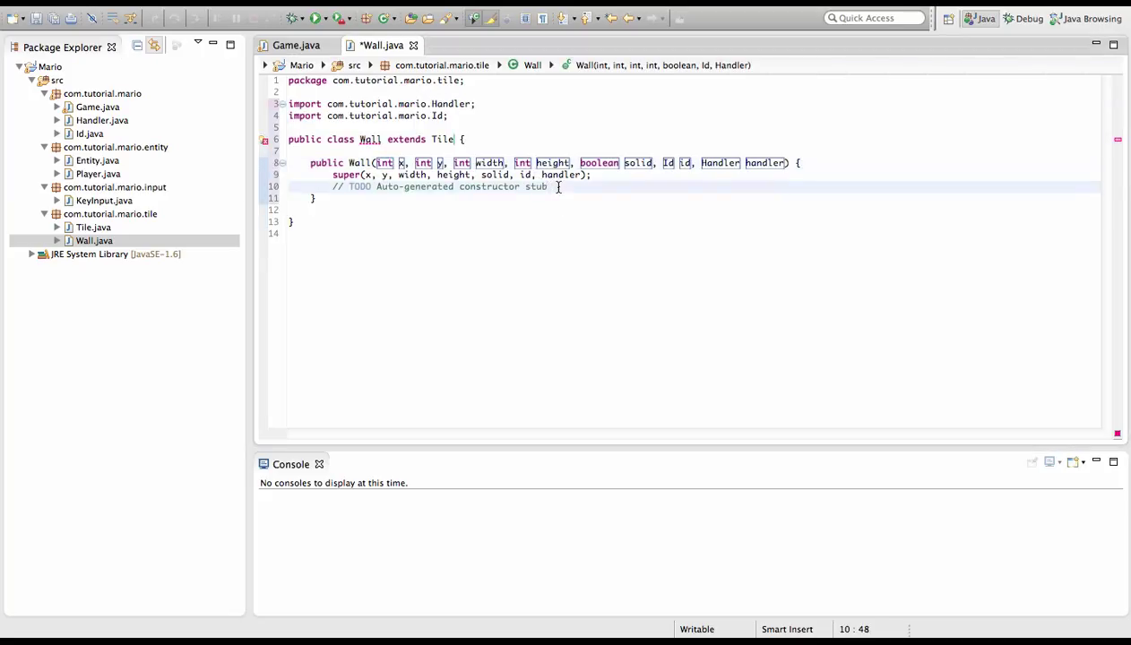
key("Delete")
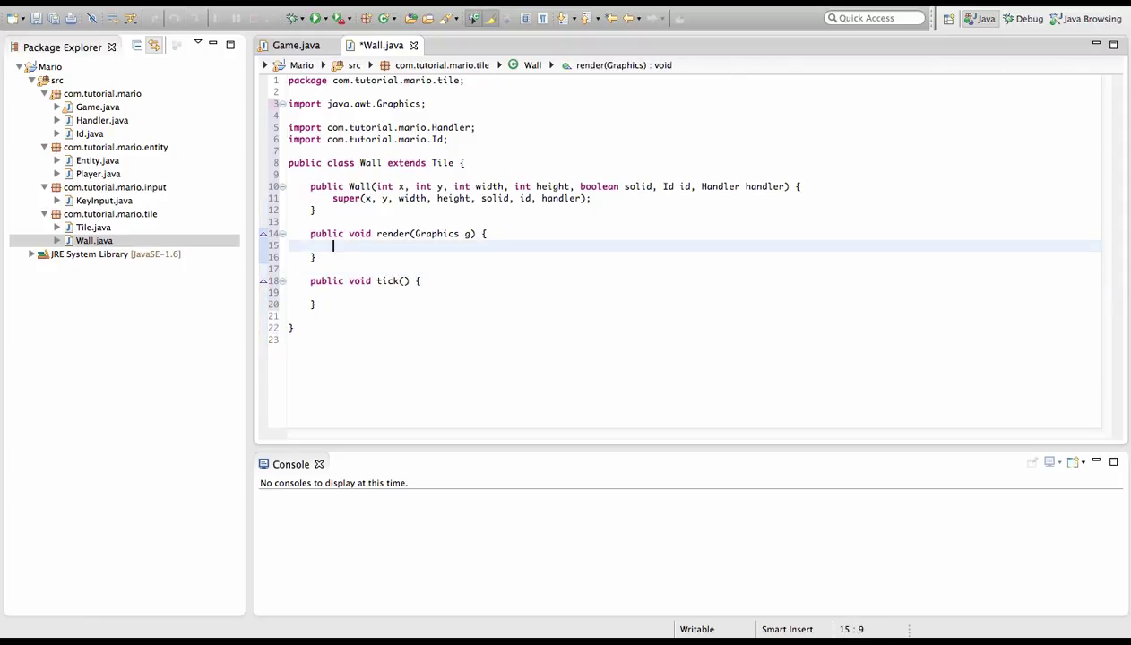
Have render set the color to red and fillRect at x,y with width and height
type("g.setColor(Color.RED")
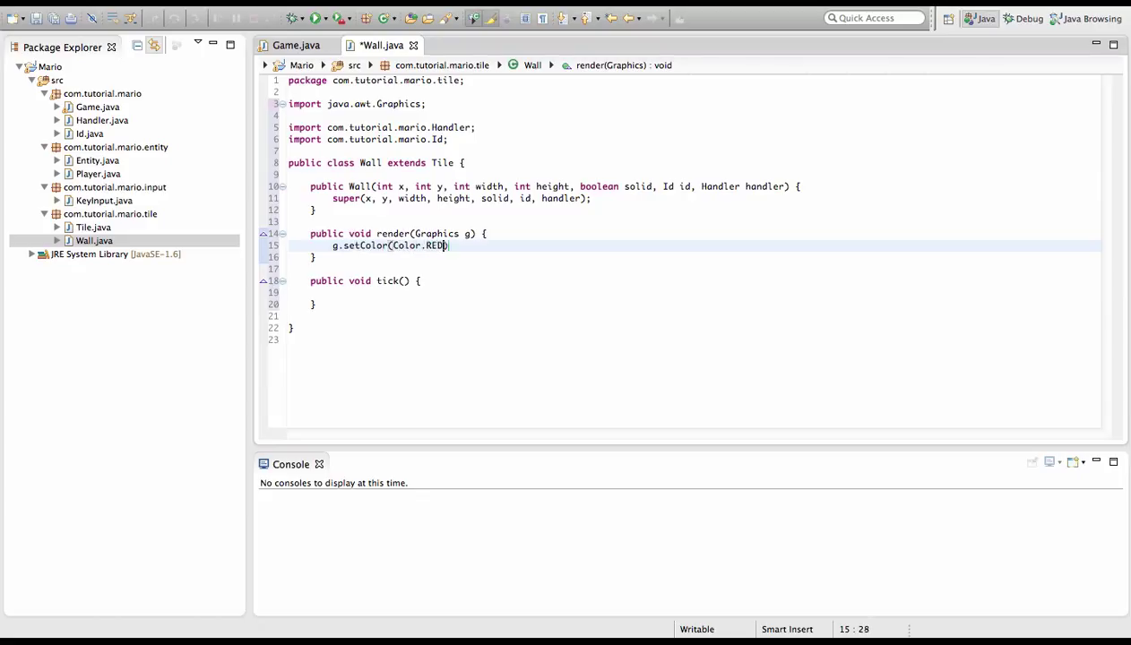
type(");")
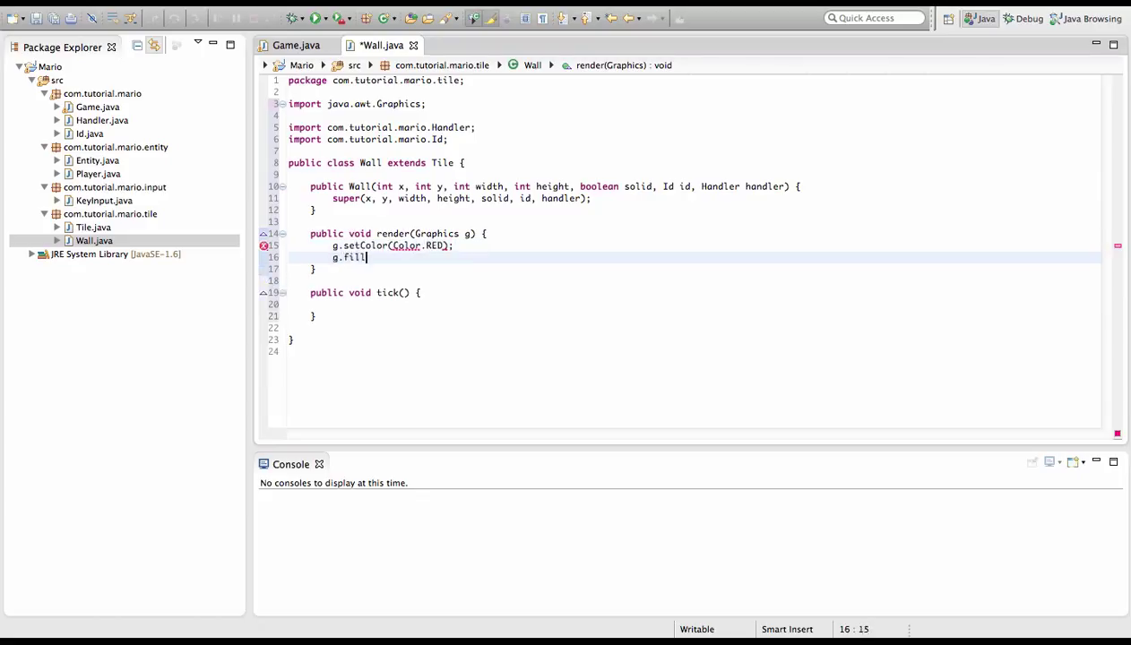
type("Rect()")
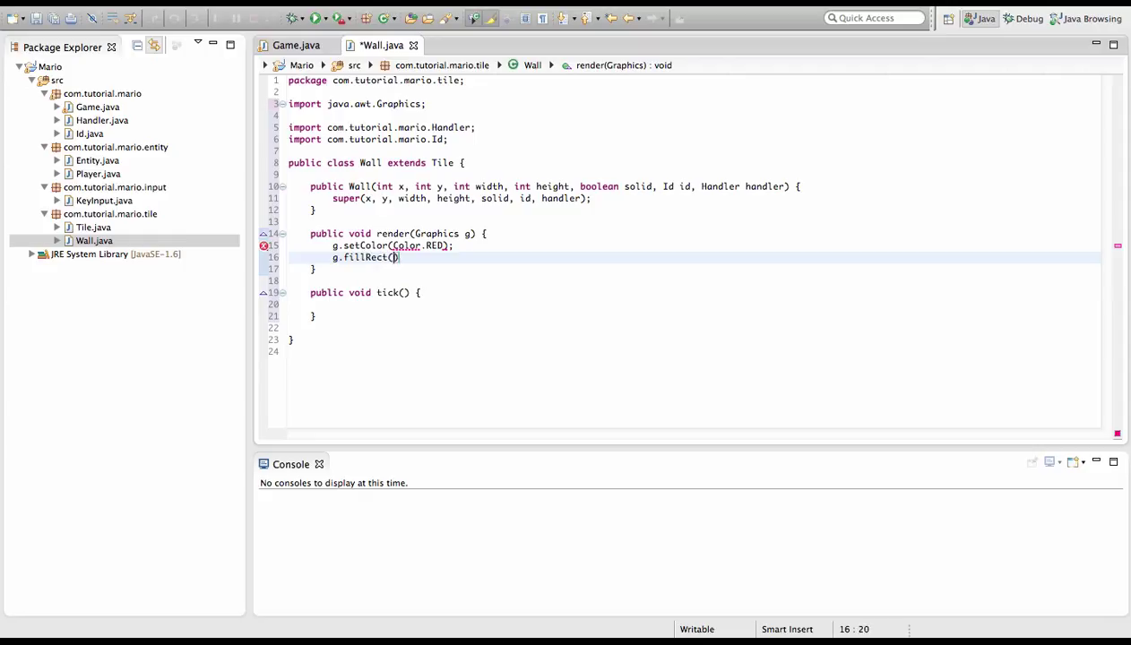
type("x,y,width,height")
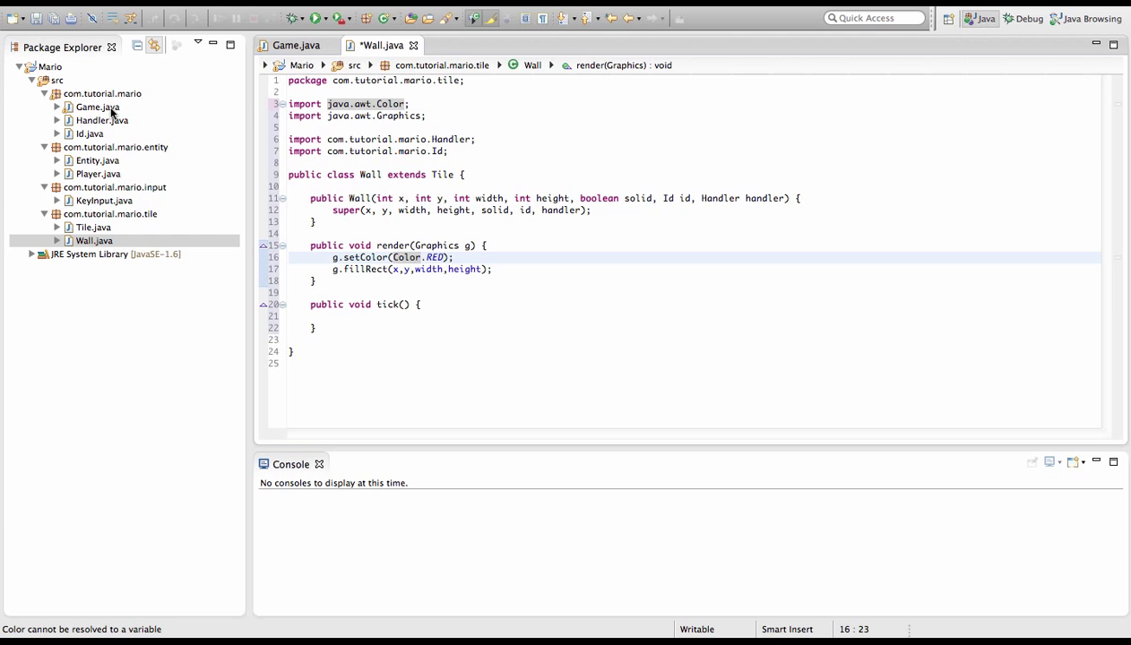
In Game.init add handler.addTile(new Wall(200,200,64,64,true,Id.wall,handler)), then open Id.java
left_click(295, 45)
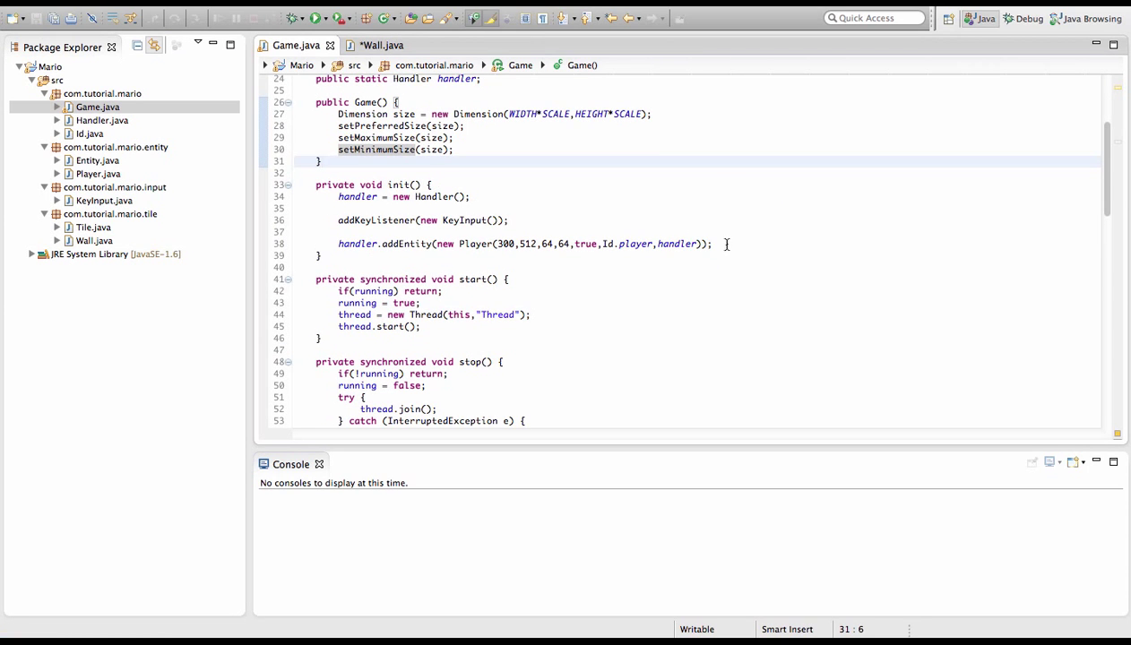
type("hadler.")
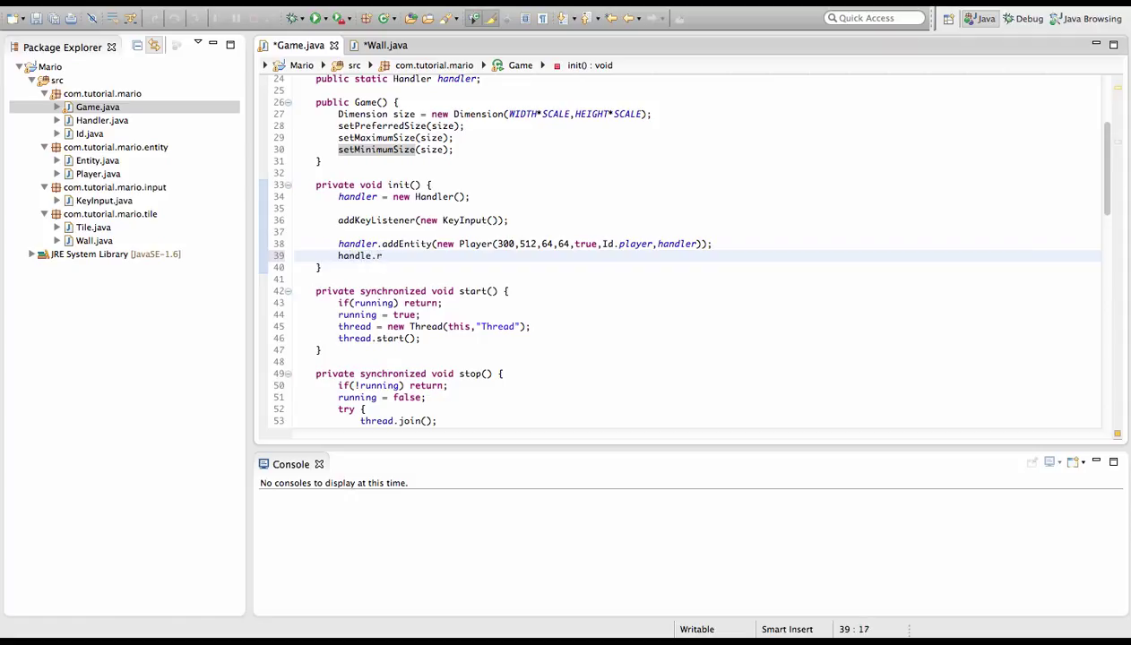
type("add")
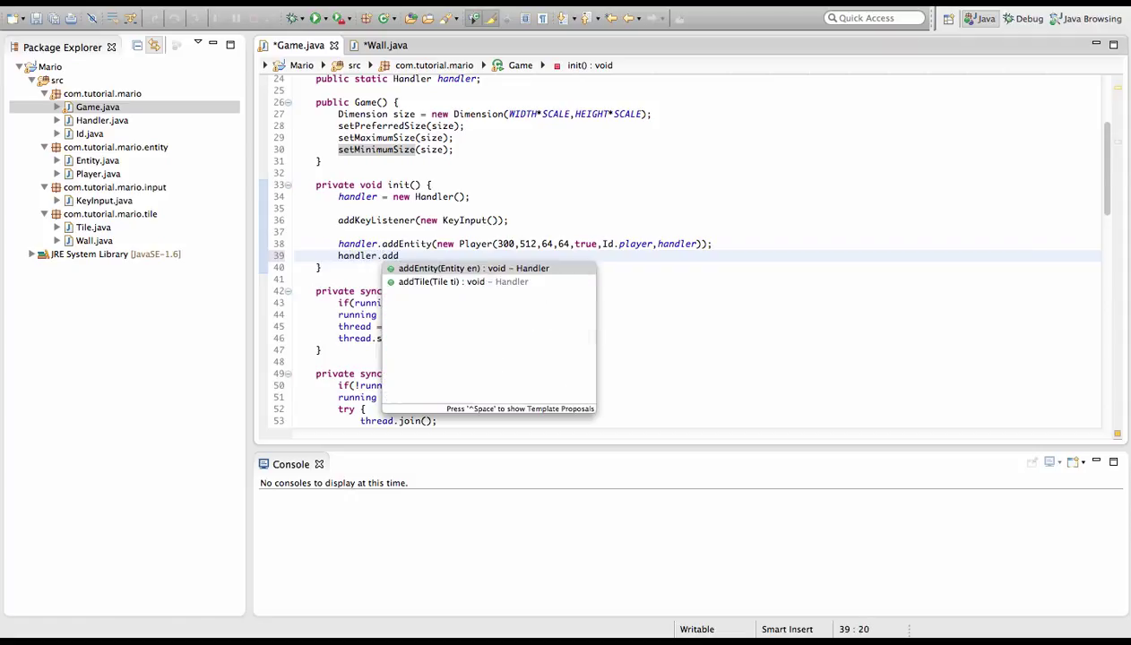
left_click(439, 281)
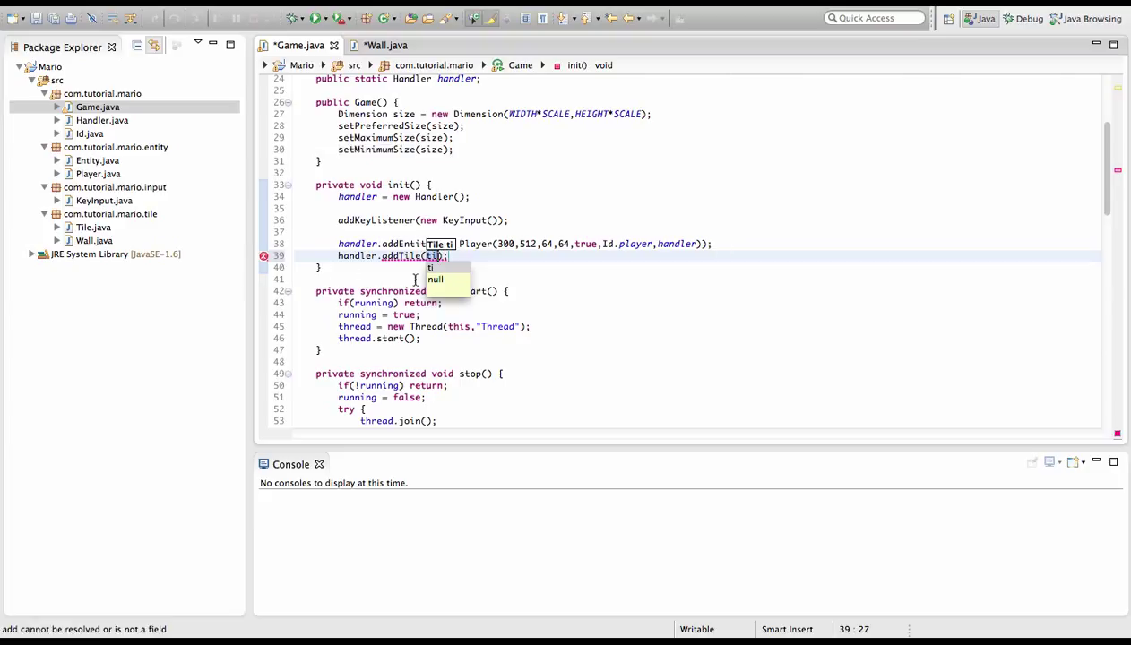
type("new Wall(200,200,64,64")
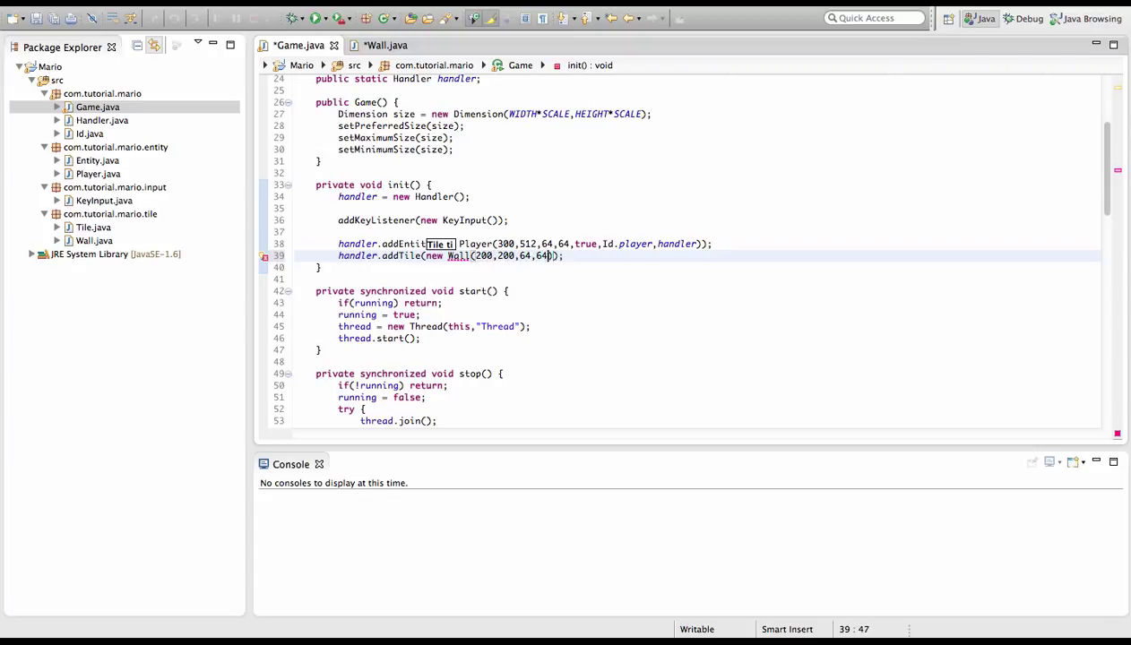
type(",")
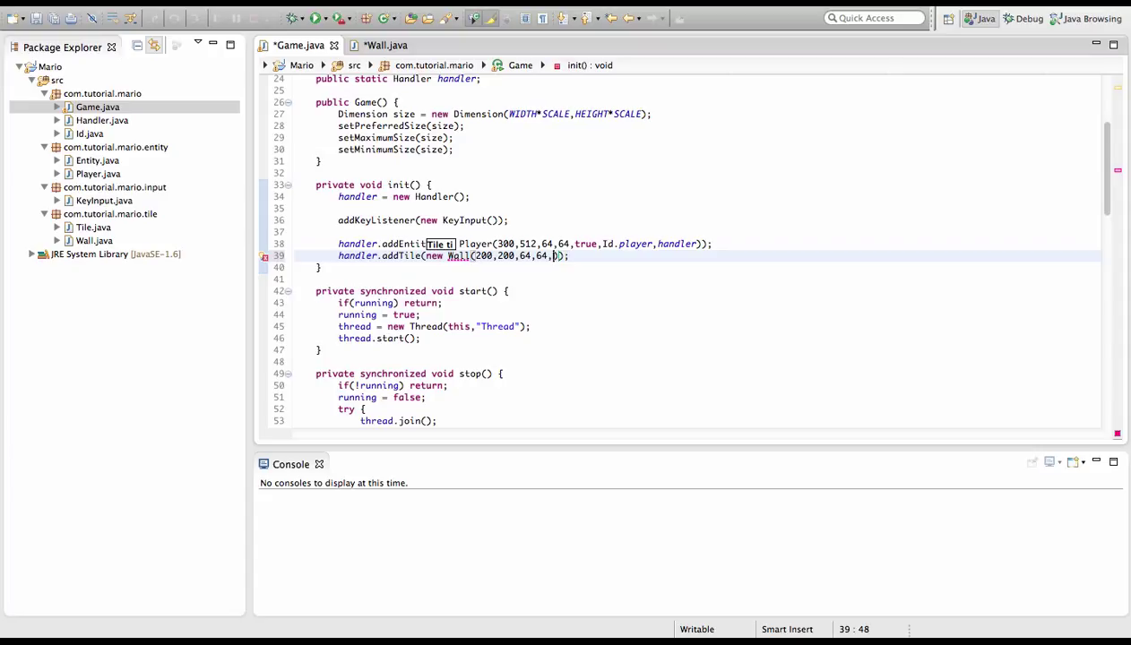
type("tru")
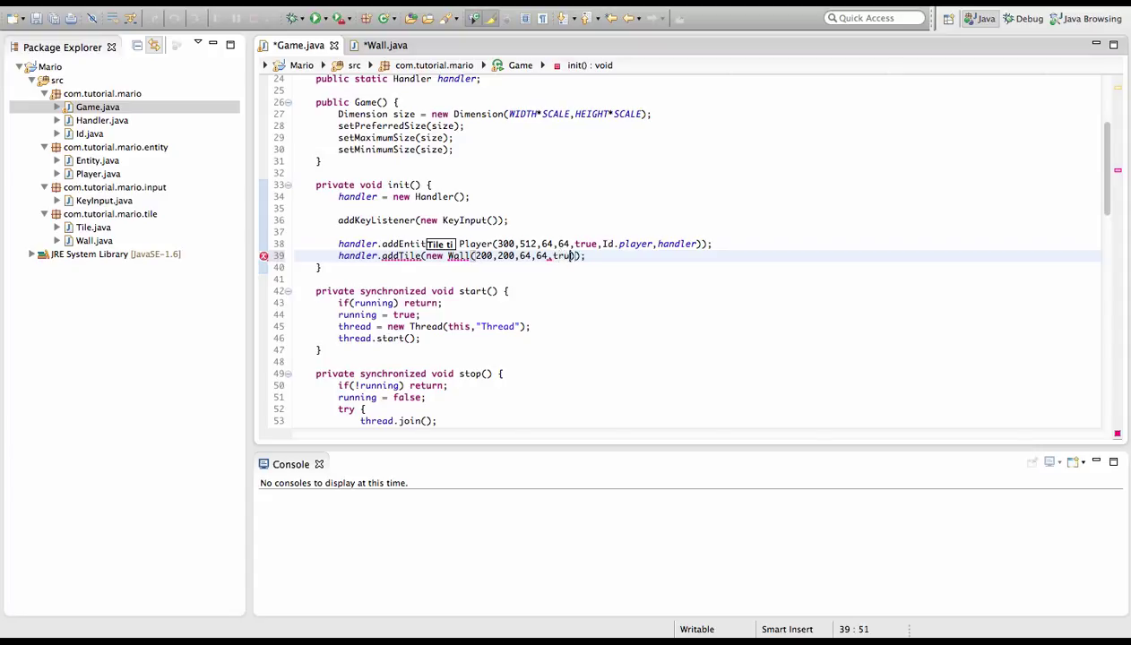
type(",Id.")
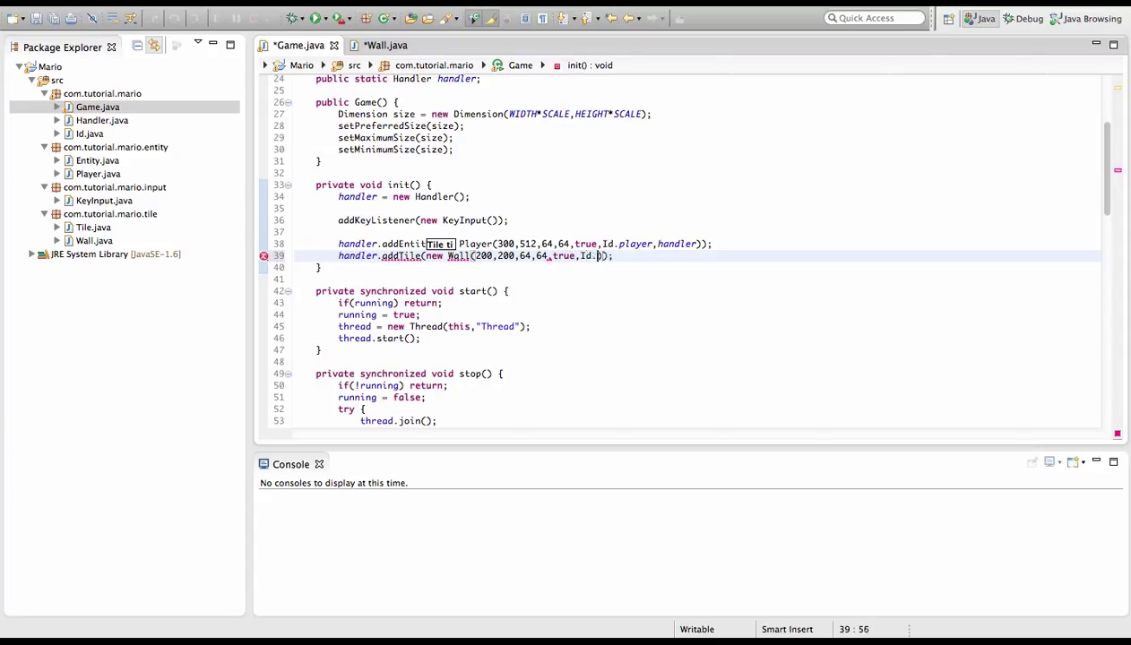
type("wall,handler")
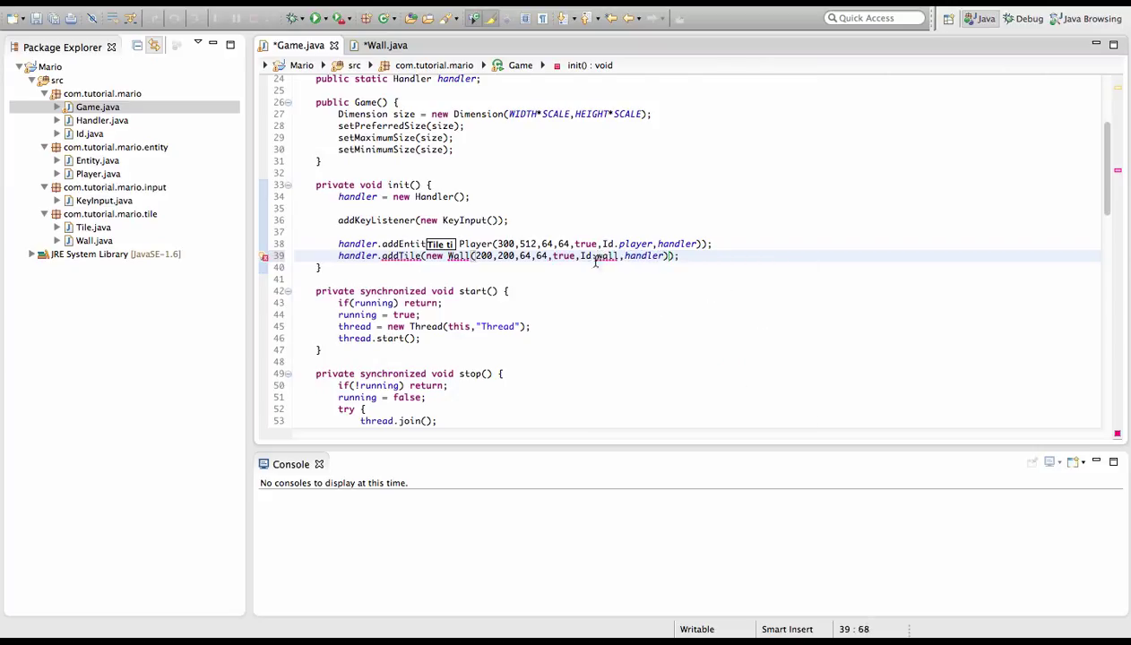
left_click(87, 133)
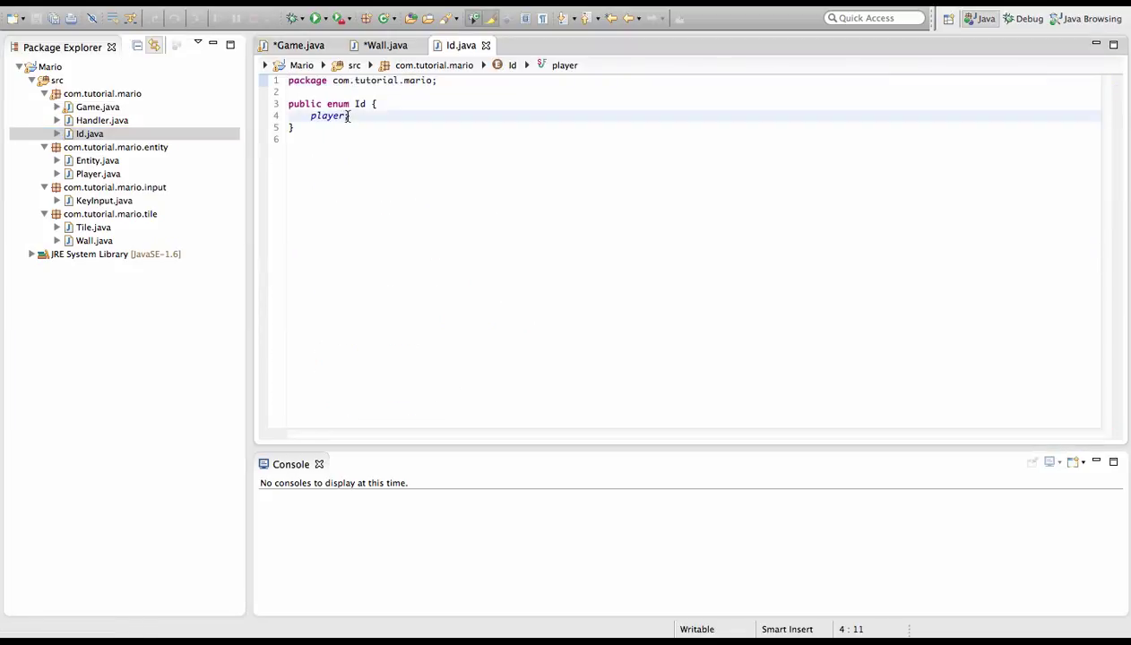
Add ', wall' after player in the Id enum and return to Wall.java
type(", wall")
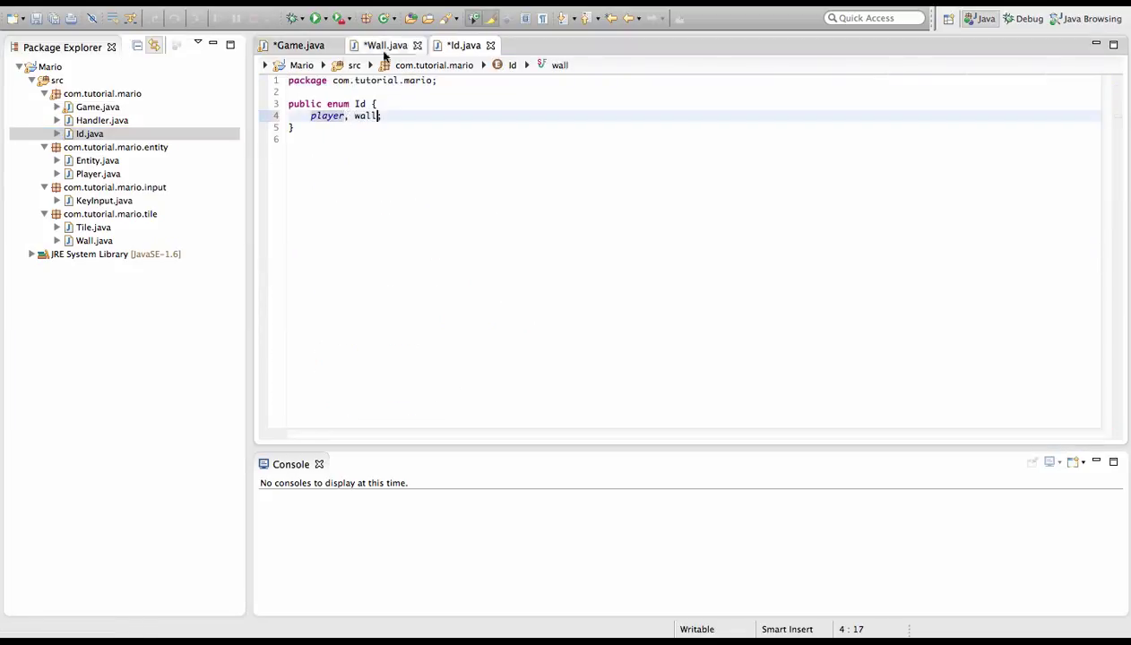
left_click(296, 45)
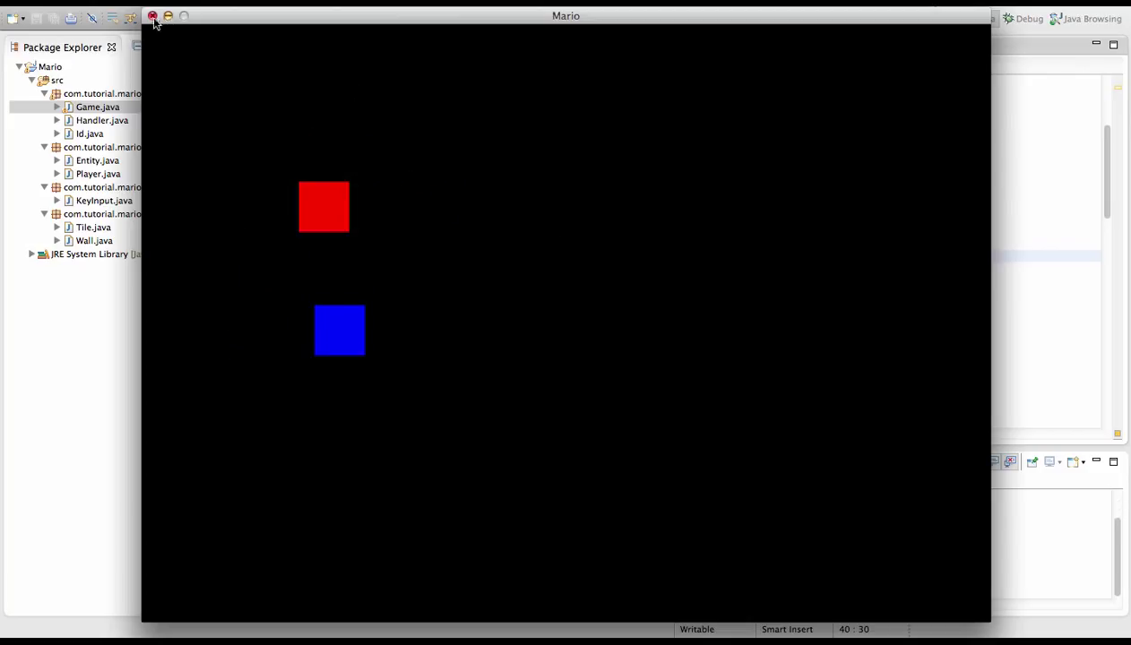
Close the running Mario game window
left_click(154, 13)
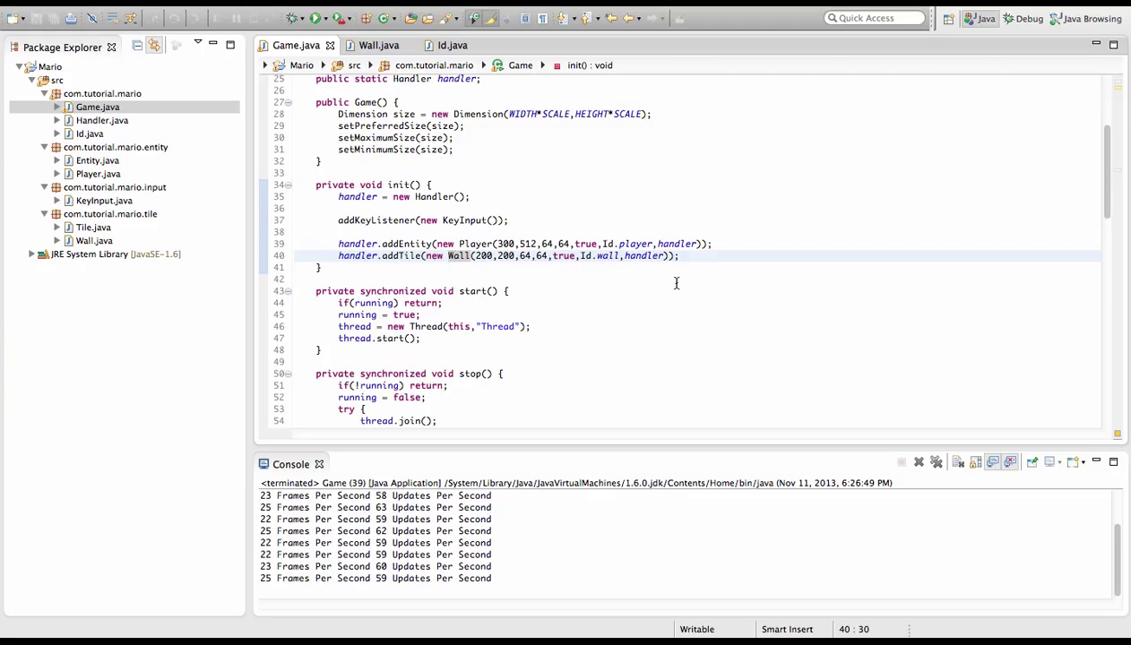
mouse_move(309, 154)
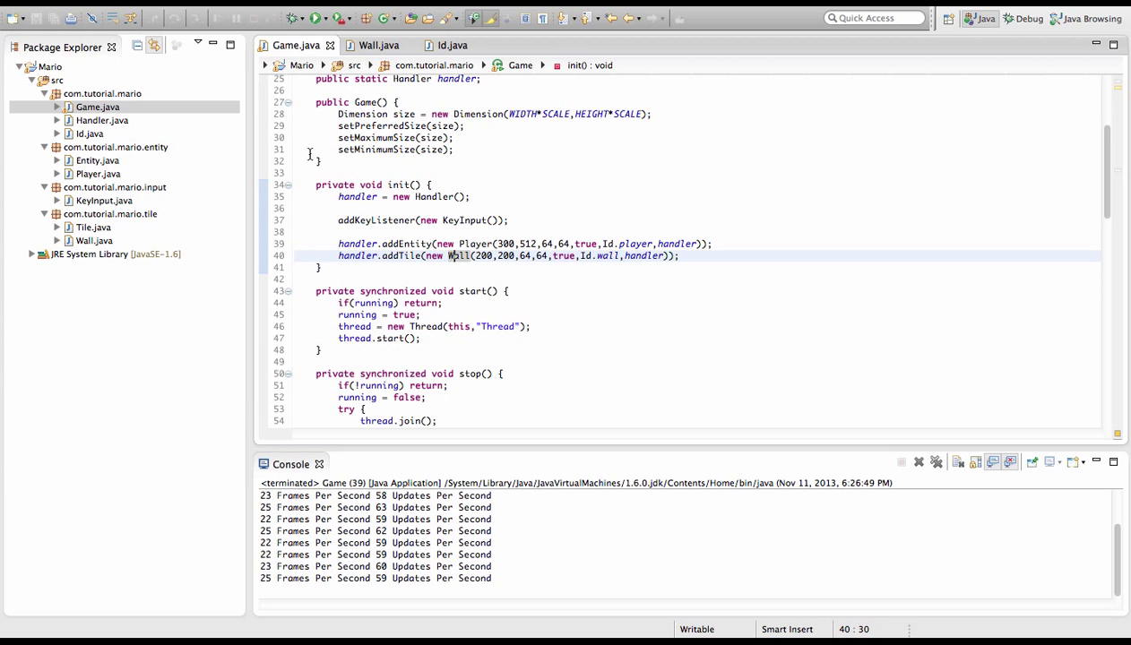
Open Entity.java and declare a public Rectangle getBounds() method
left_click(88, 161)
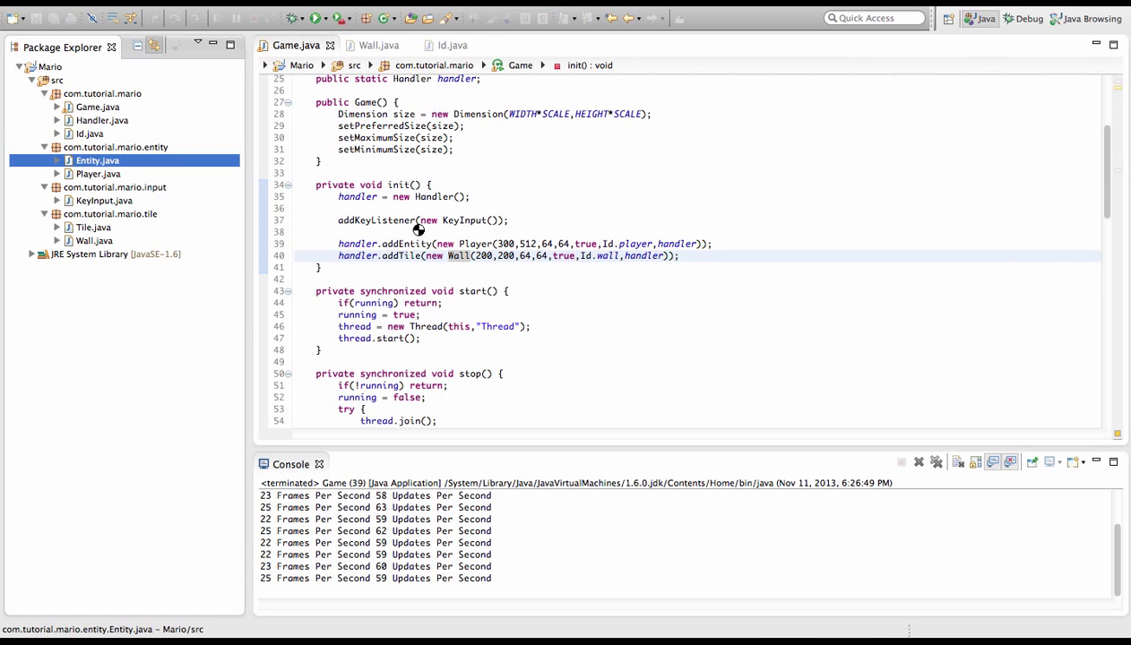
double_click(89, 161)
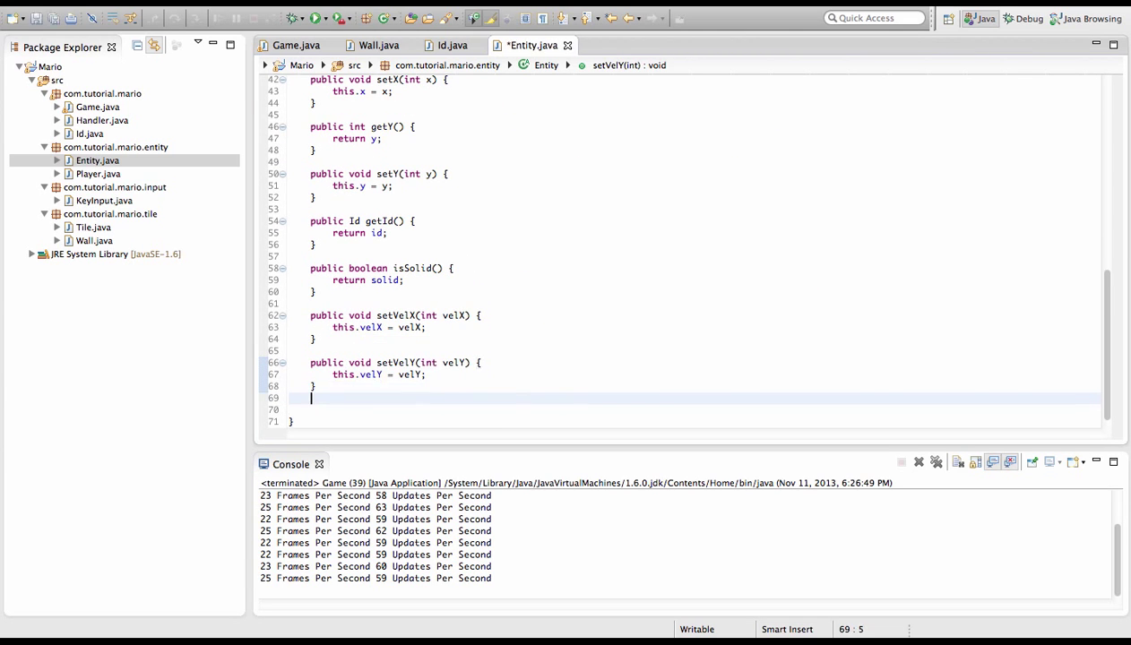
type("public R")
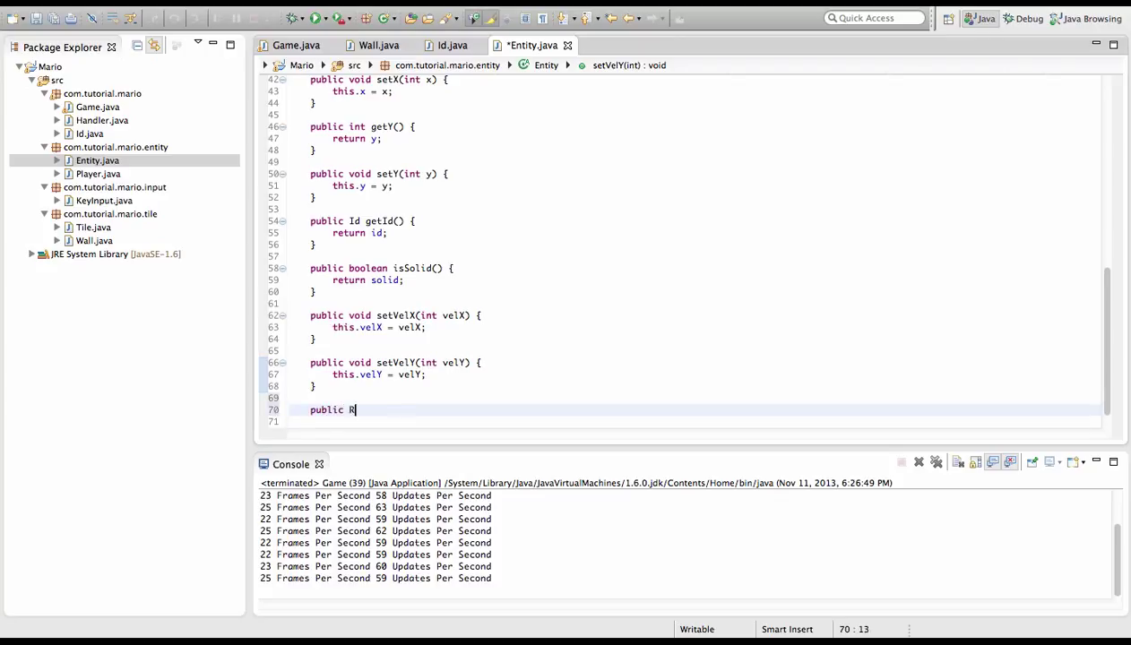
type("ectangle getB")
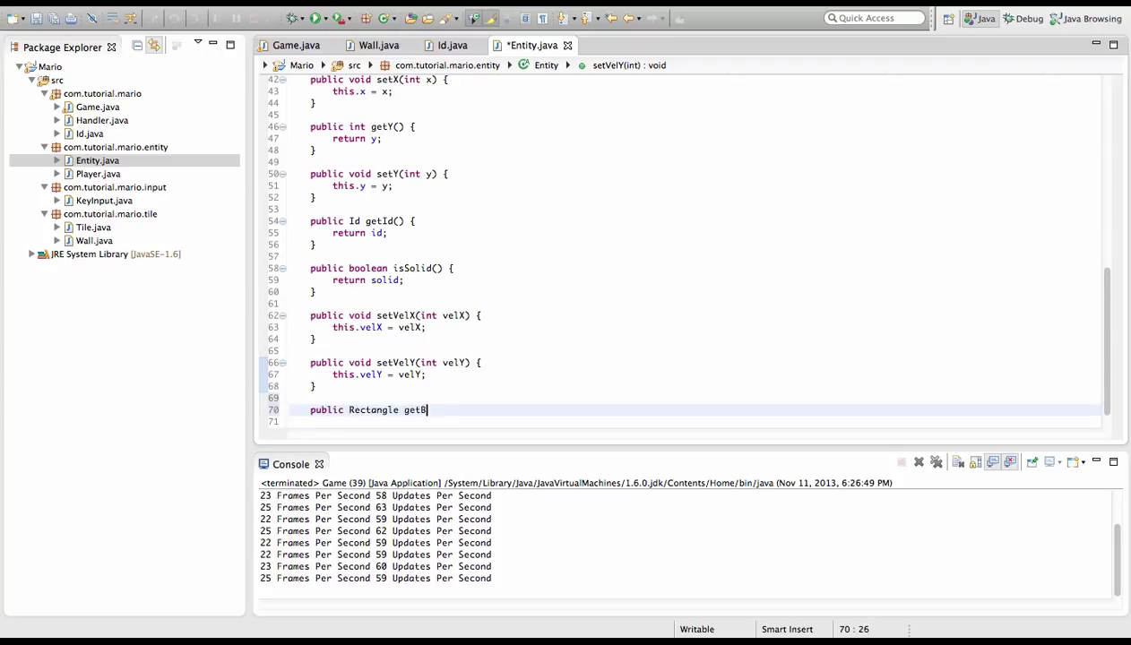
type("ounds() {")
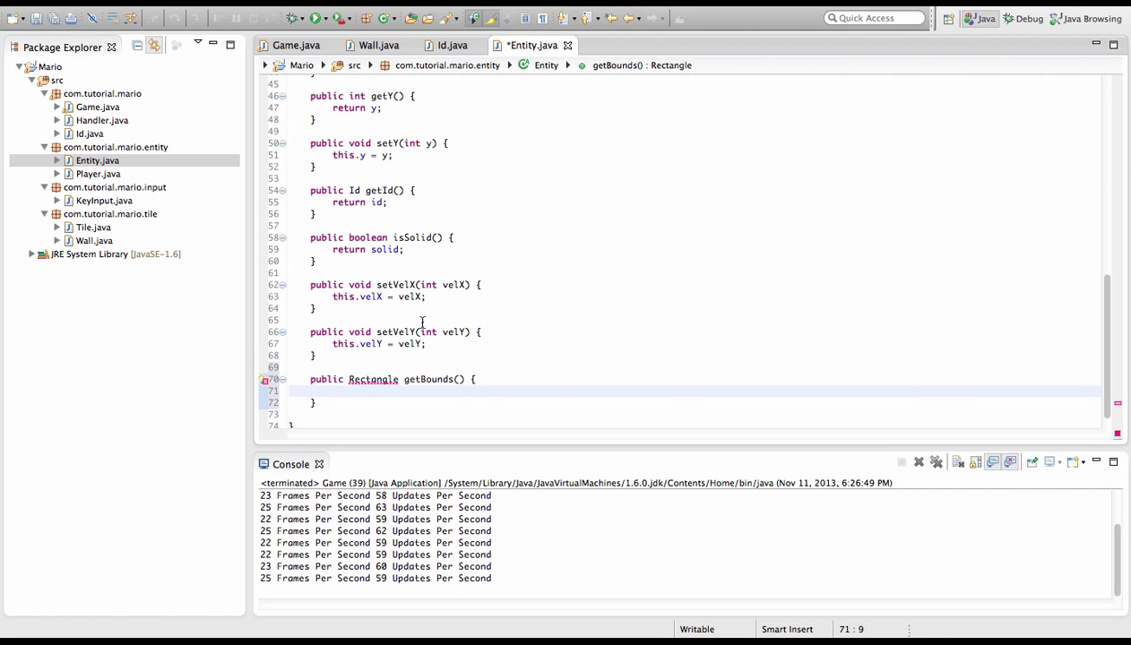
mouse_move(505, 320)
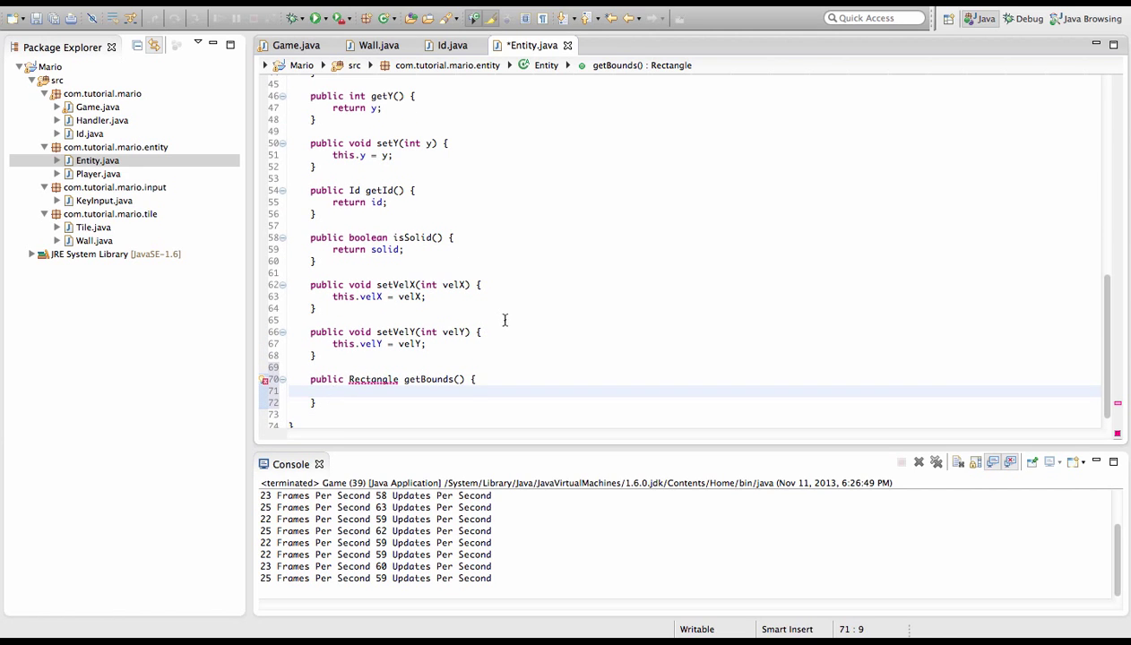
Make getBounds return new Rectangle(x, y, width, height)
type("return")
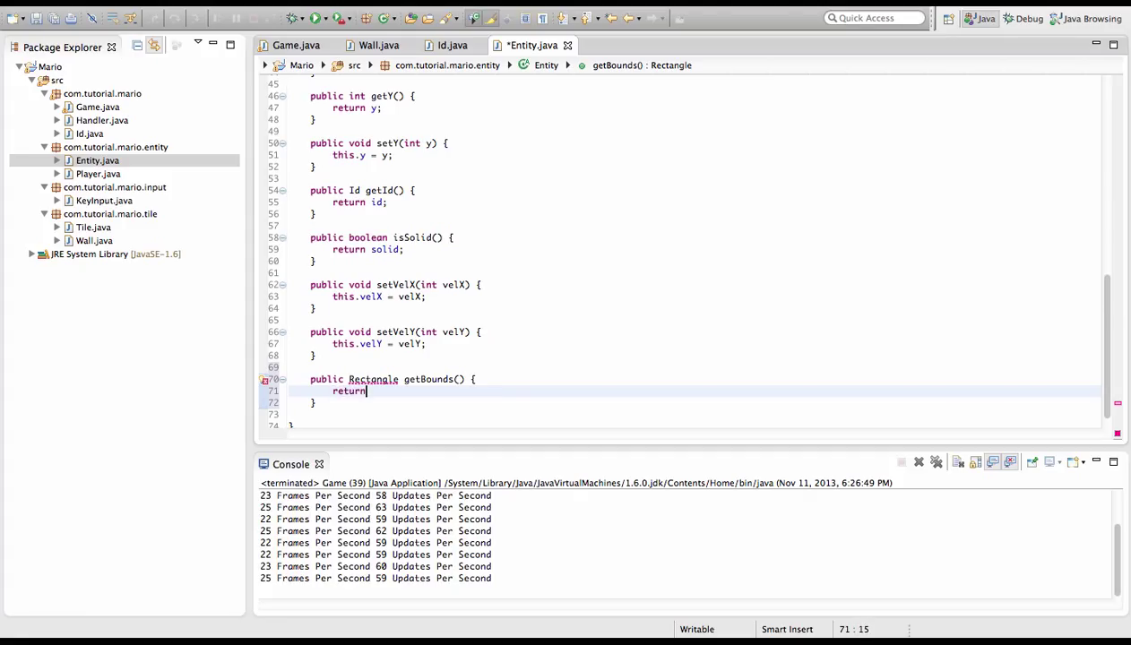
type("new")
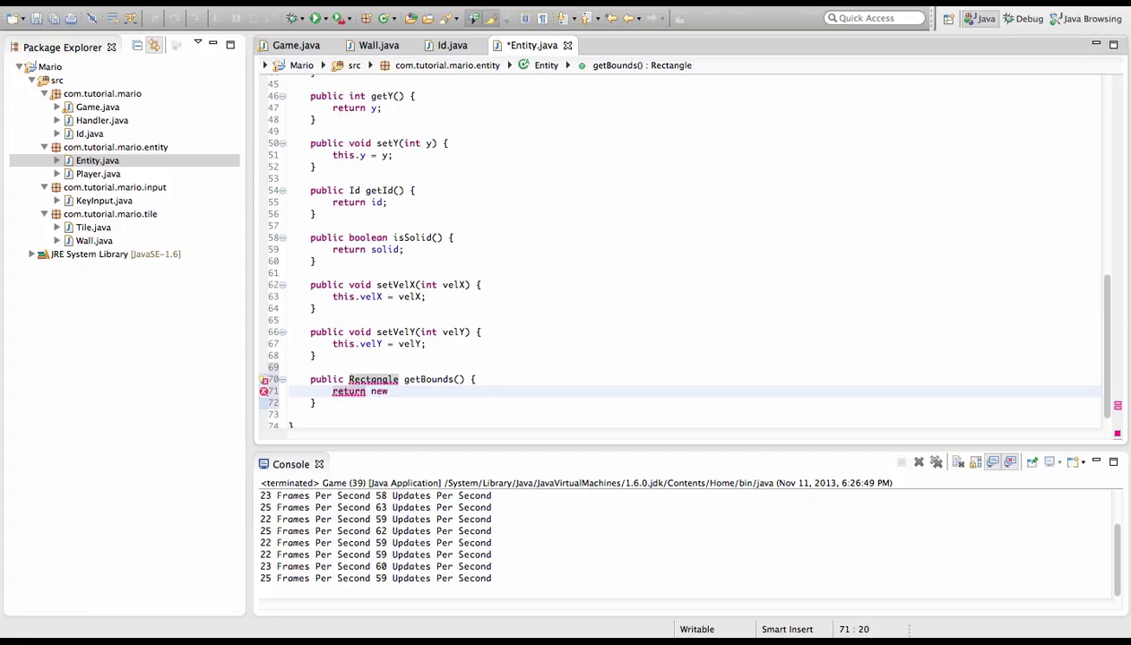
type("Rectangle")
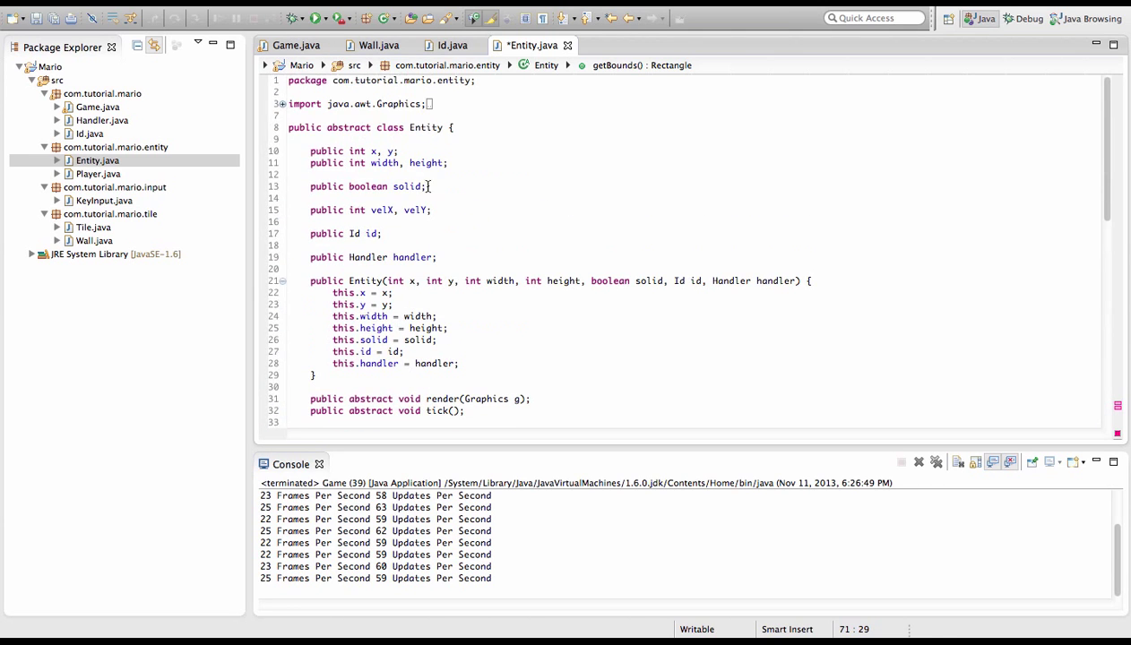
scroll("down", 3)
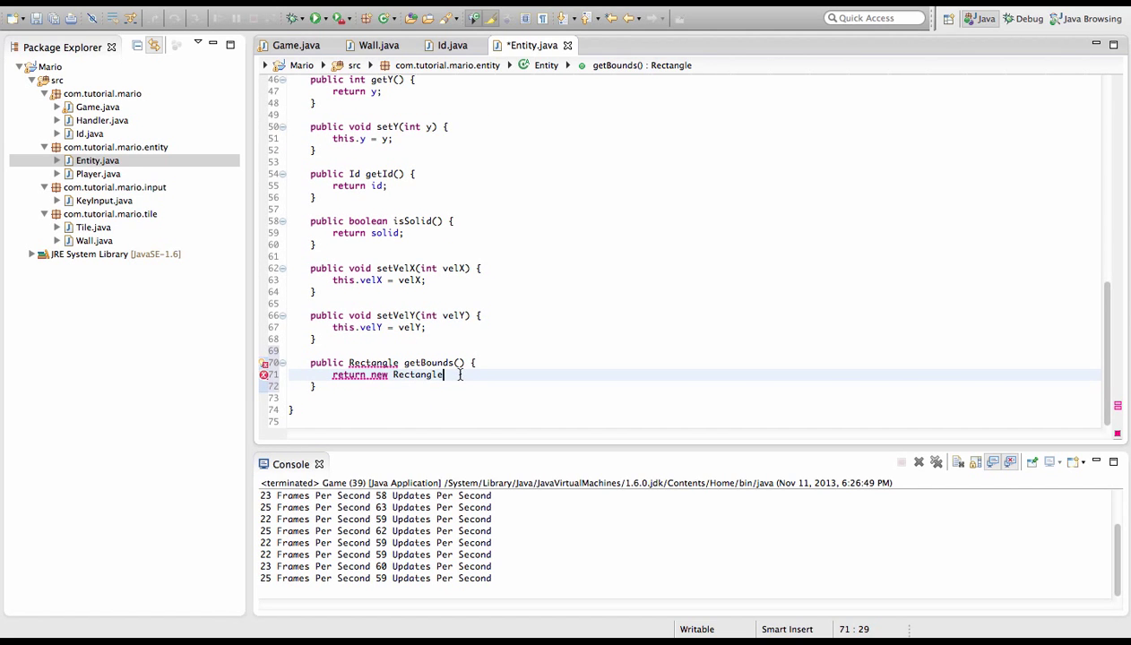
type("(")
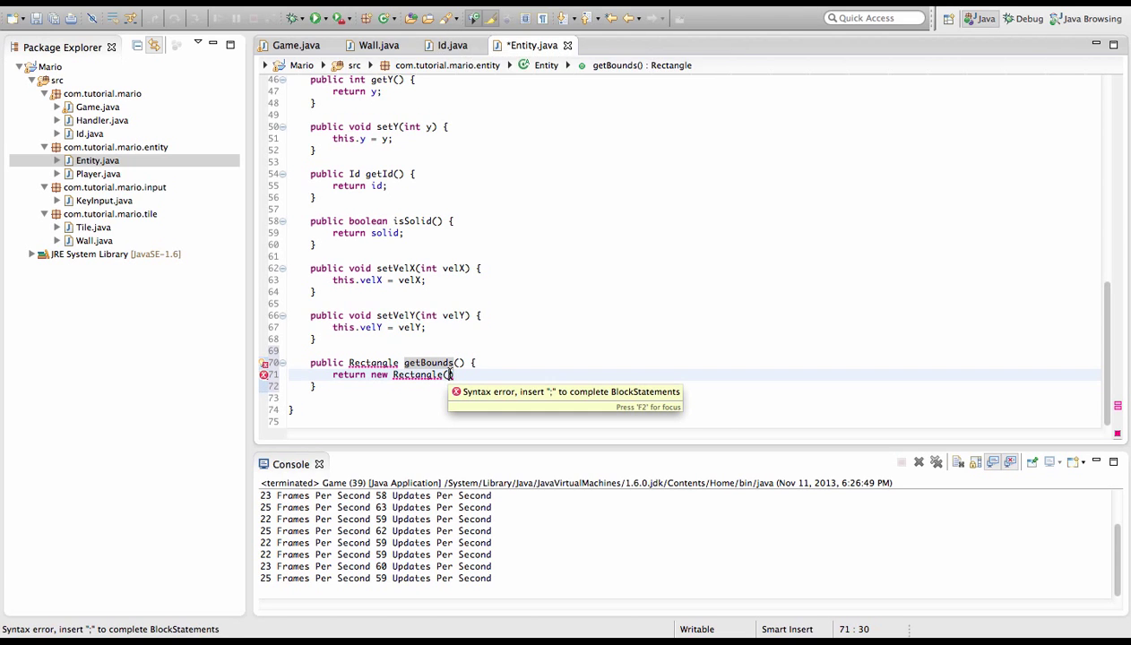
type("x,")
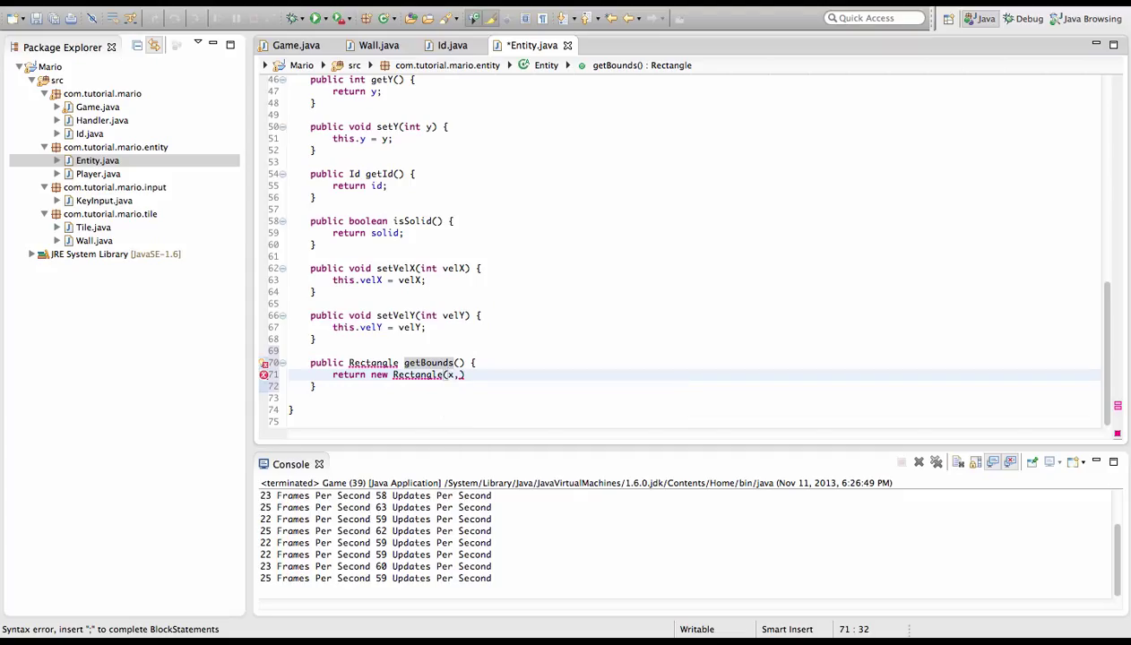
type("y,width")
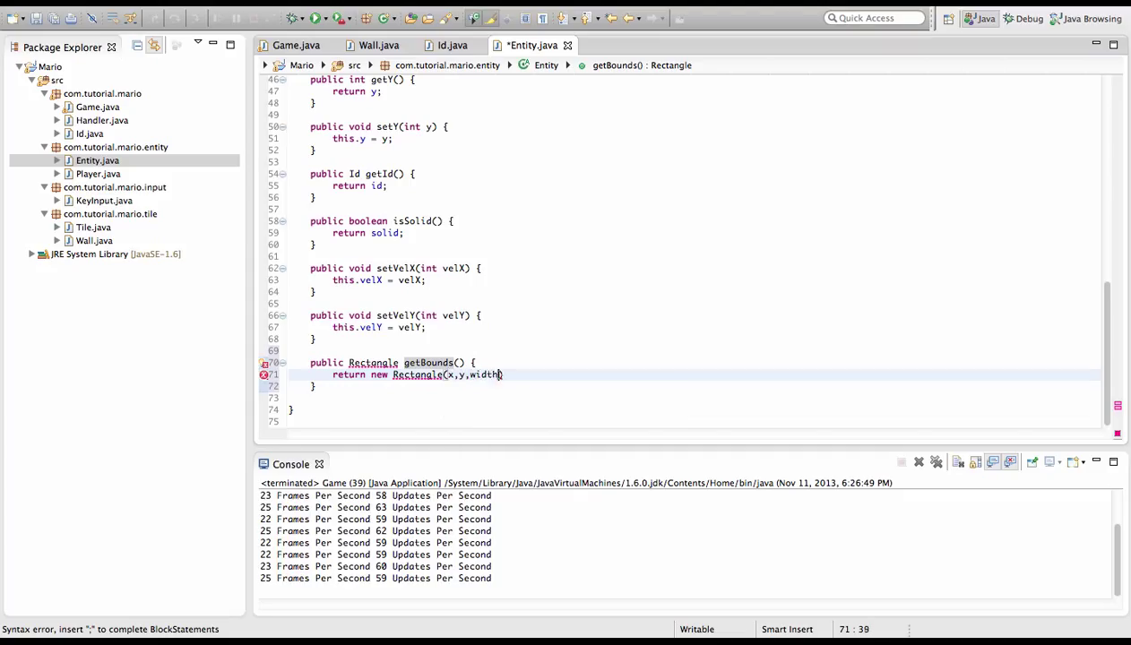
type(",height);")
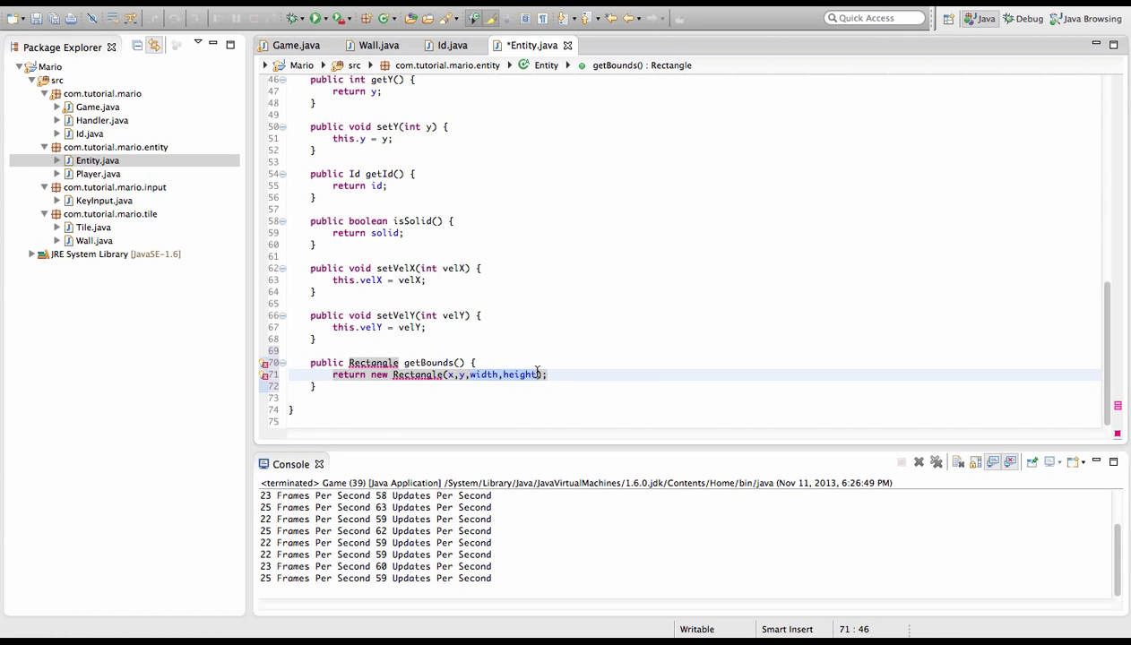
left_click(417, 375)
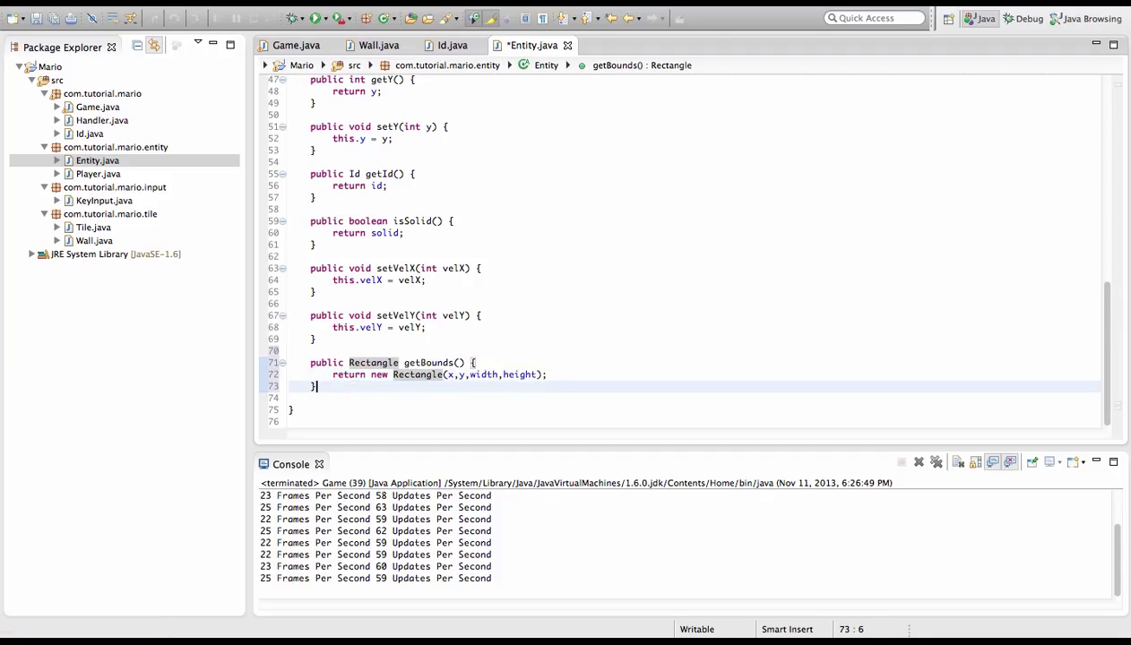
Declare getBoundsTop() returning a new Rectangle
type("public")
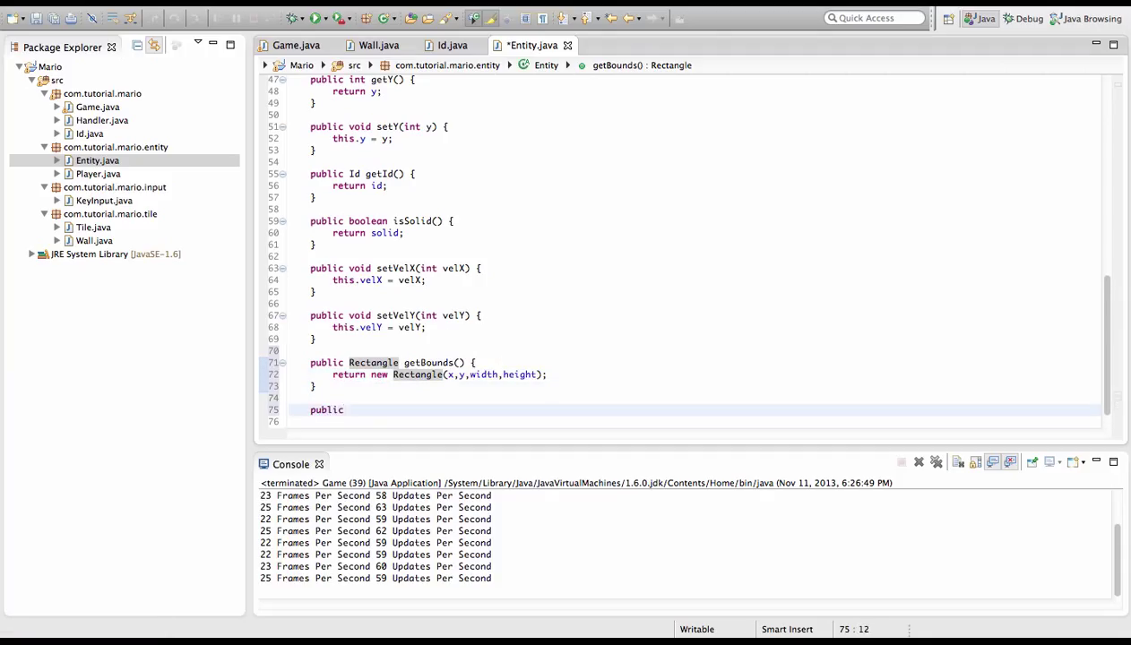
type("Rectangle getBound")
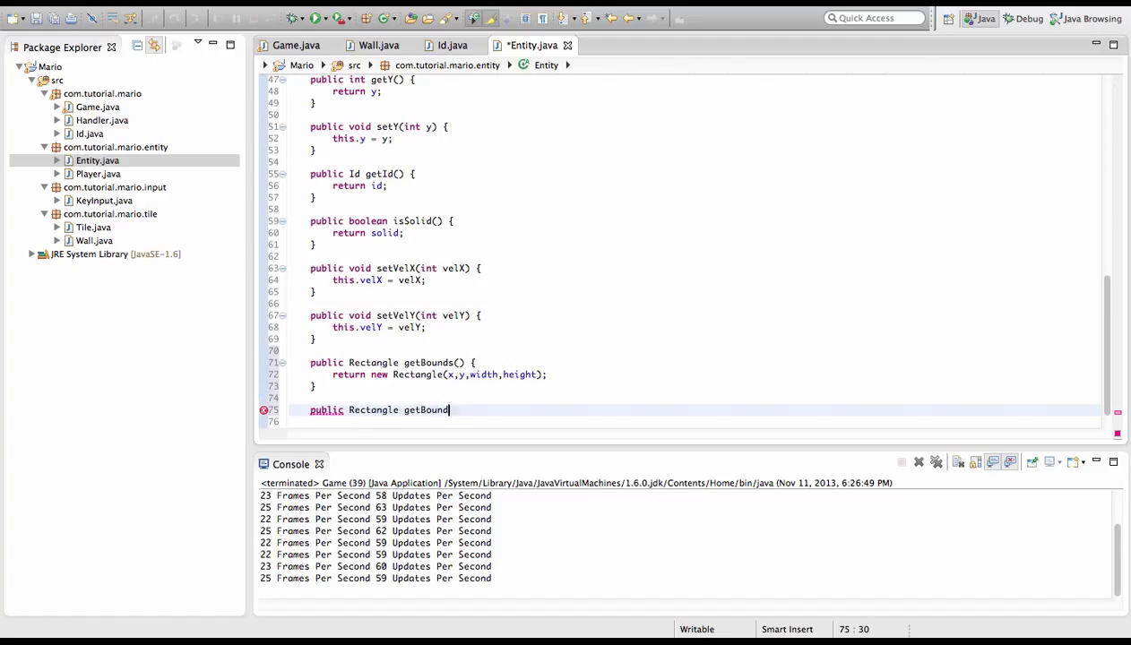
type("Top() {")
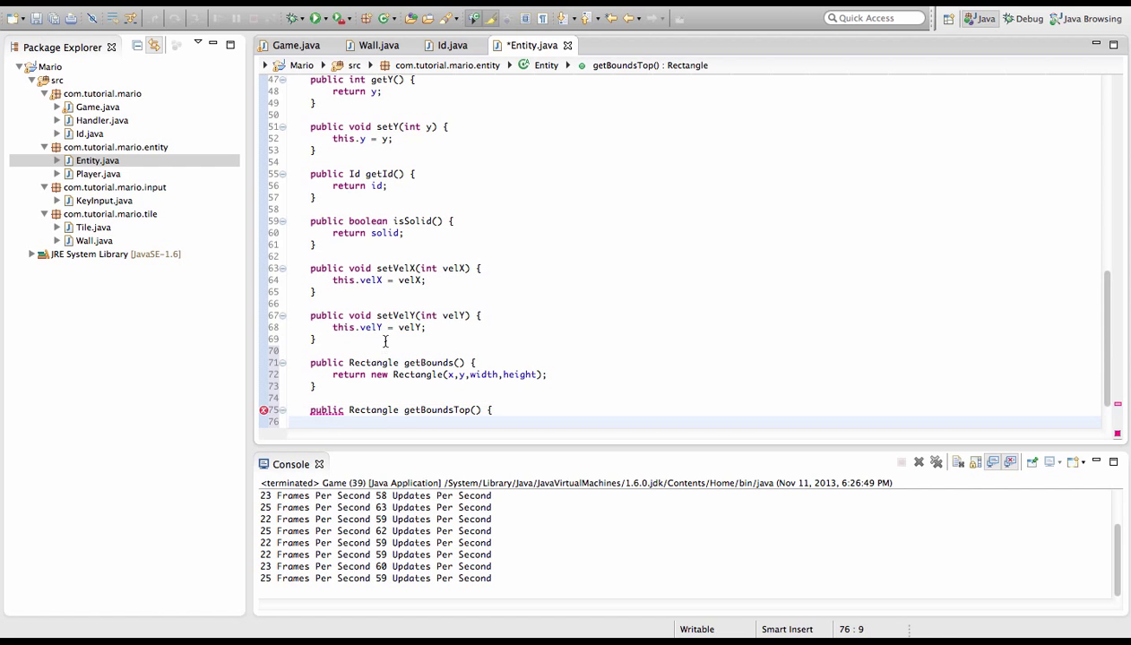
type("return")
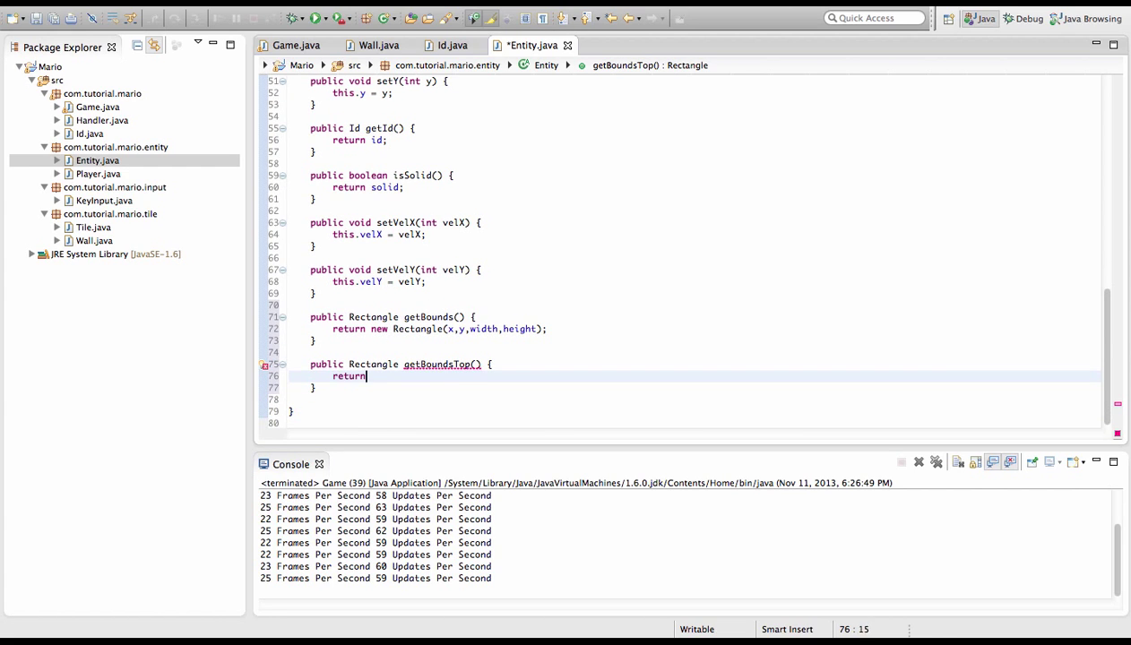
type("new Rectang")
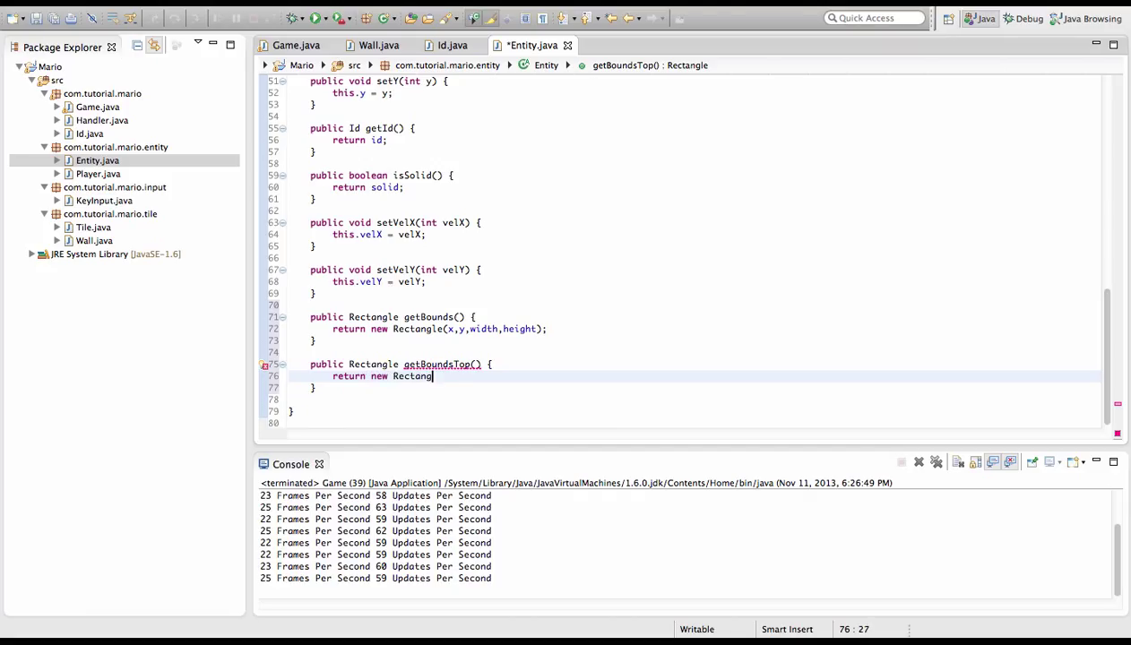
type("()")
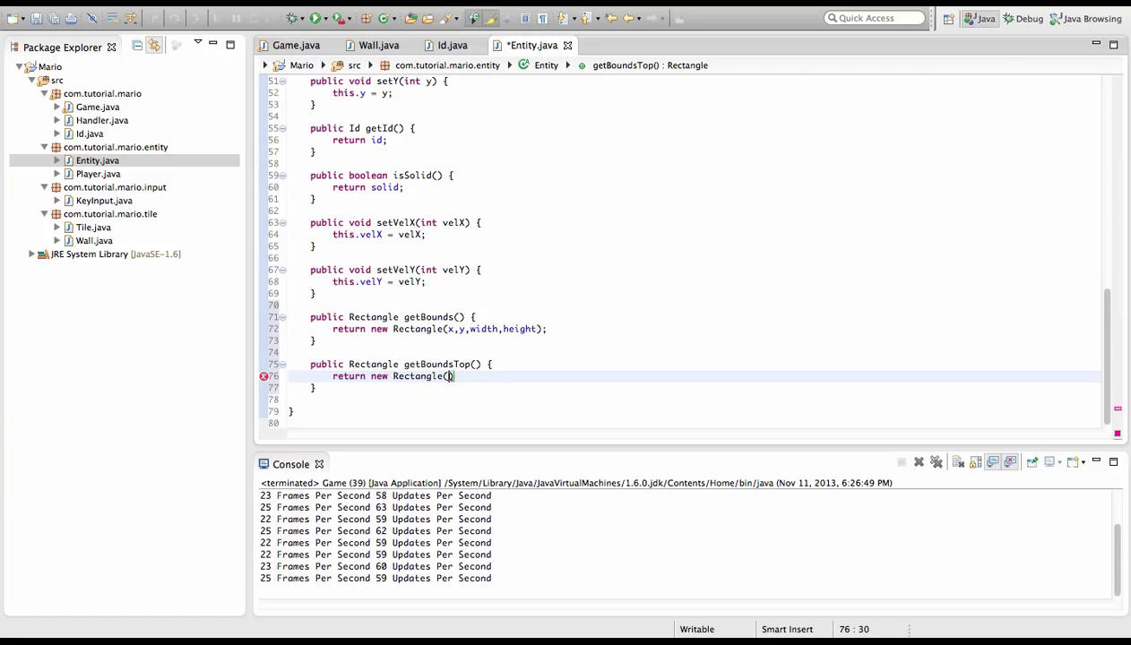
Fill in getX()+10, getY(), width-20, 5 and use getX()/getY() in getBounds
type("x+10,")
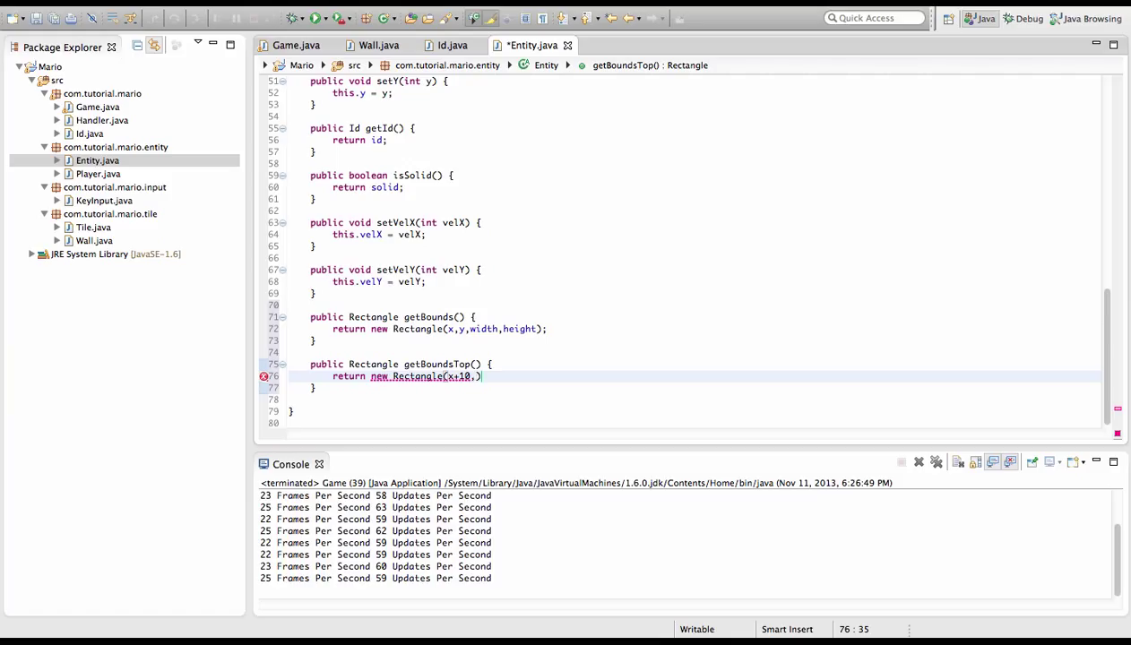
type("y,")
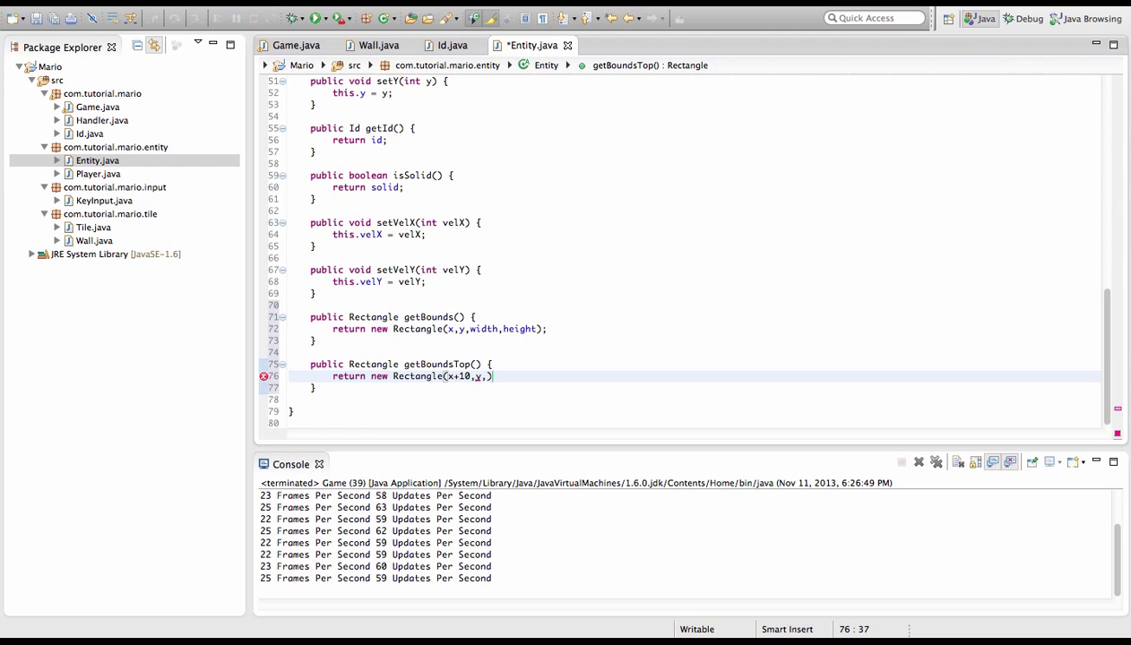
type("width-20")
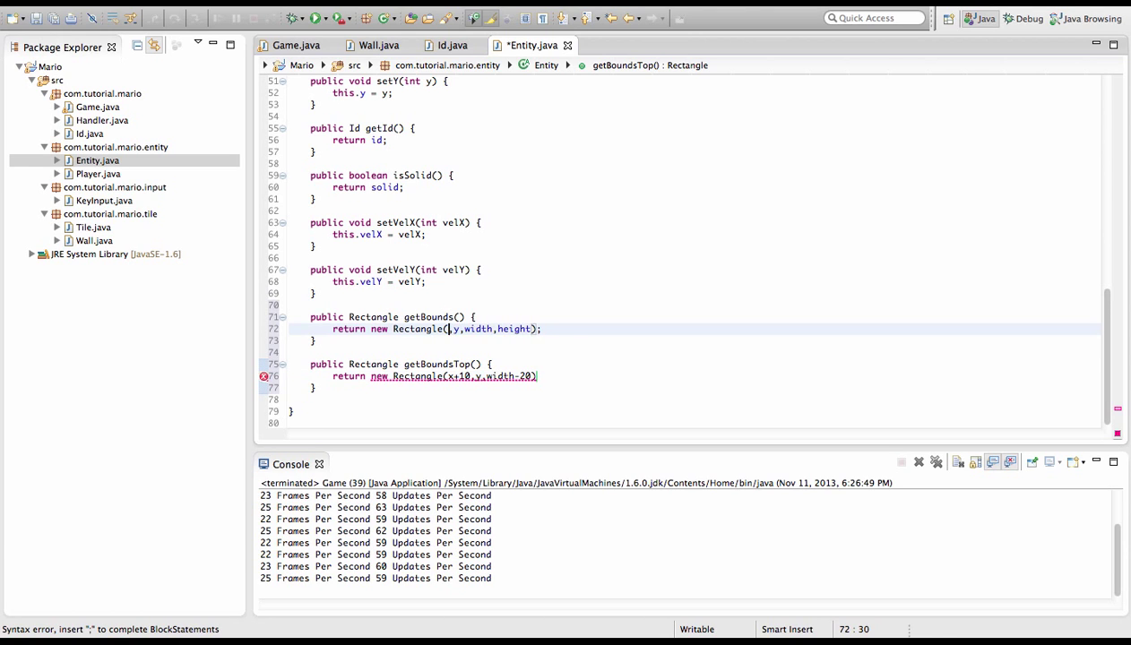
type("getX()")
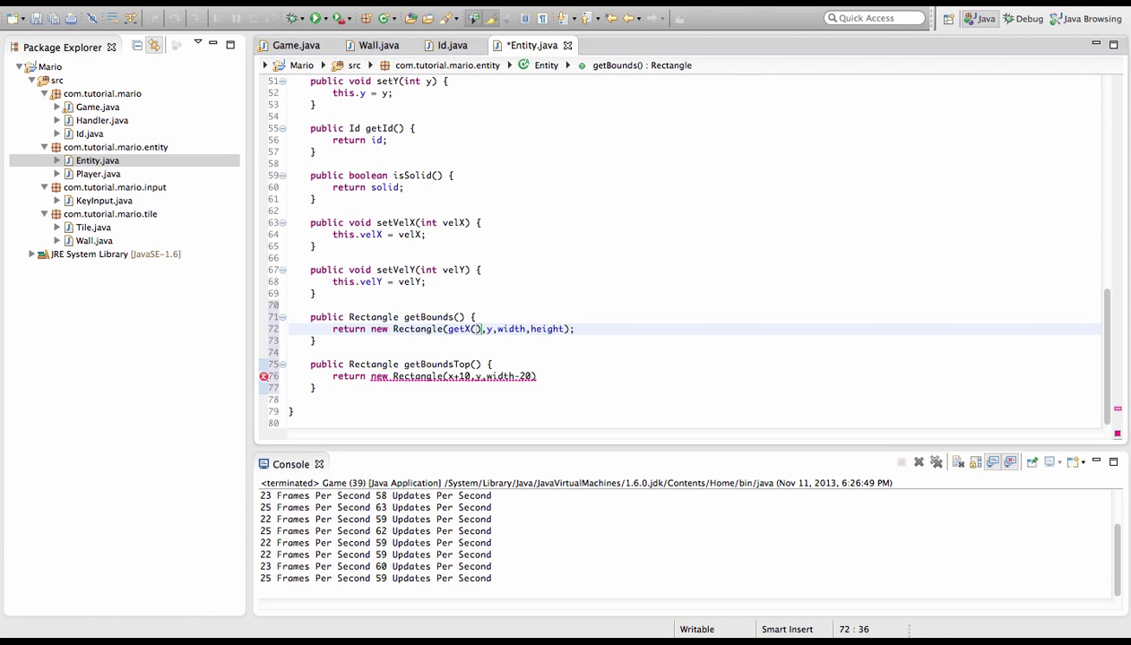
type("getY()")
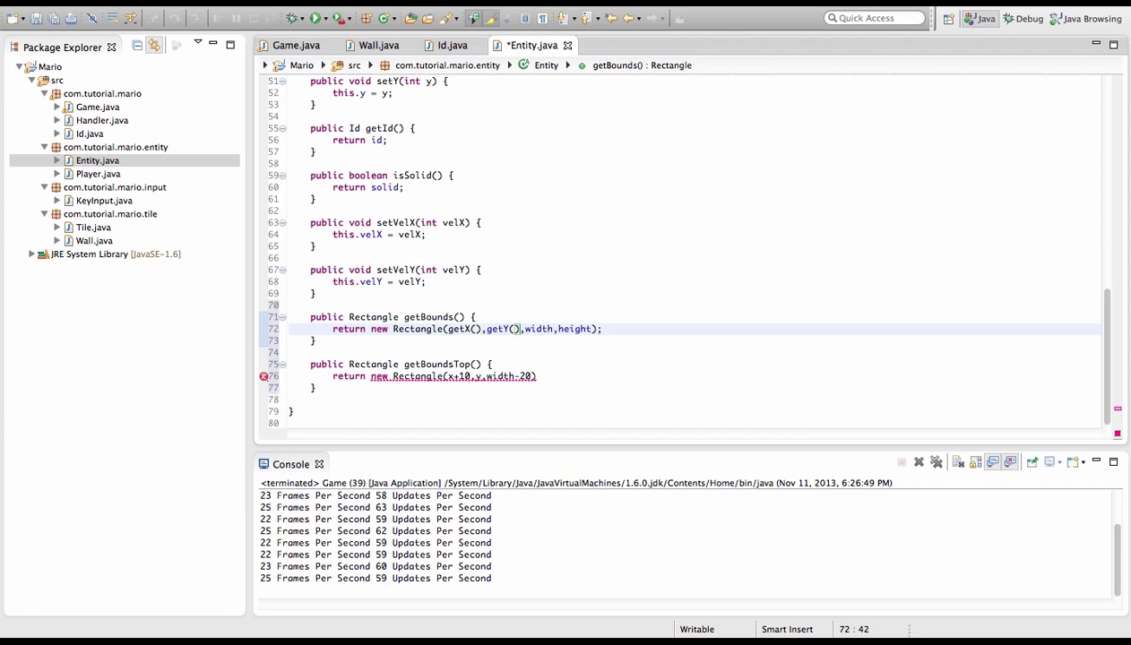
double_click(458, 329)
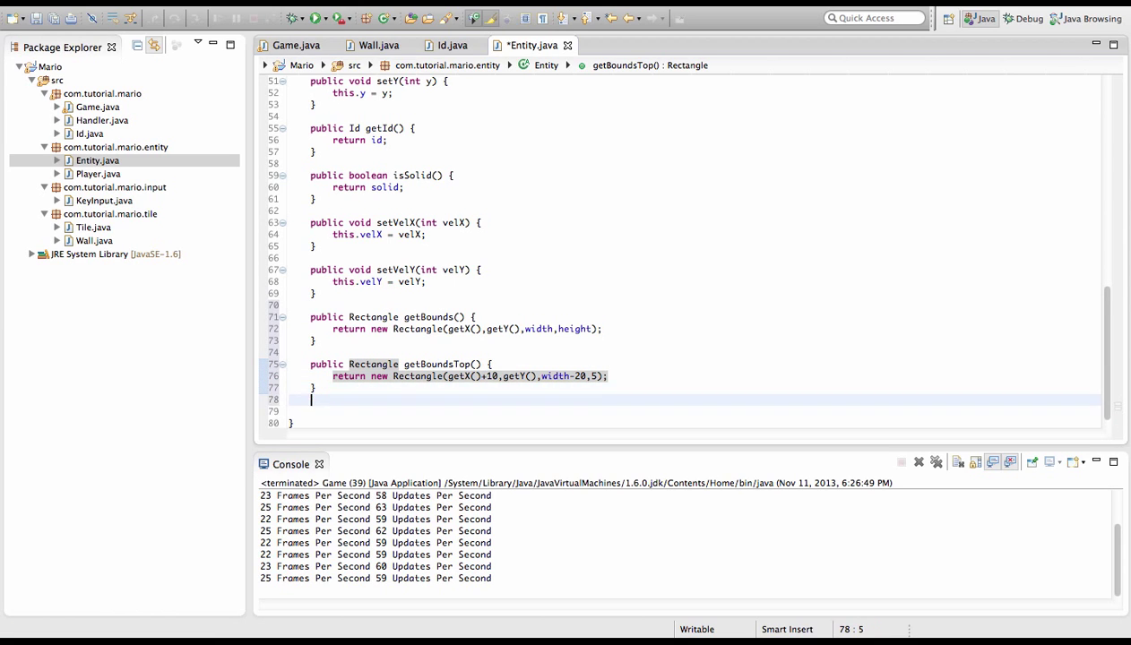
Add getBoundsBottom() returning Rectangle(getX()+10, getY()+width-5, width-20, 5)
type("public Rectang")
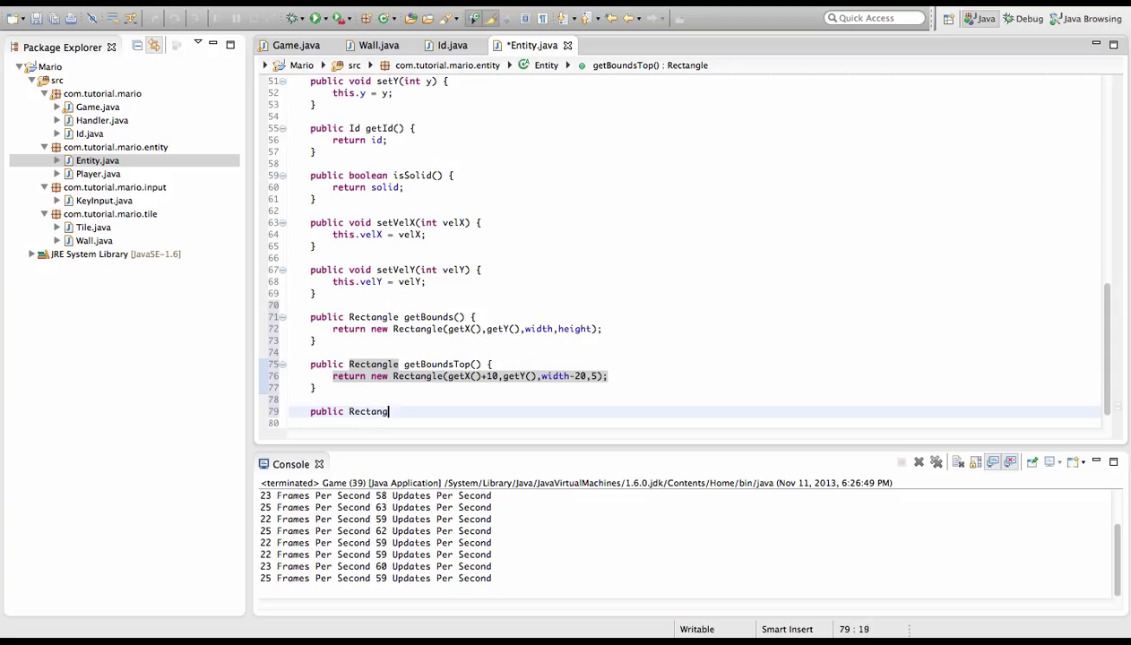
type("getBoun")
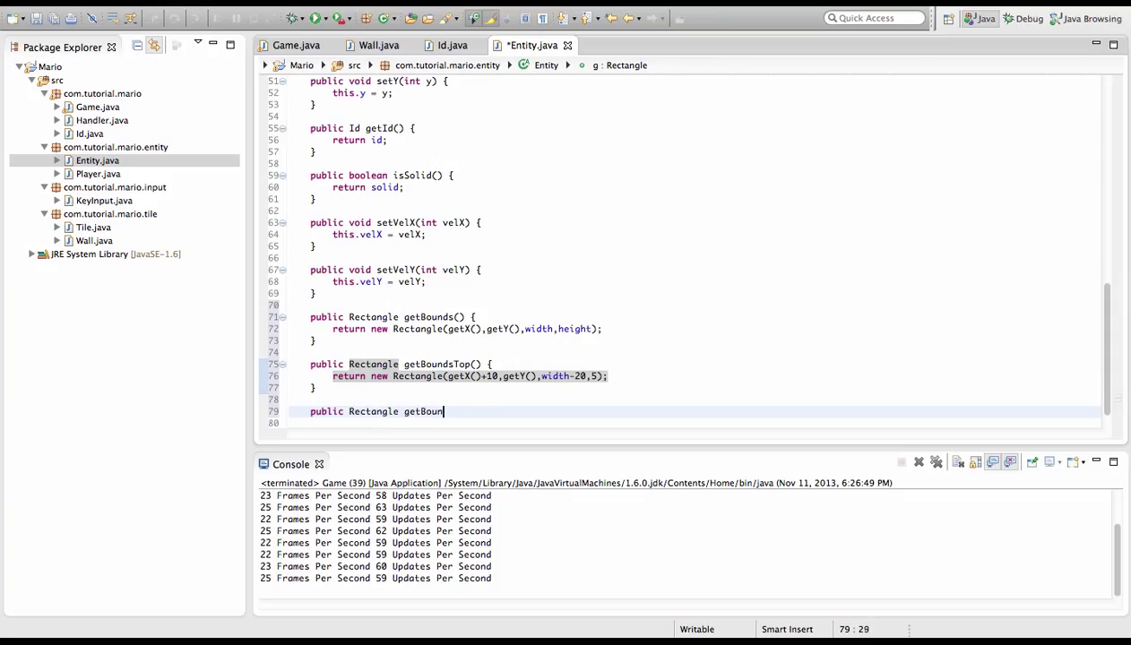
type("dsBottom")
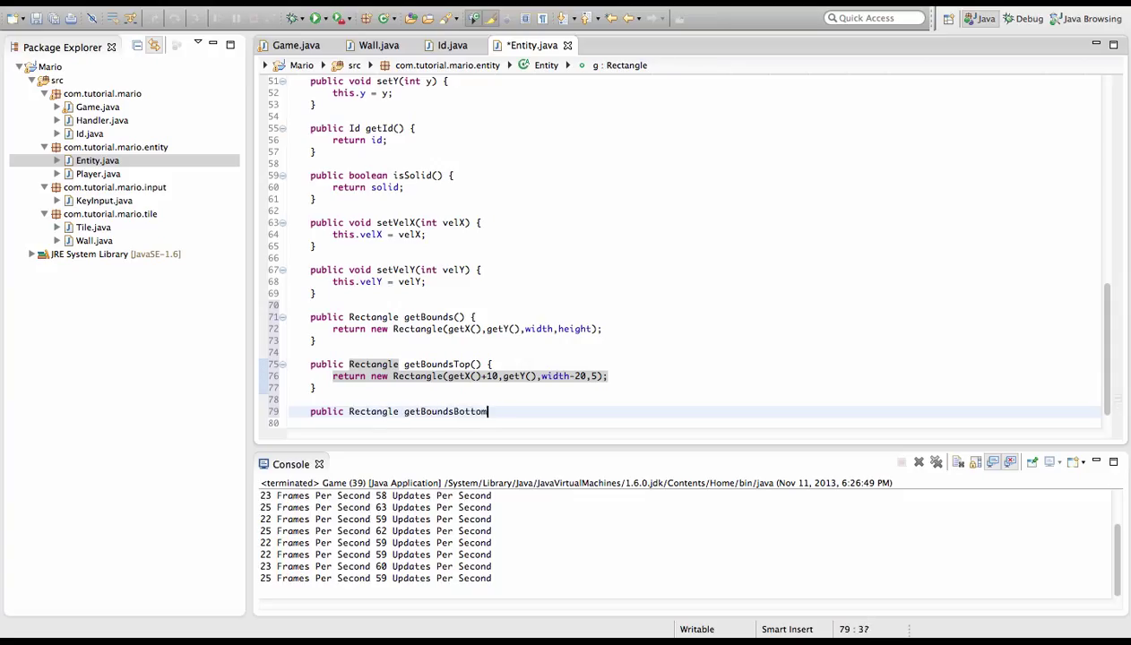
type("() {")
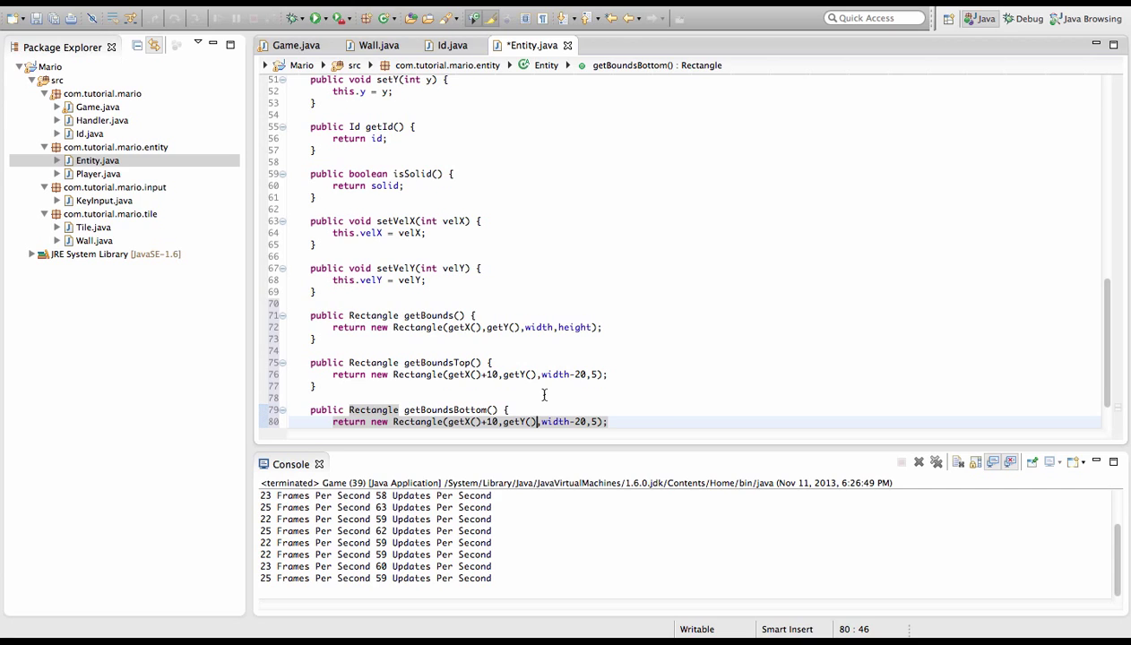
type("+width")
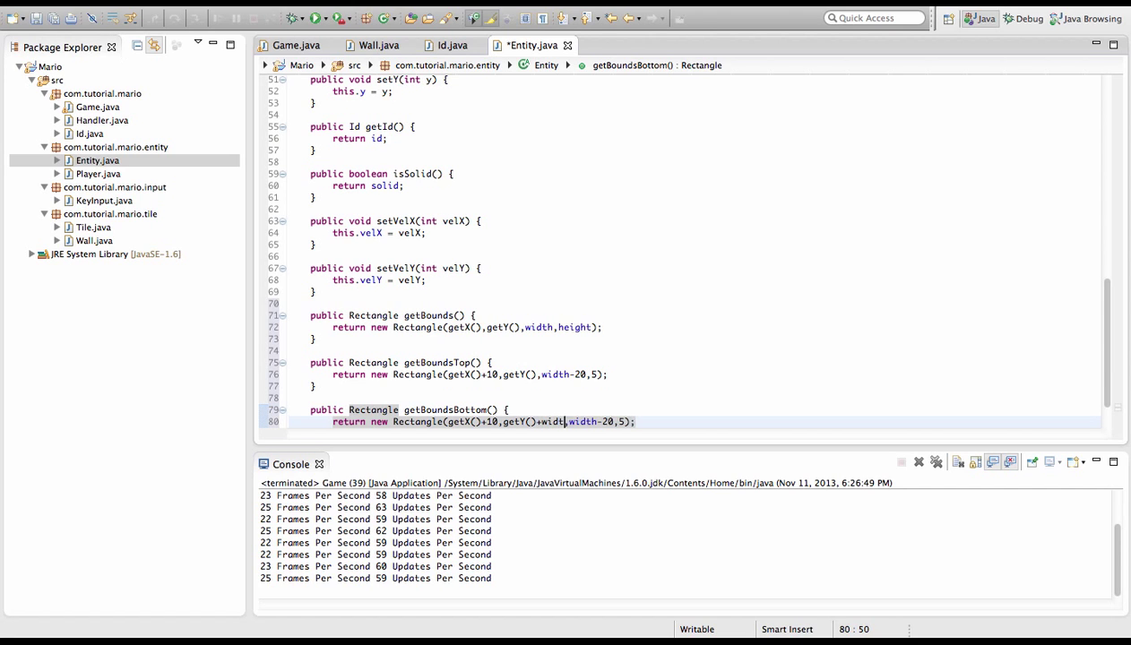
type("h-5")
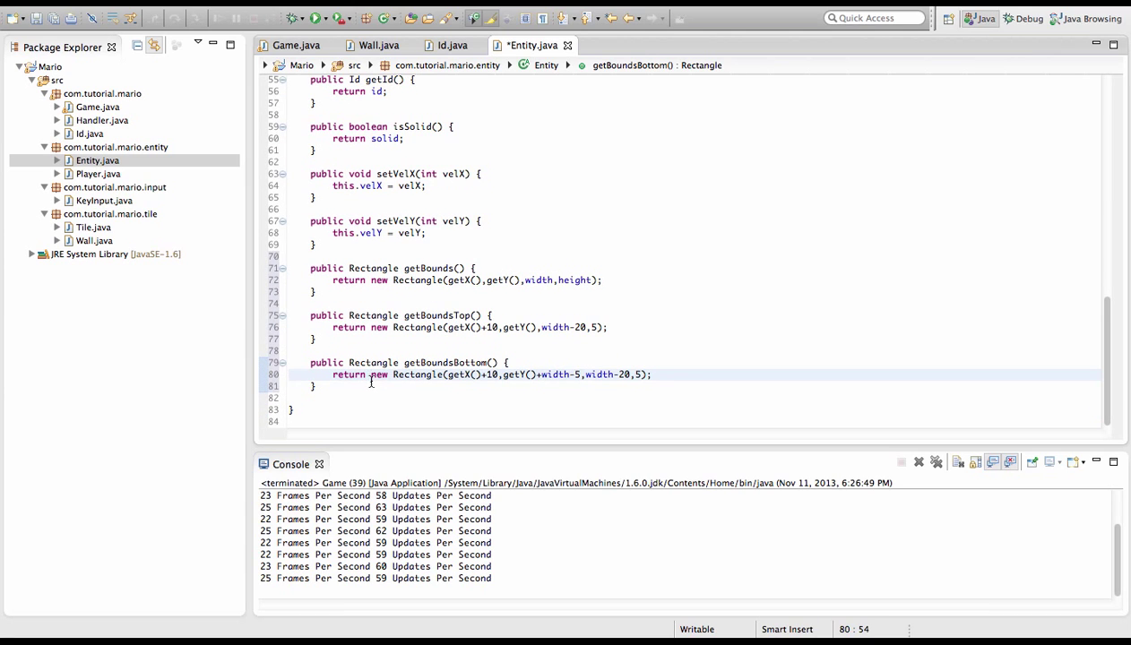
Write getBoundsLeft() returning new Rectangle(getX(), getY()+10, 5, height-20)
type("publi")
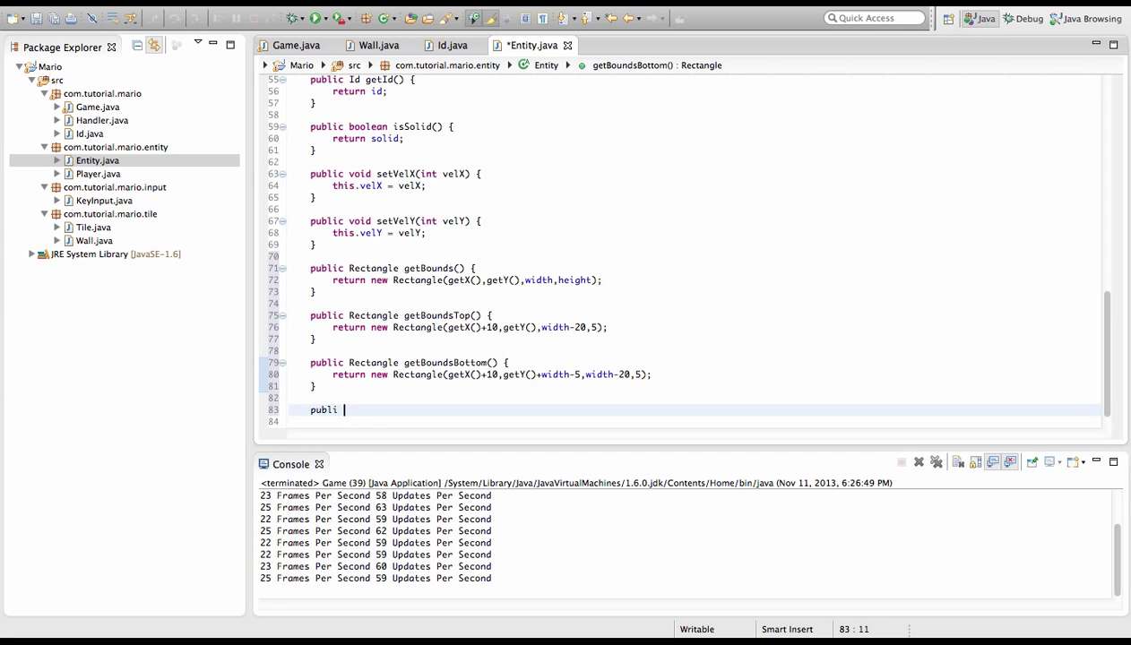
type("c Rectangle")
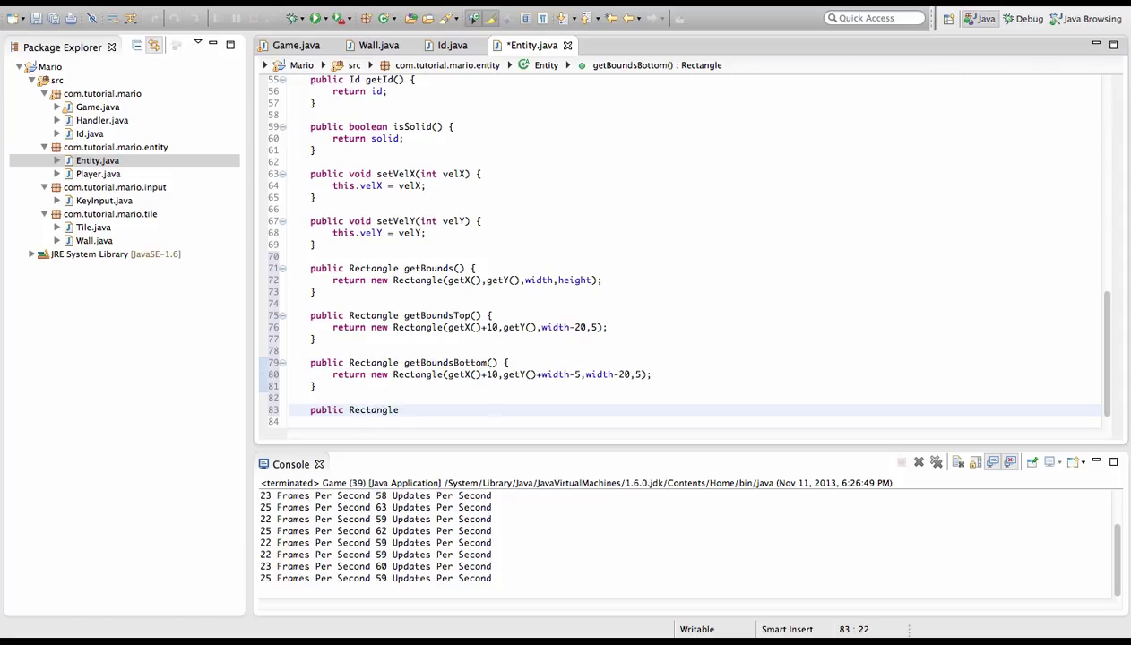
type("getBoundsLeft() {")
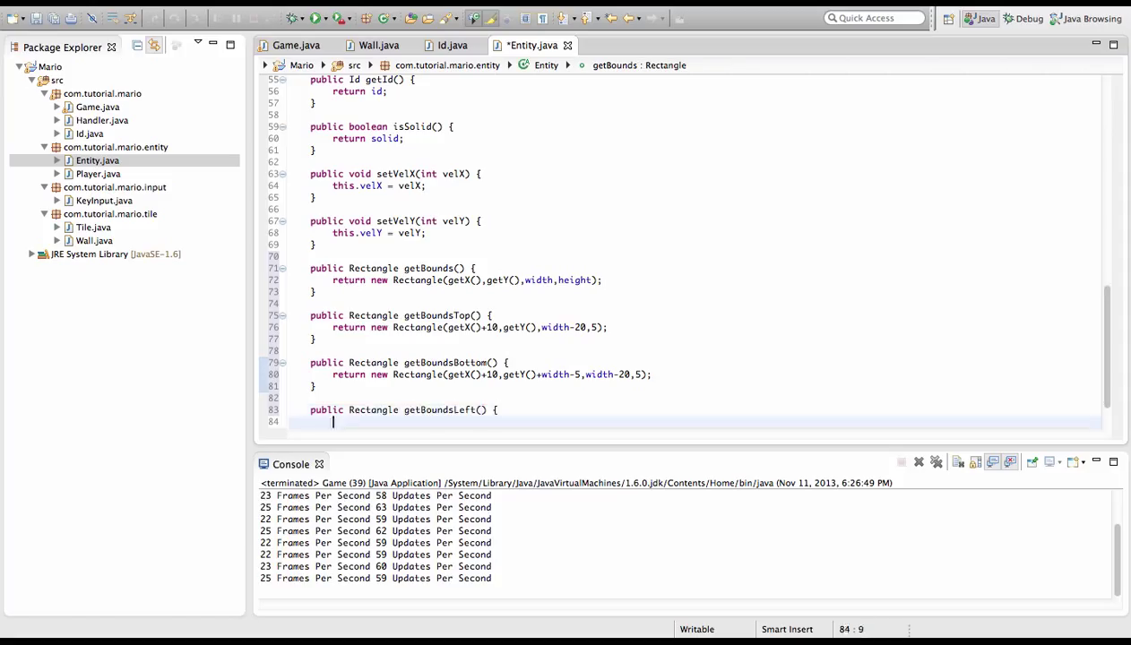
type("return new Re")
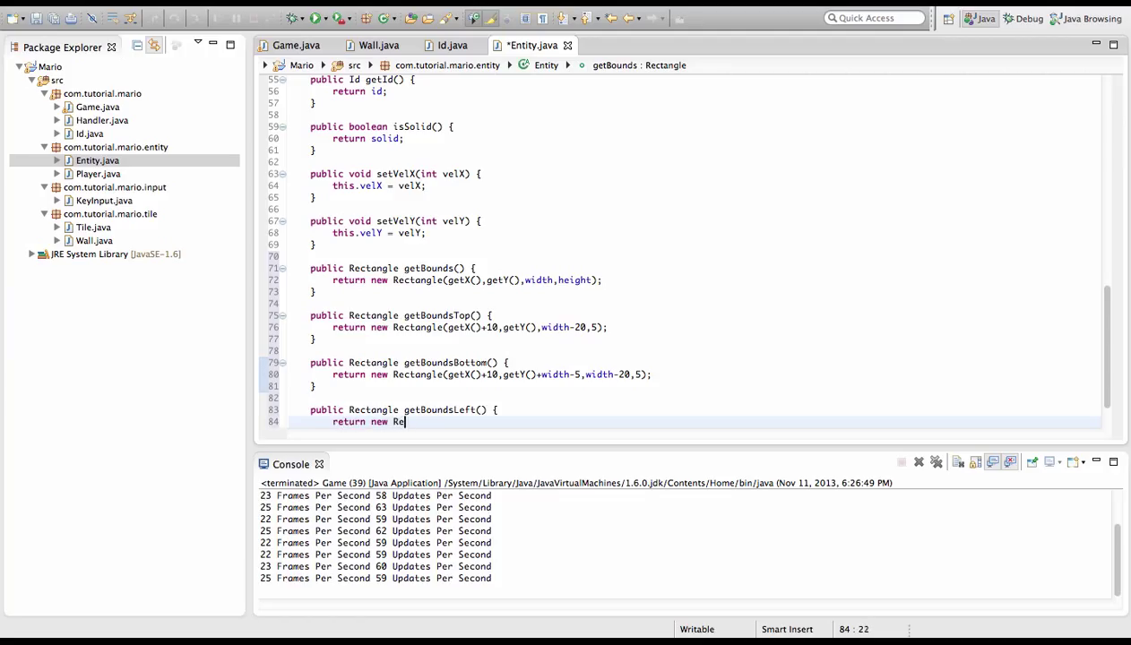
type("ctangle()")
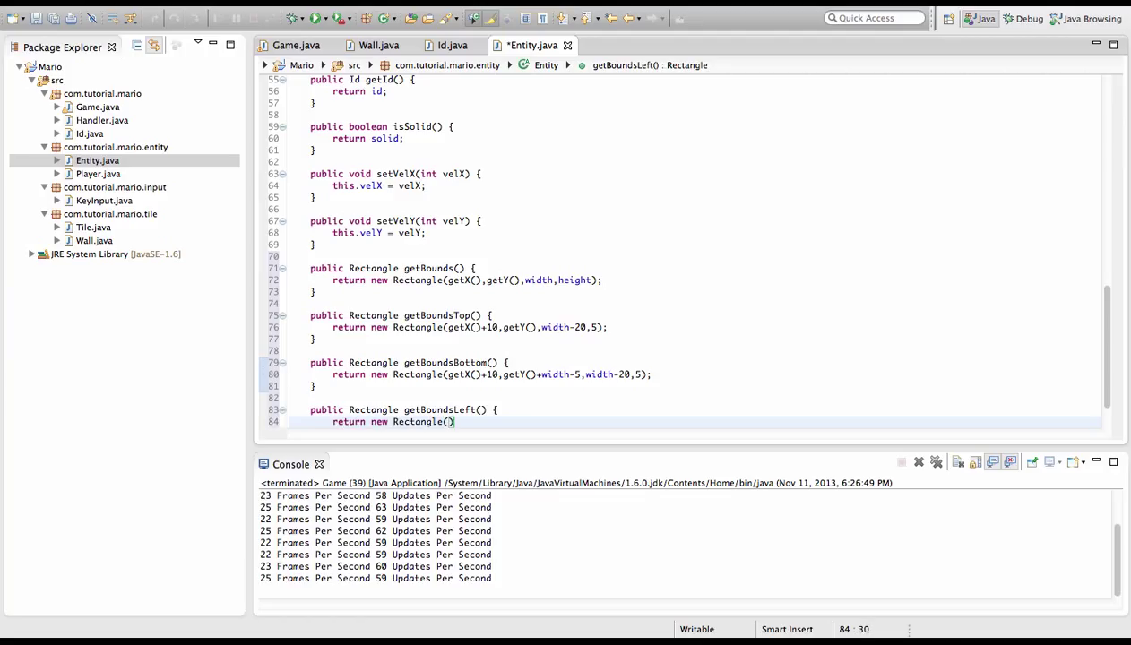
type("x,")
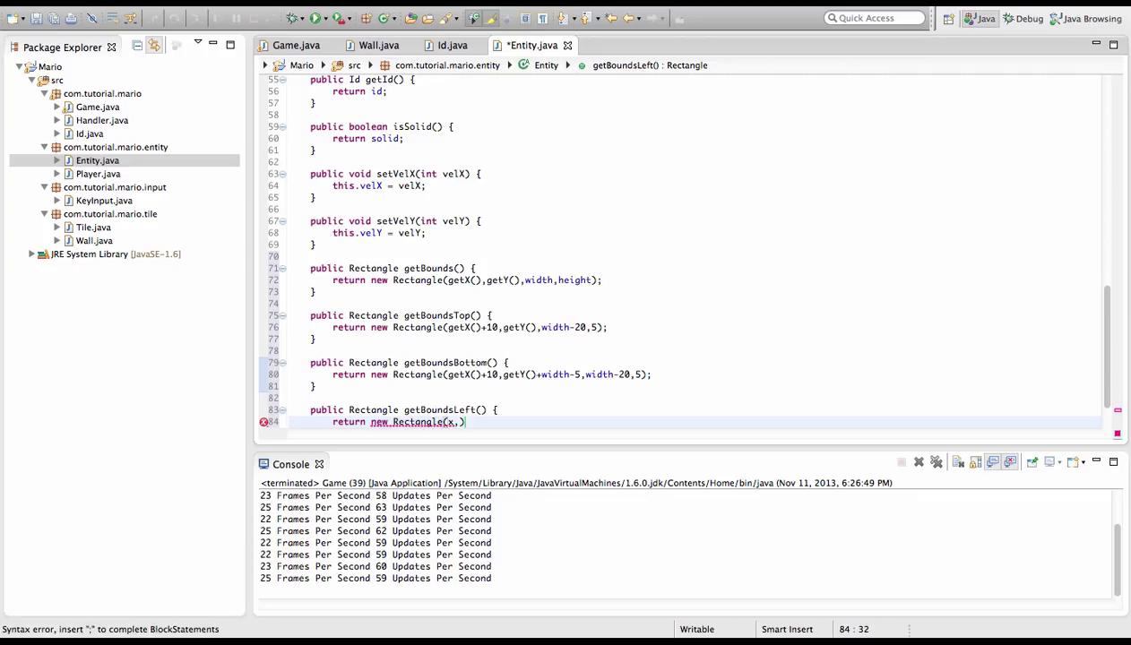
type("getY()")
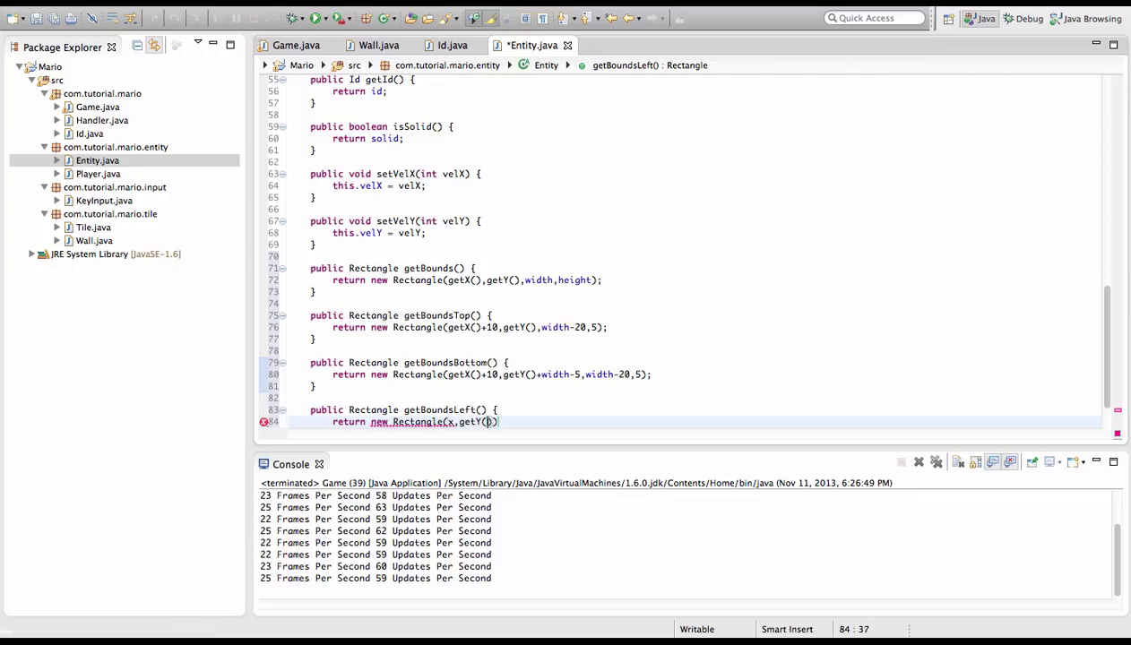
type("+10,5,height-20")
type("public Rectangle getBoundsRight() {")
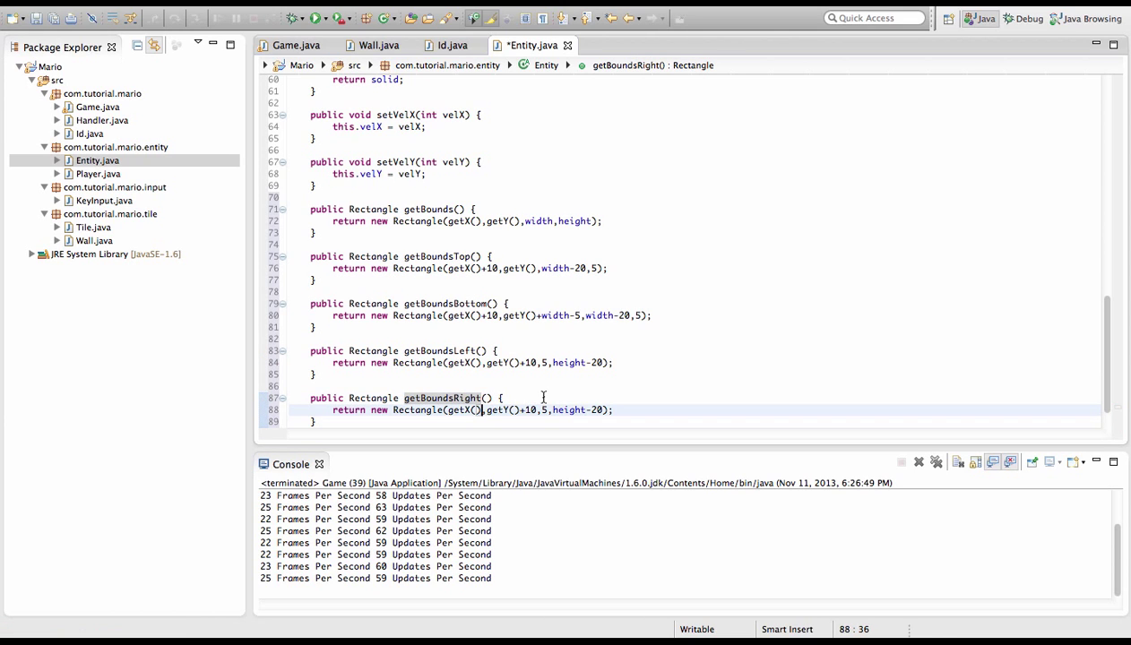
Set getBoundsRight's x to getX()+width-5 and getBoundsBottom's offset to getY()+height-5
type("+w")
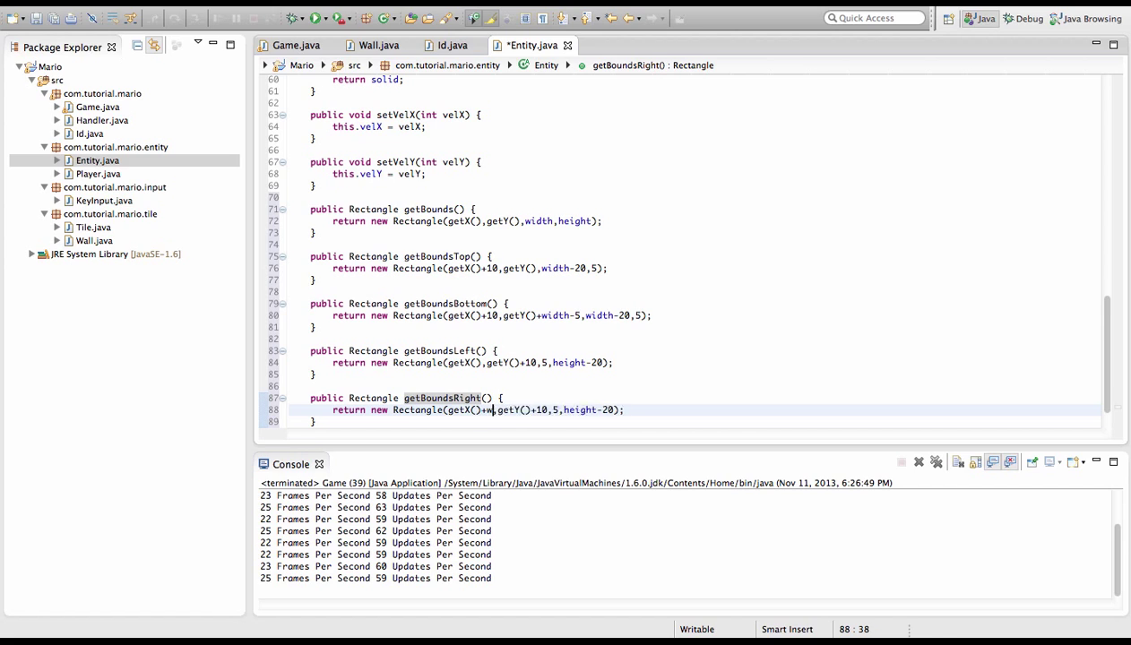
type("idth-")
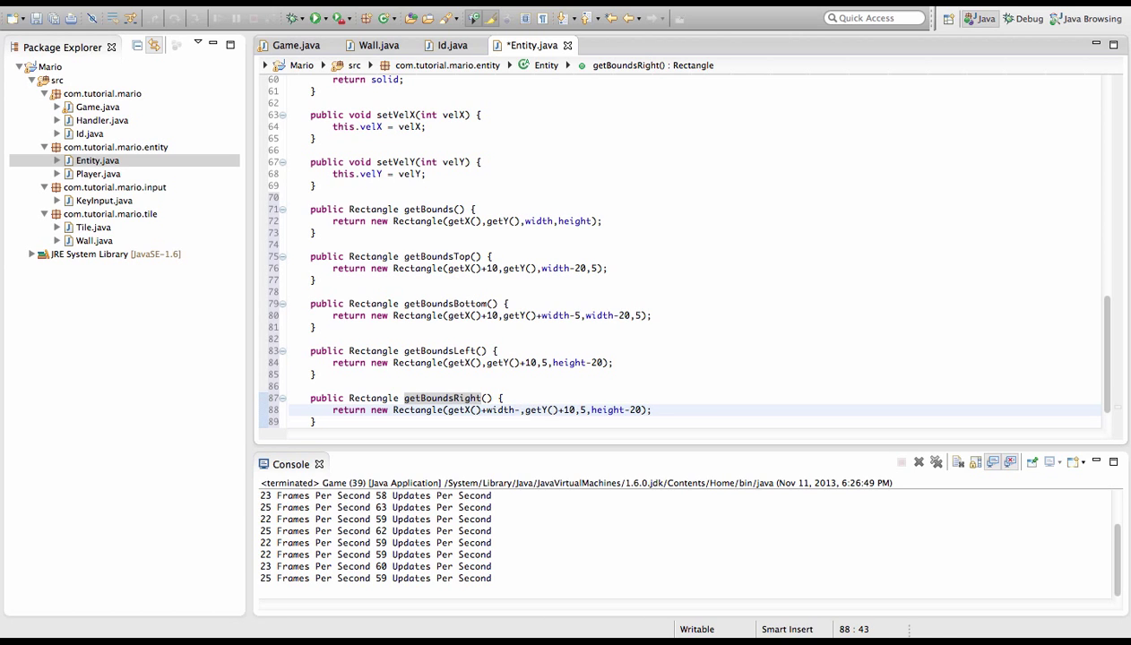
type("5")
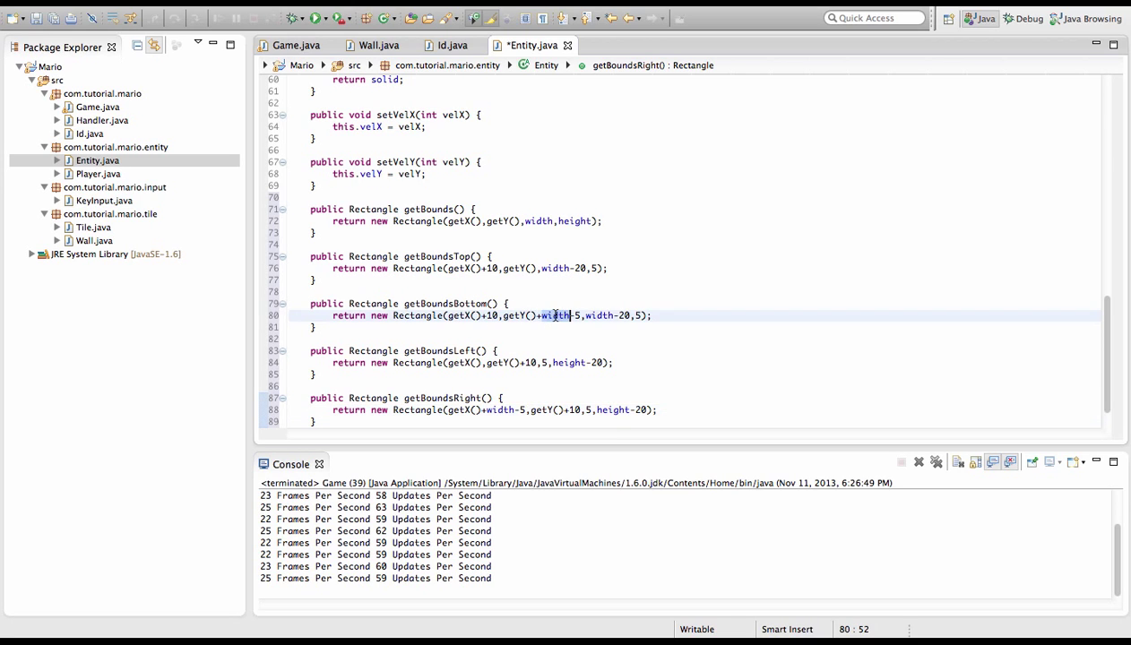
type("height")
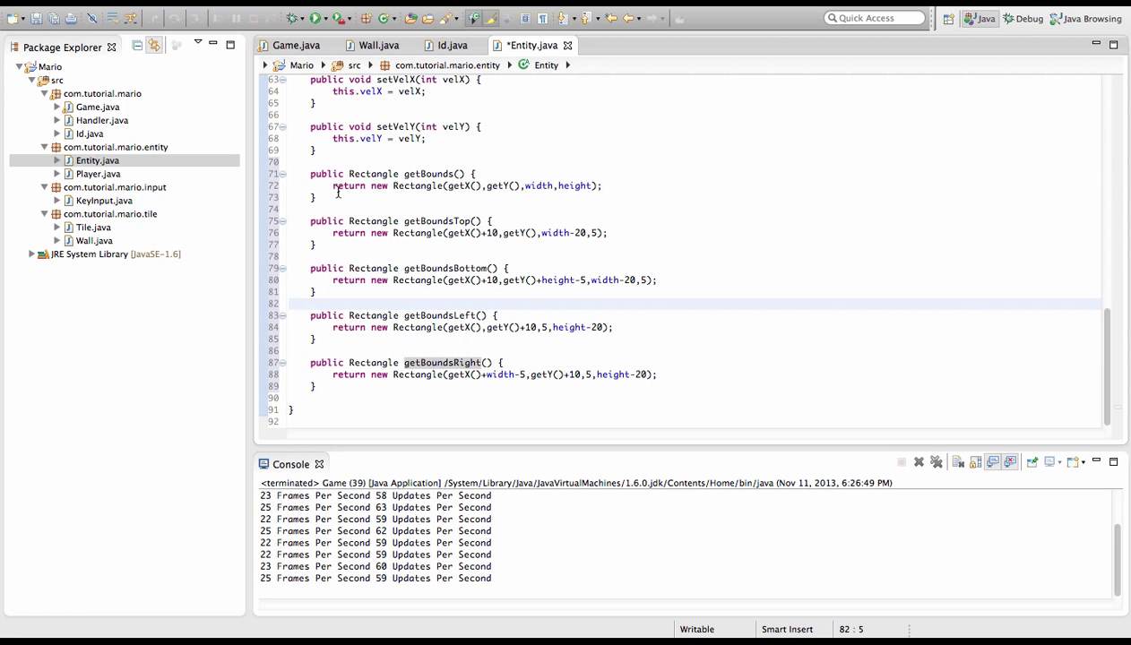
In Tile.java, add getBounds() returning a Rectangle of getX(), getY(), width and height
left_click(283, 174)
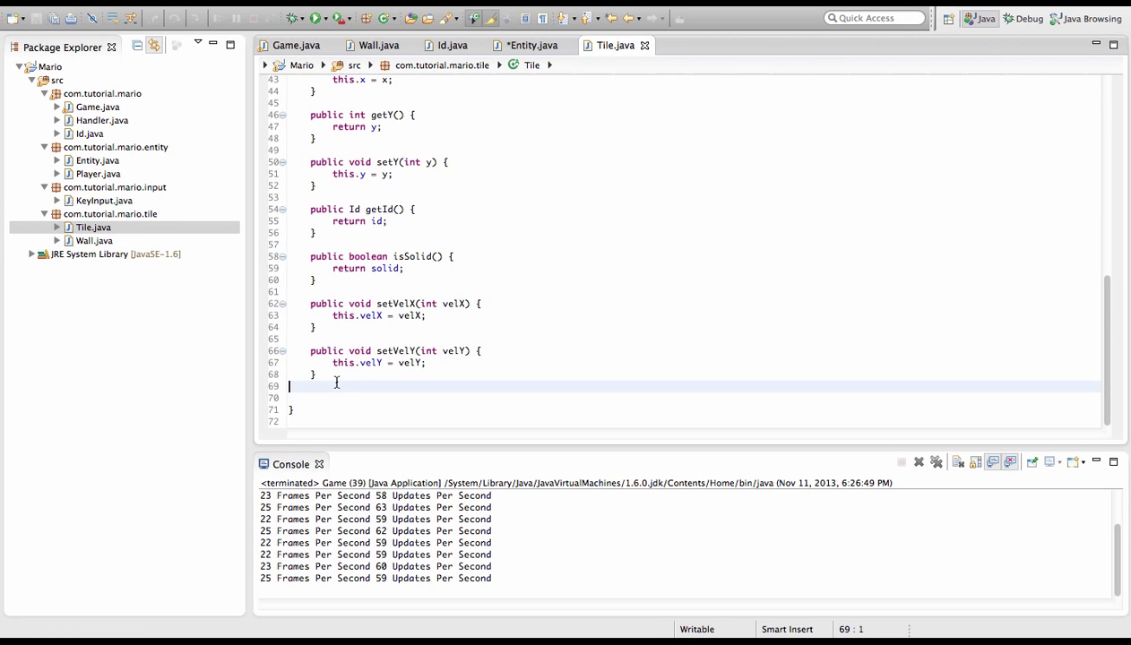
type("public Rectangle getBounds() {")
type("return new Rectangle(getX(),getY(),width,height);")
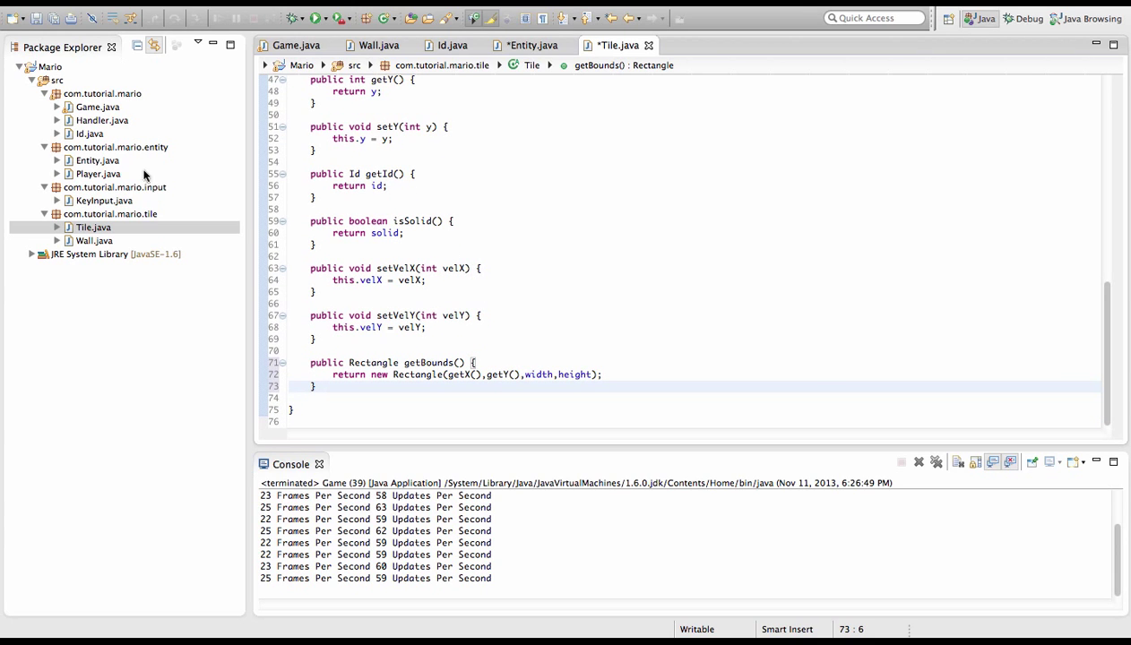
Open Player.java and start a for loop over handler.tile in tick()
left_click(96, 173)
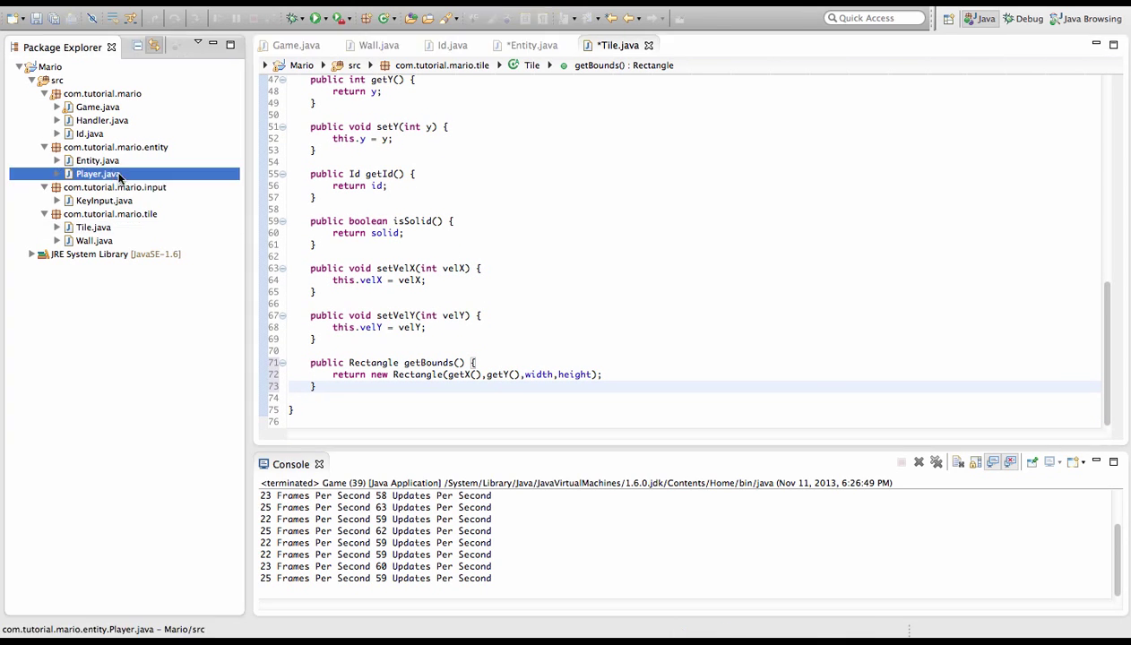
double_click(99, 174)
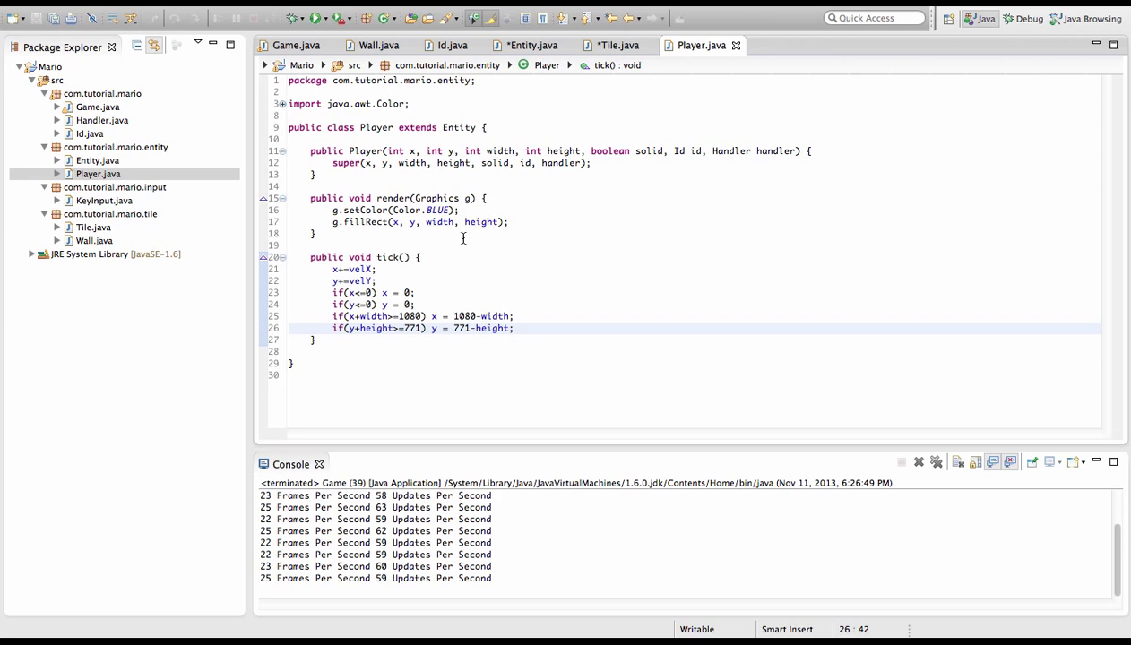
type("for(Tile t:")
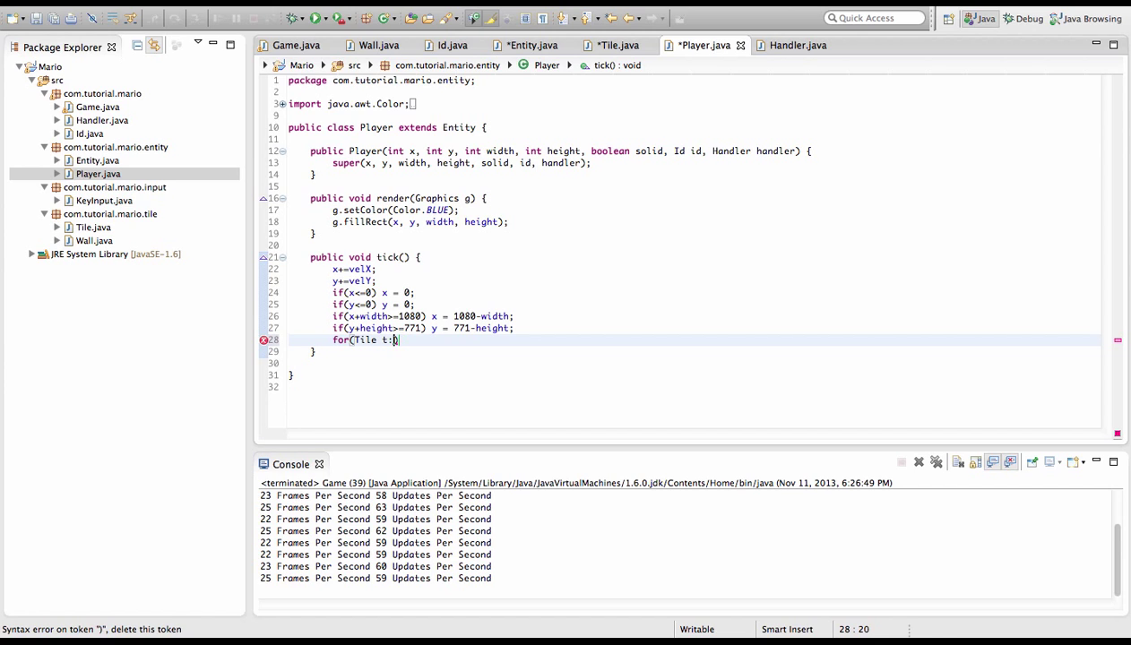
type("handler.tile)")
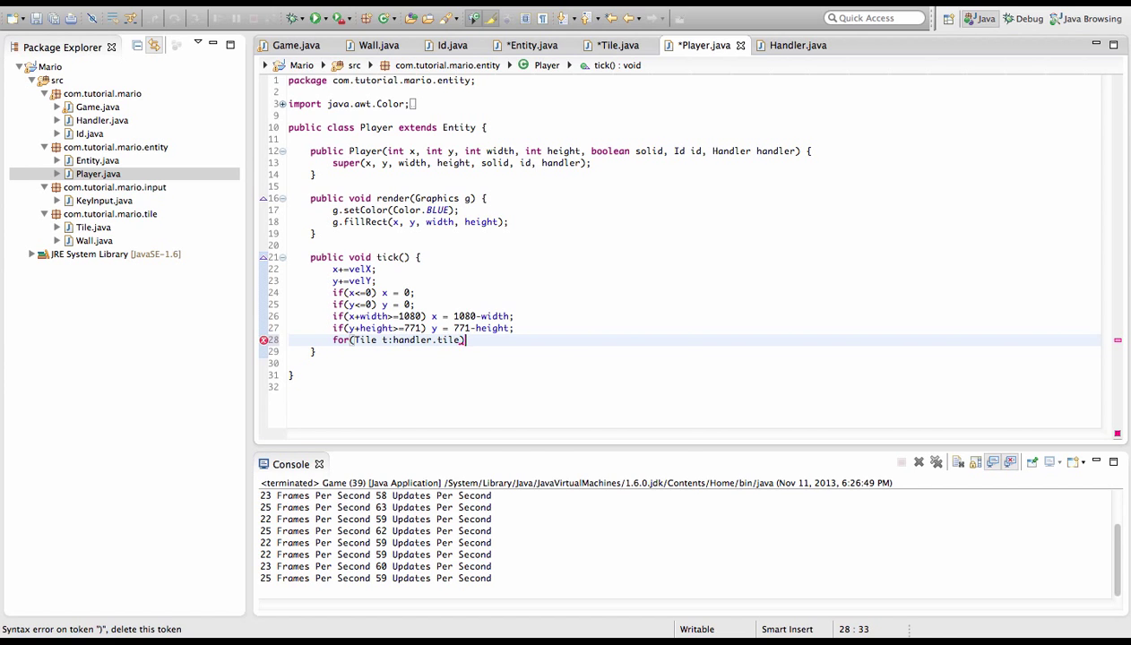
Inside the loop, break when the tile is not solid
type("{")
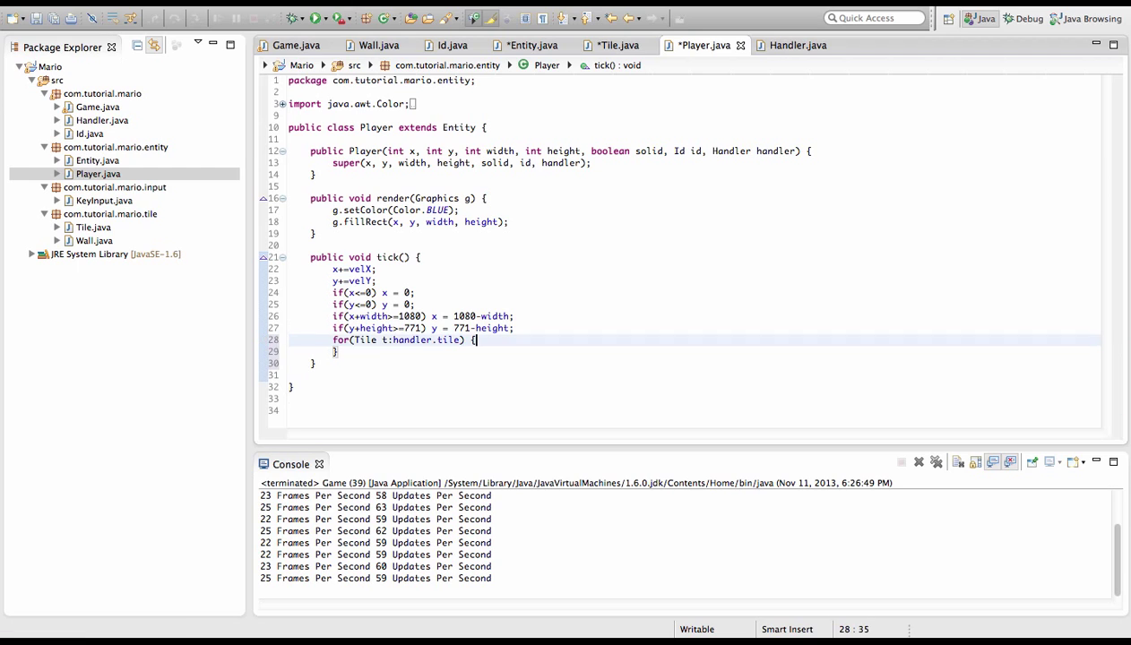
type("if")
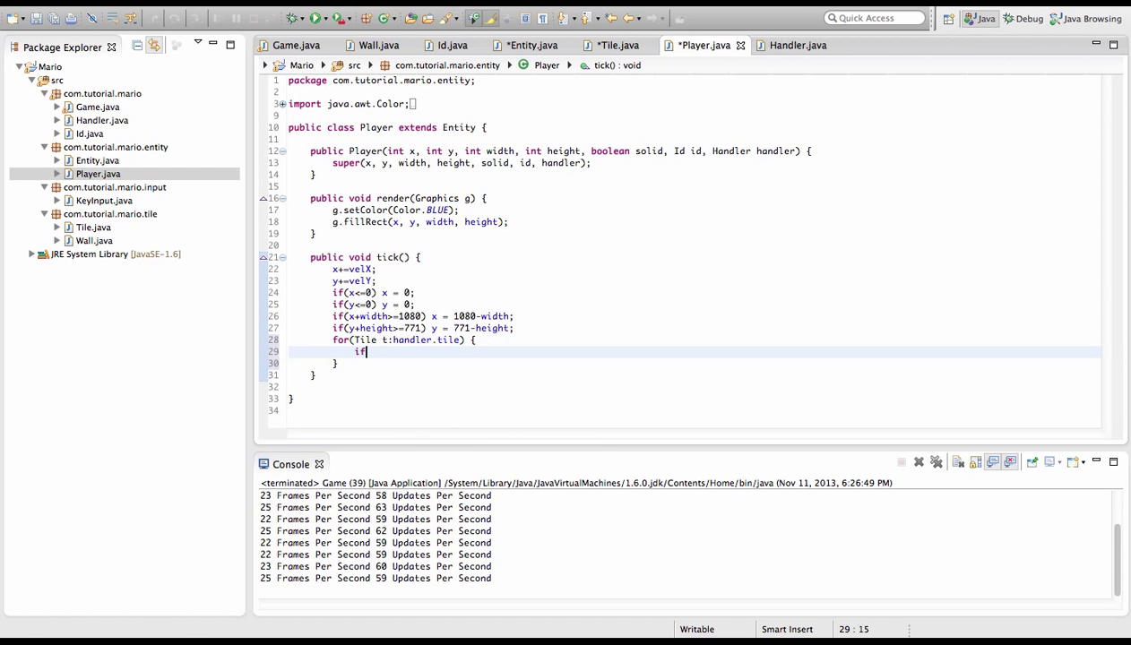
type("(t.solid)")
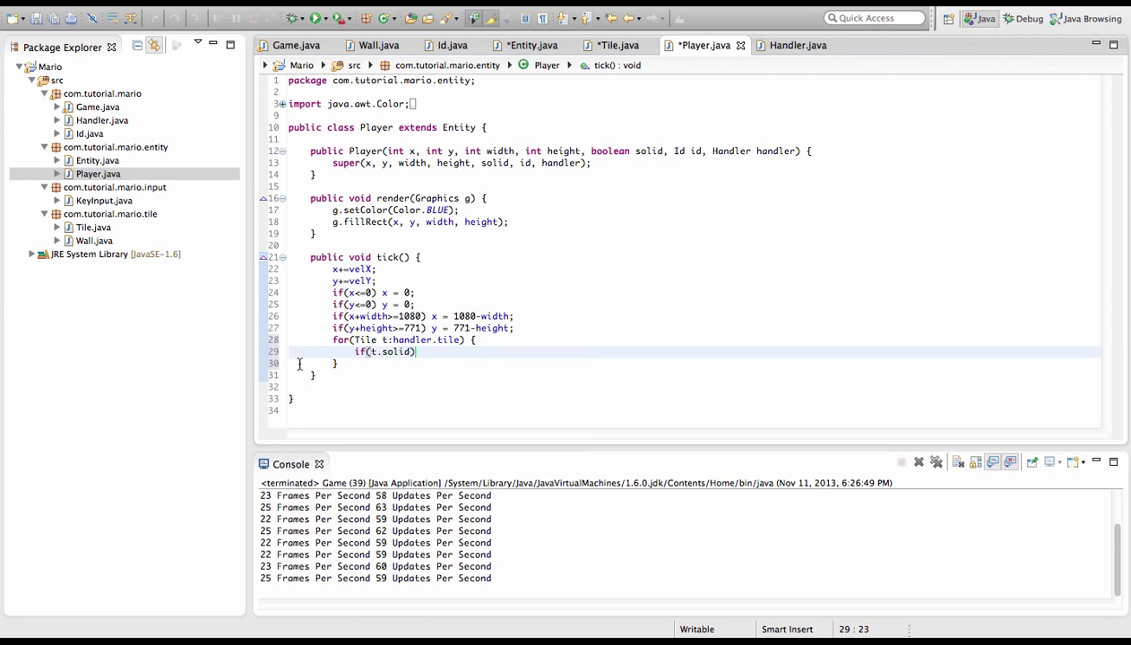
type("!")
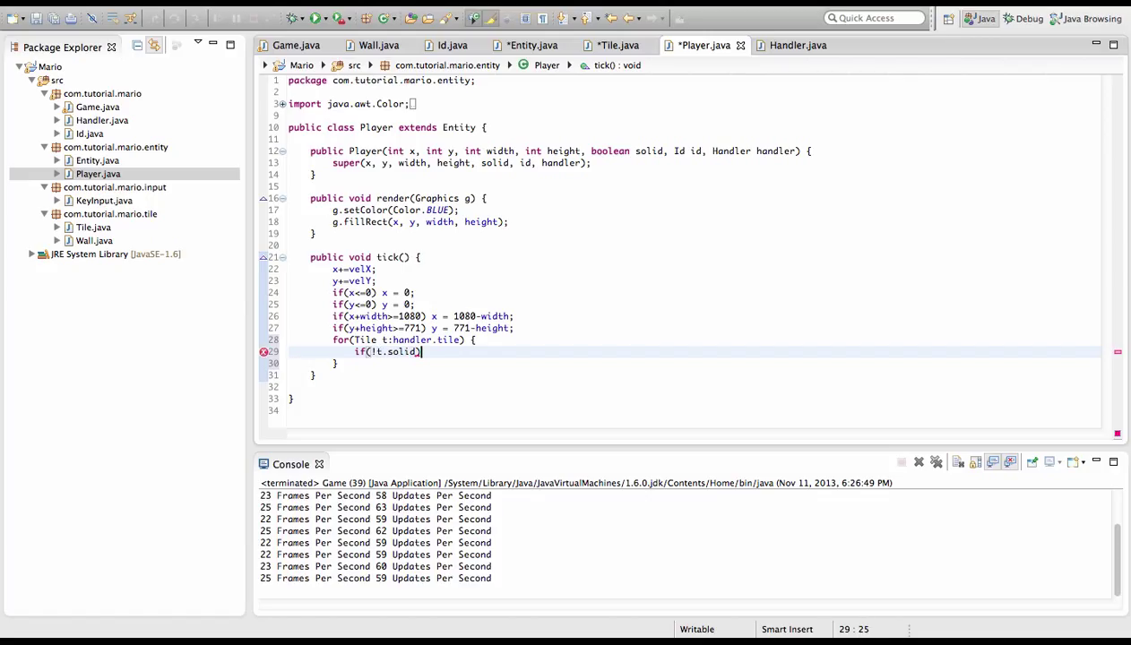
type("break;")
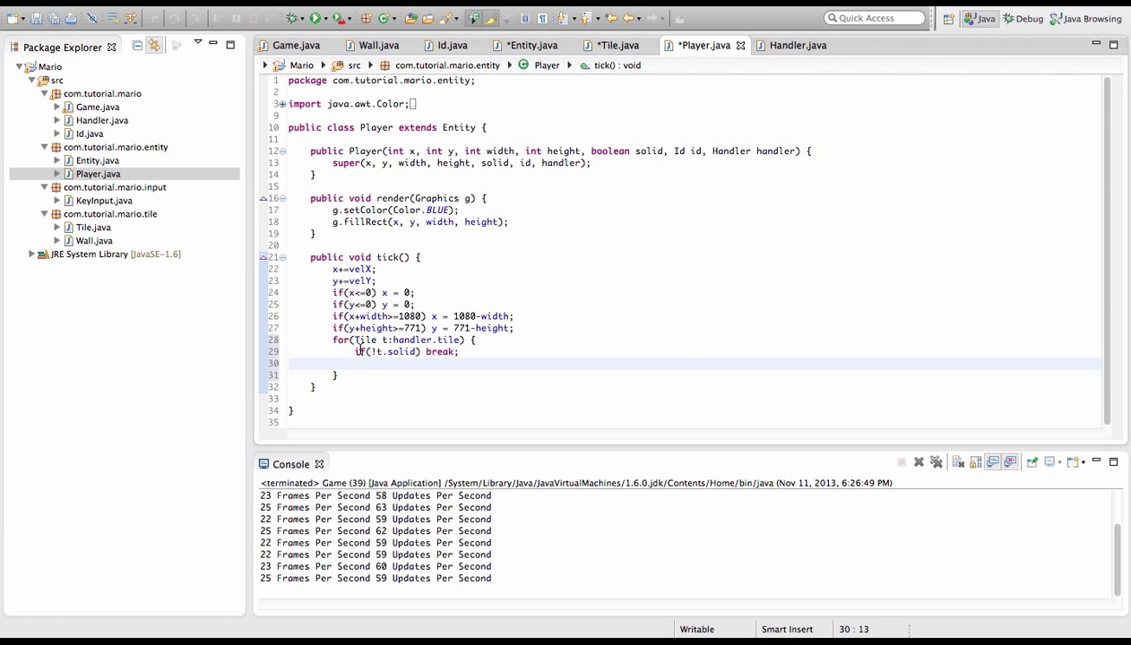
Check for Id.wall tiles and whether getBoundsTop() intersects the tile's bounds
type("s")
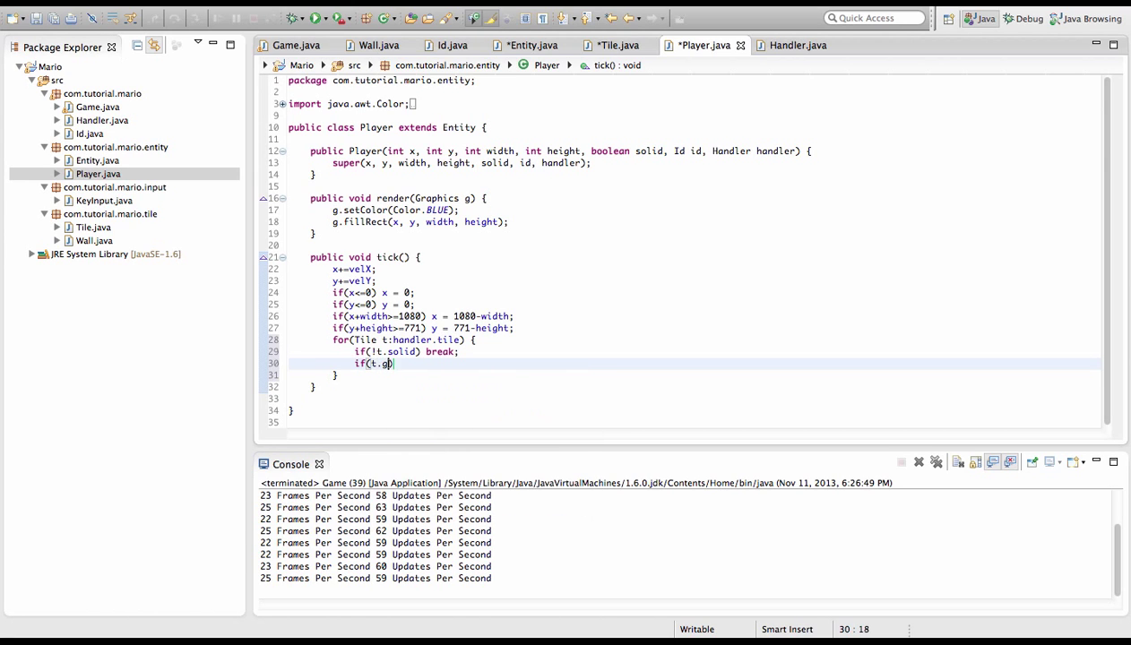
type("etId()")
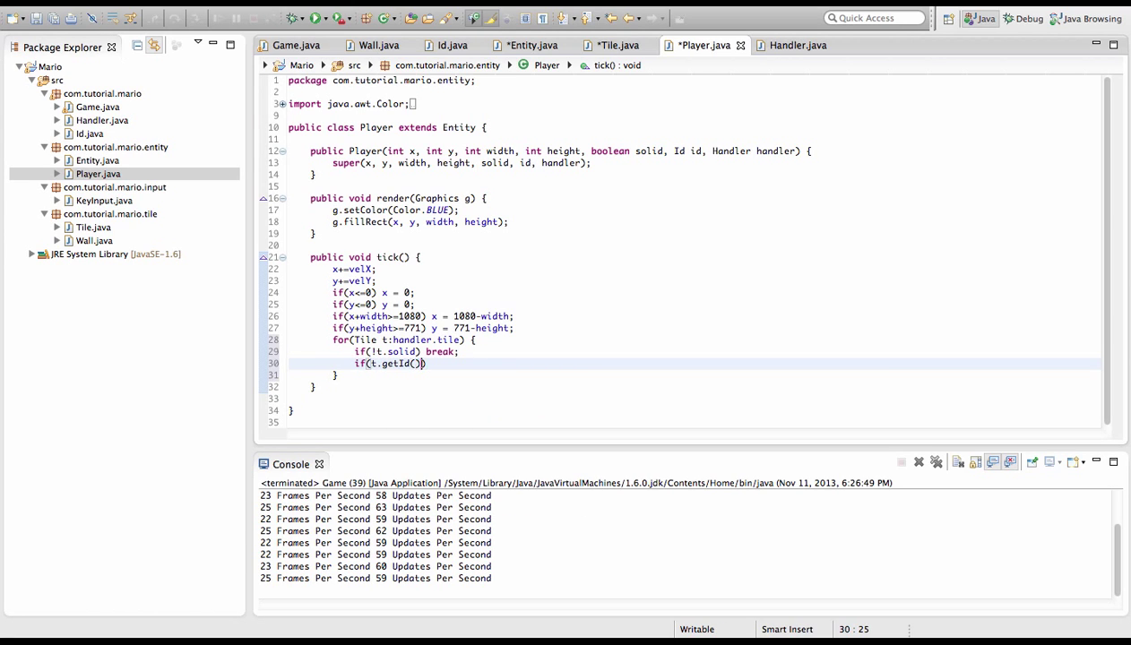
type("==Id.wall")
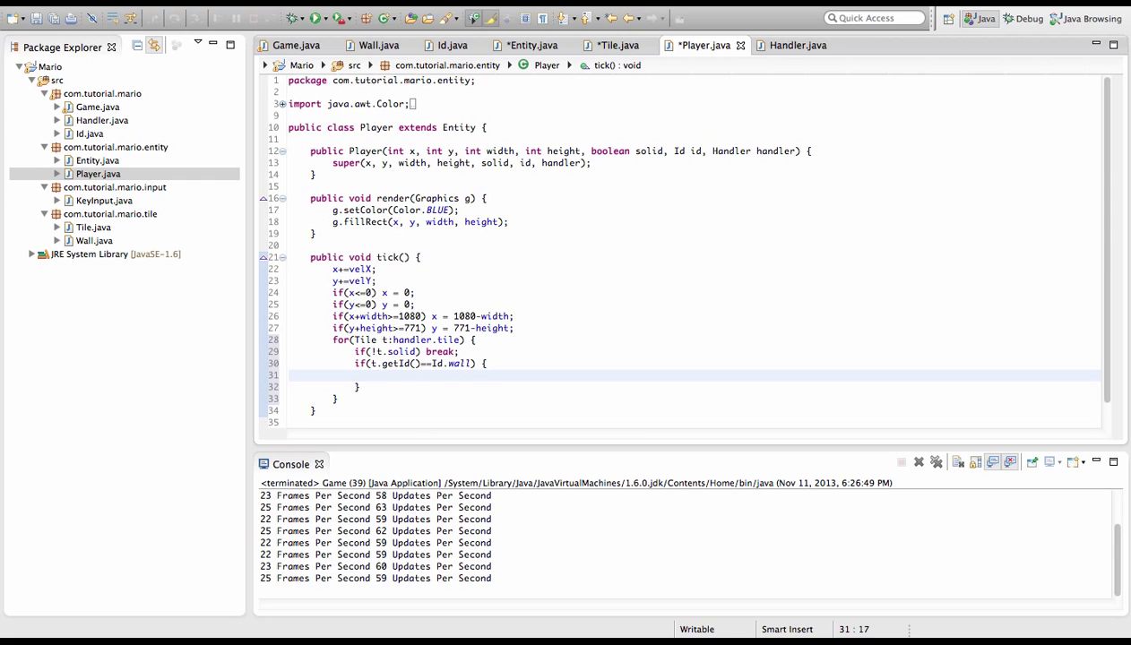
type("if(getB")
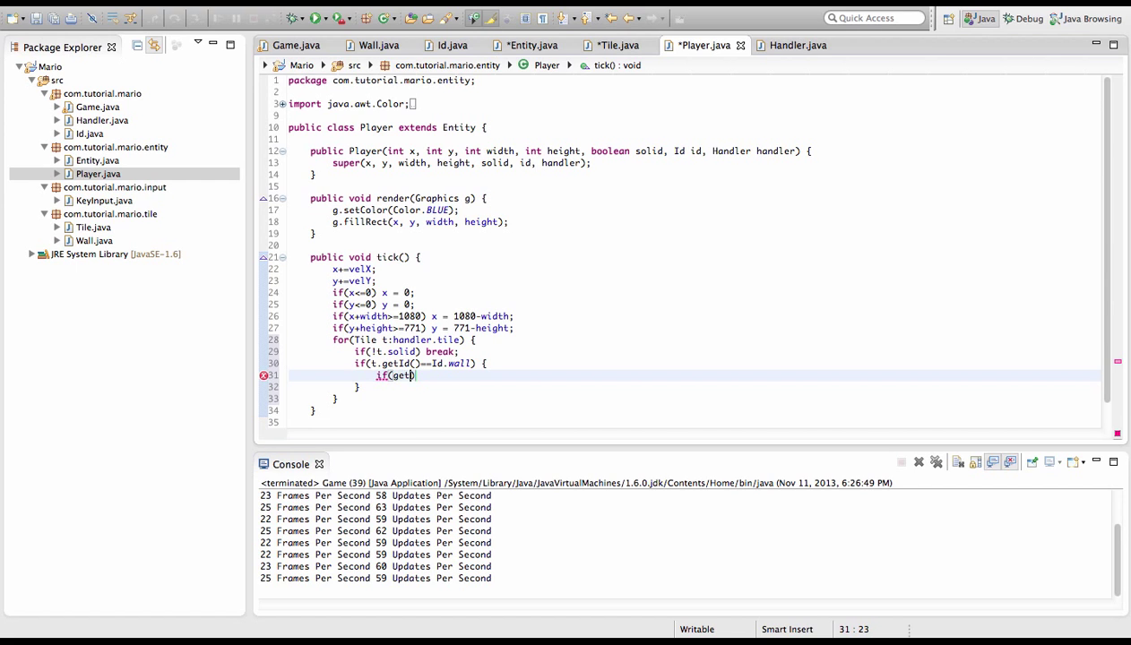
type("BoundsTop")
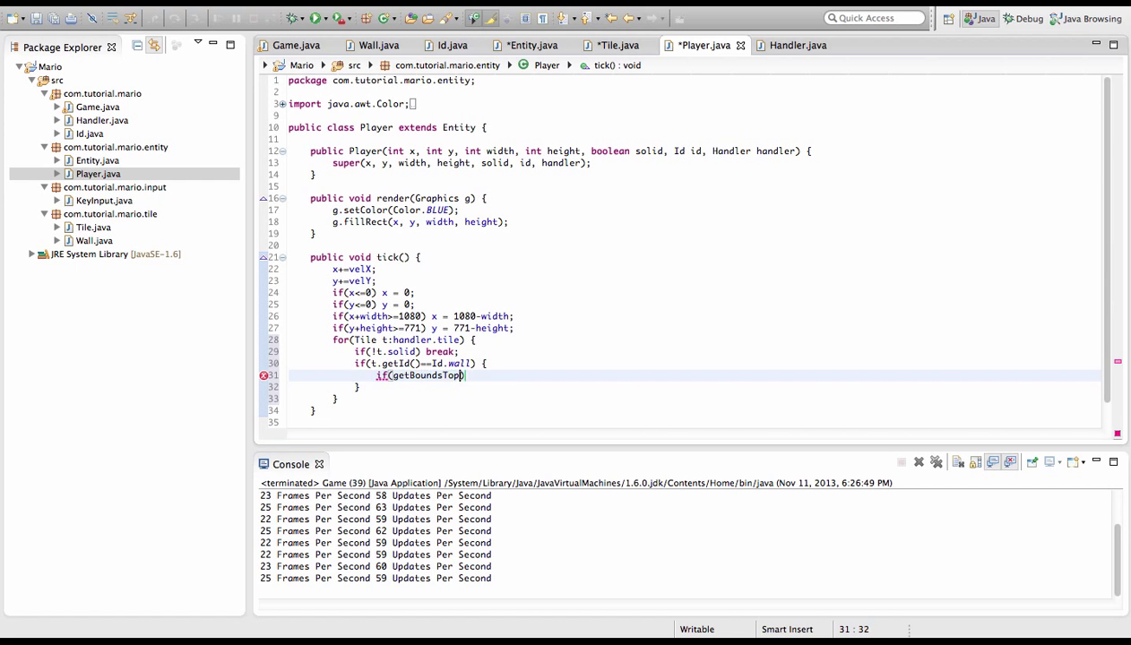
type("()")
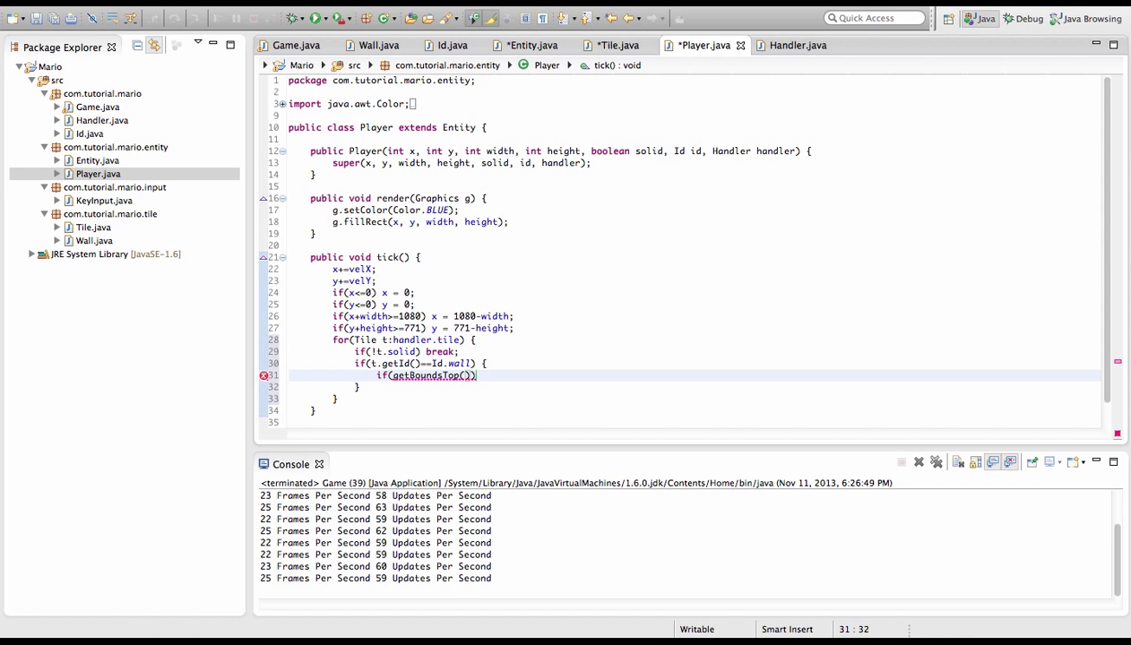
type(".intersects(")
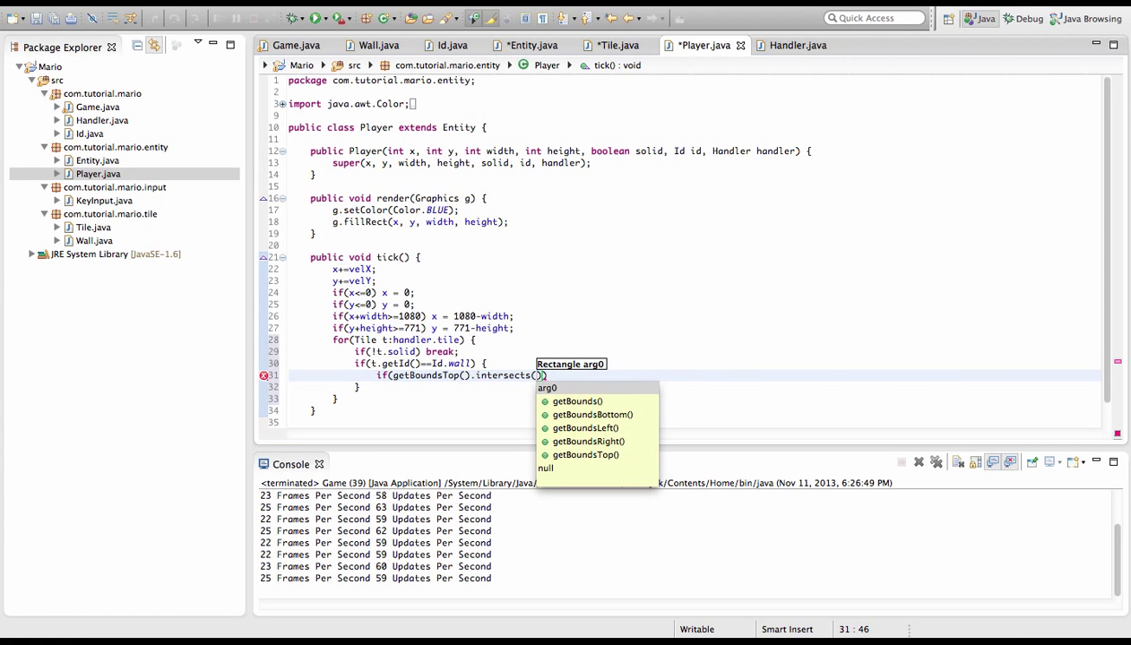
type("t.getBounds(")
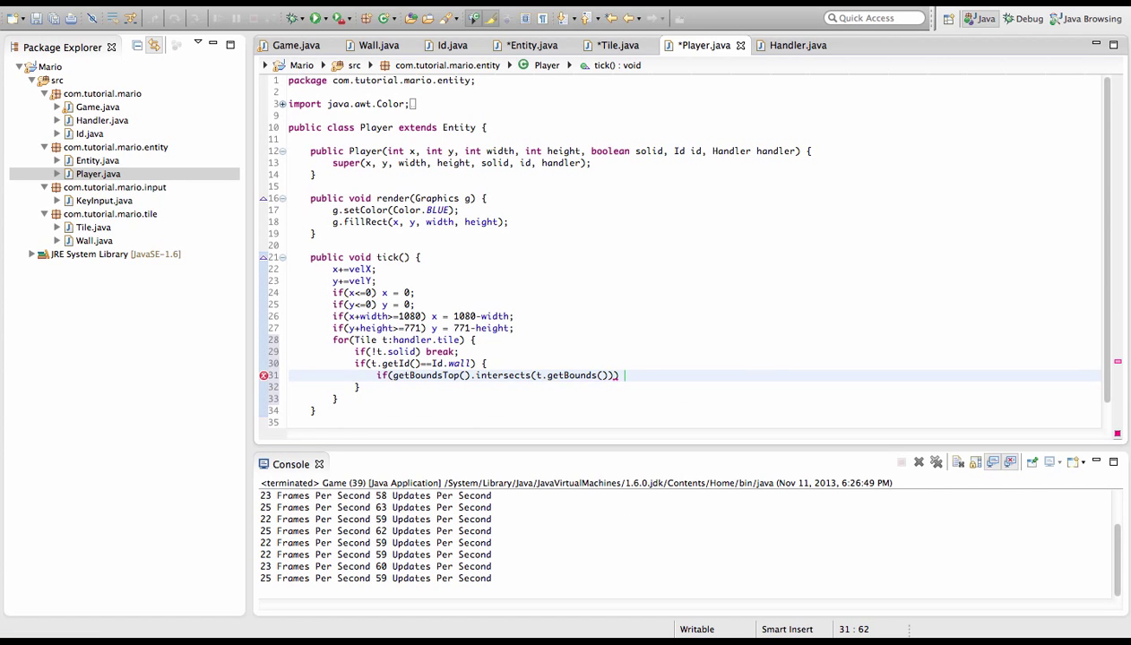
type("{")
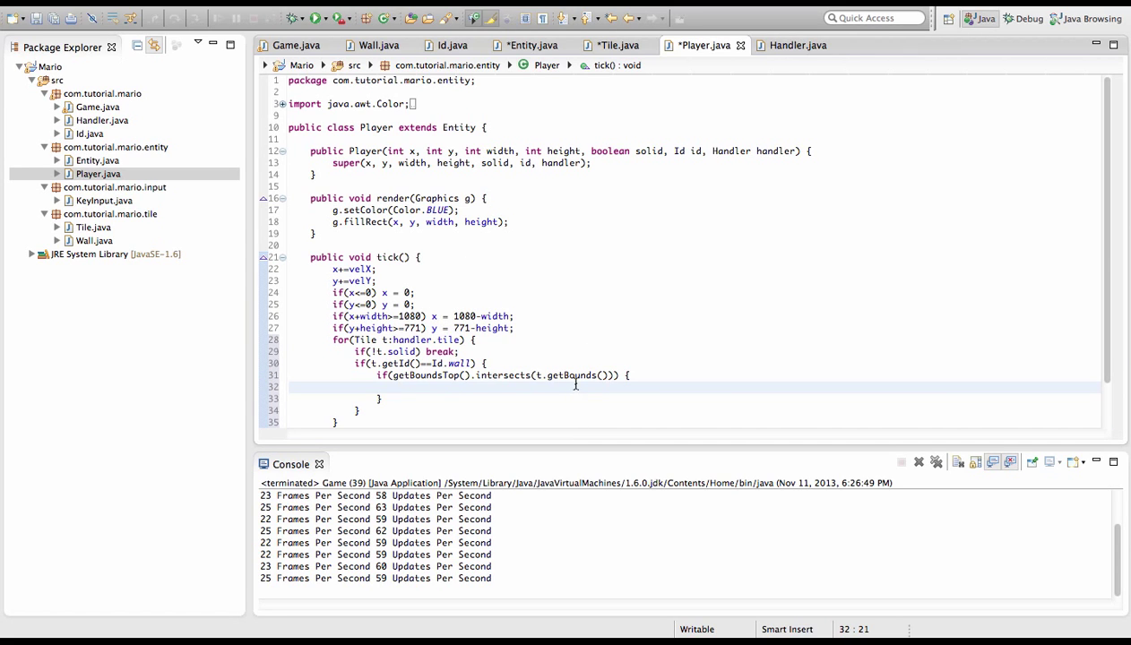
On top collision, set velY to 0 and y to t.getX()+width
type("setVel")
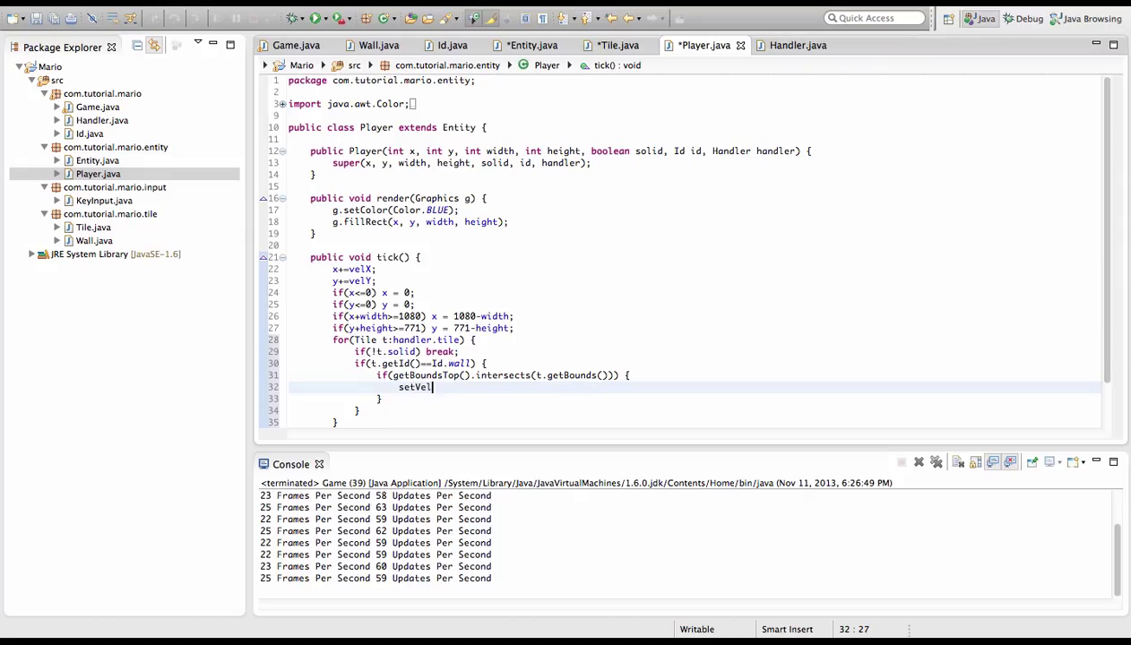
type("Y(0);")
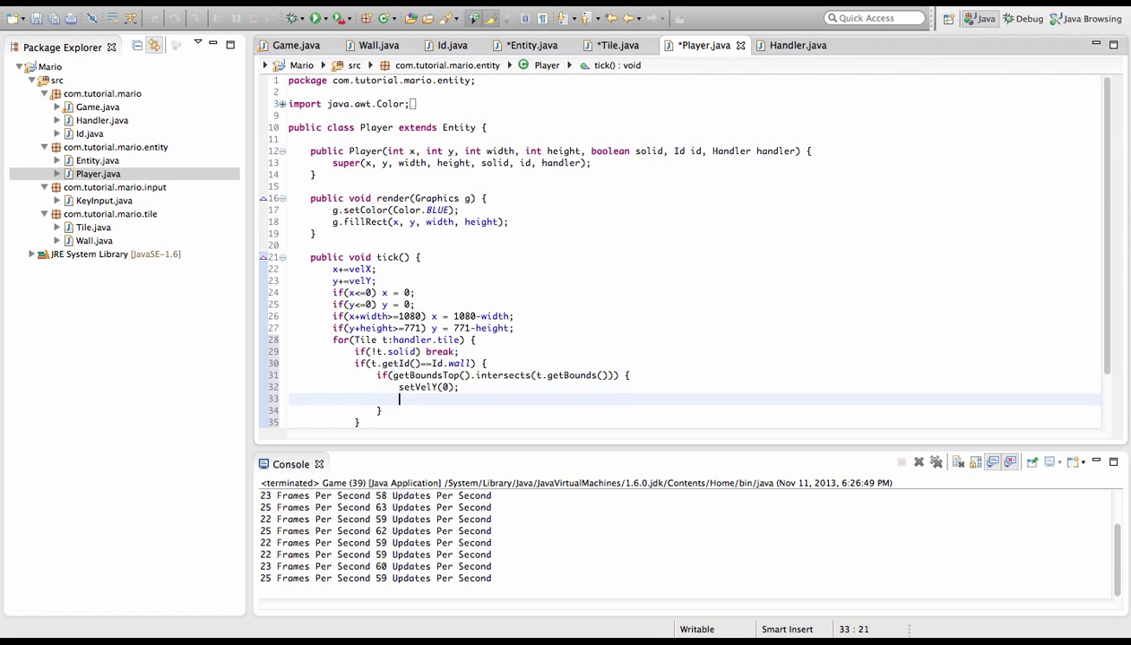
type("y =")
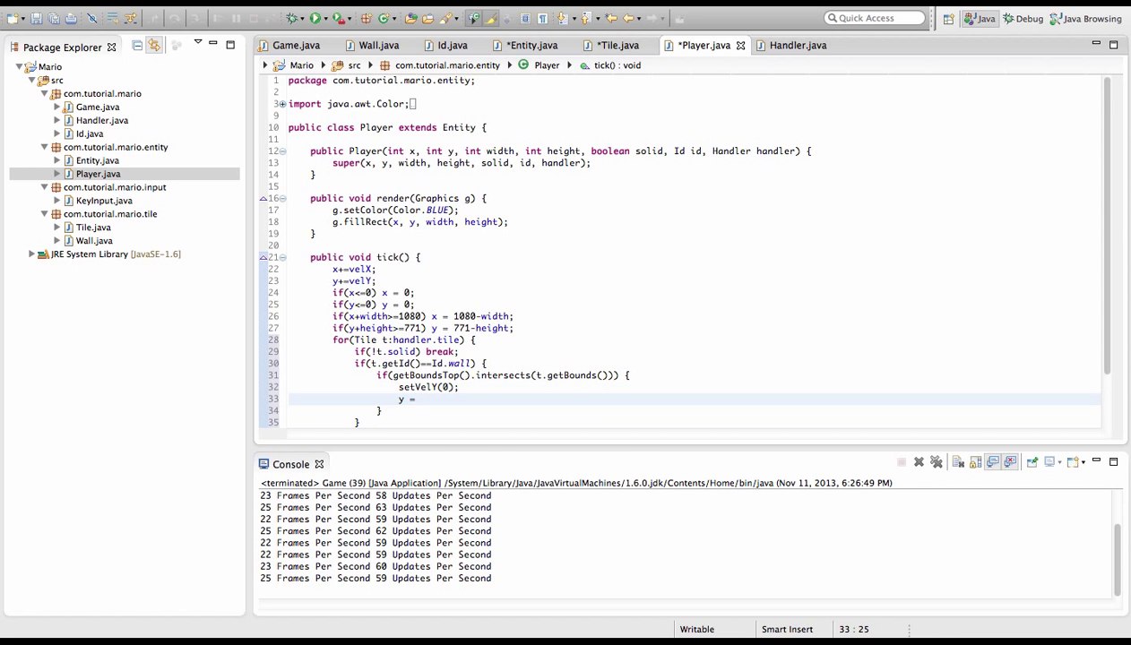
type("t.g")
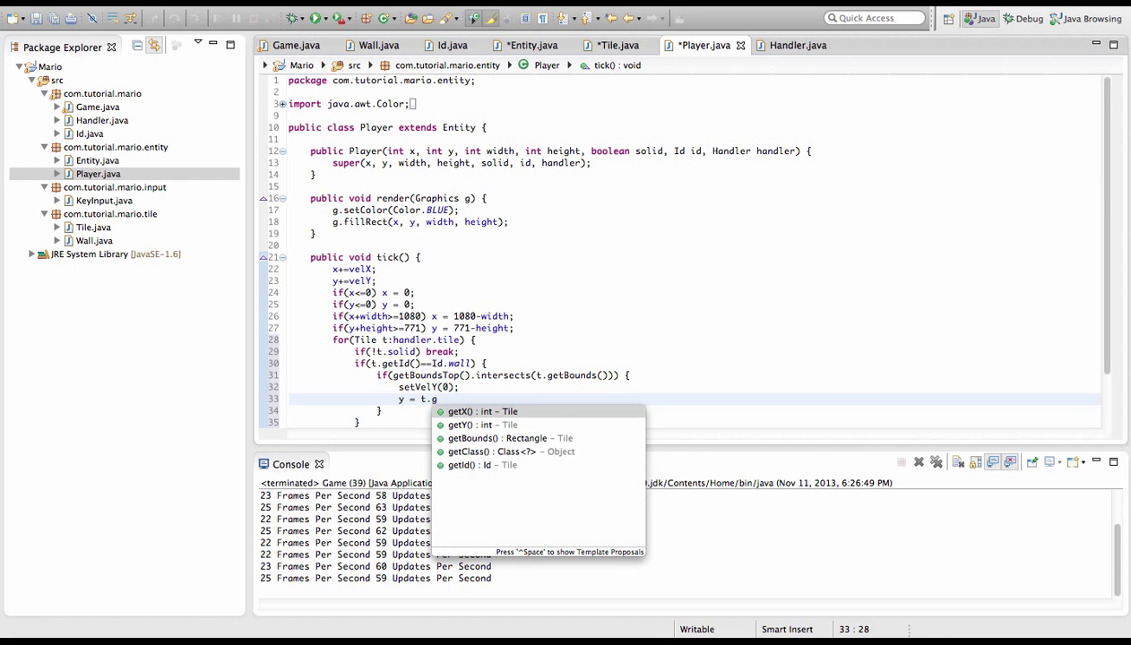
type("etX()+wid")
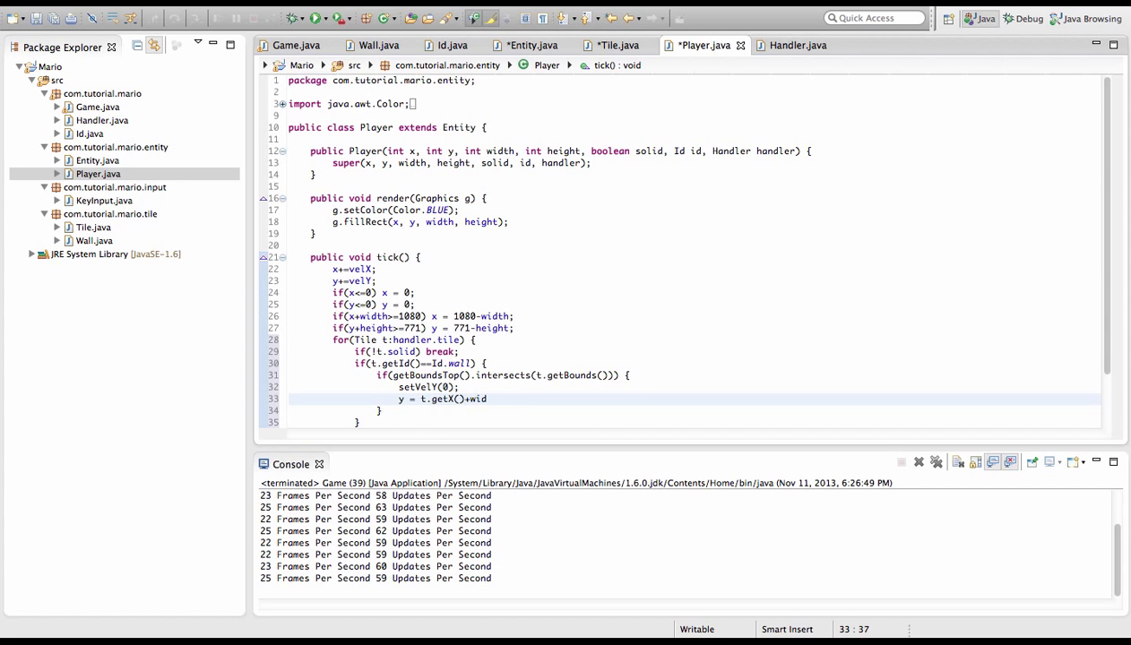
type("th;")
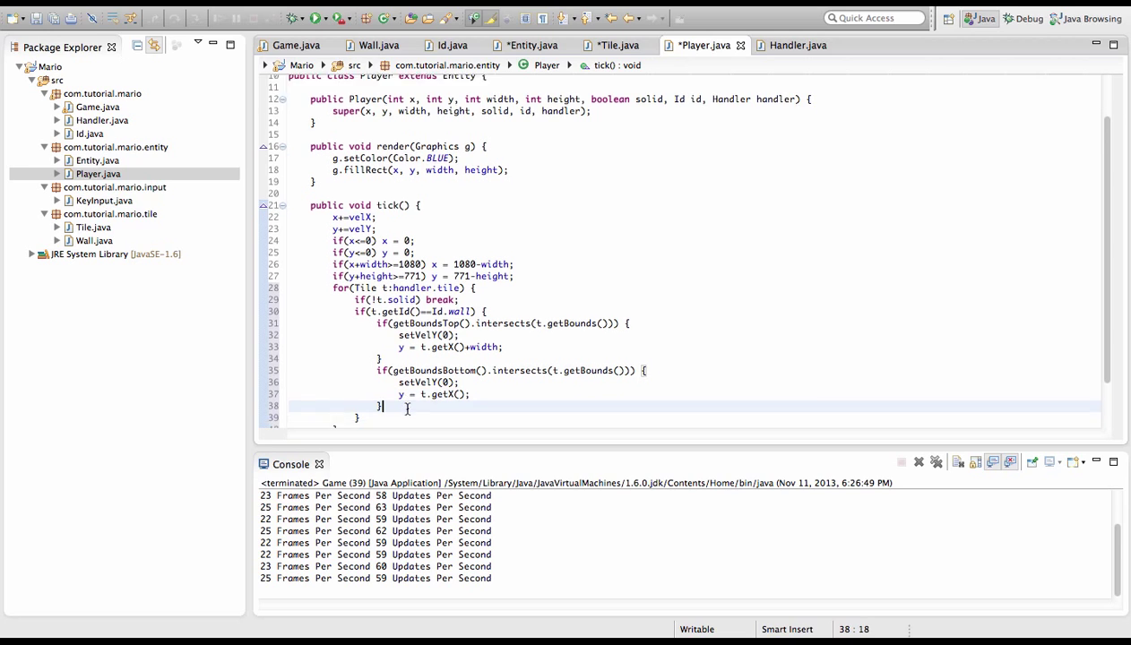
Start the left-bounds check: if getBoundsLeft() intersects the tile's bounds
type("if(getb")
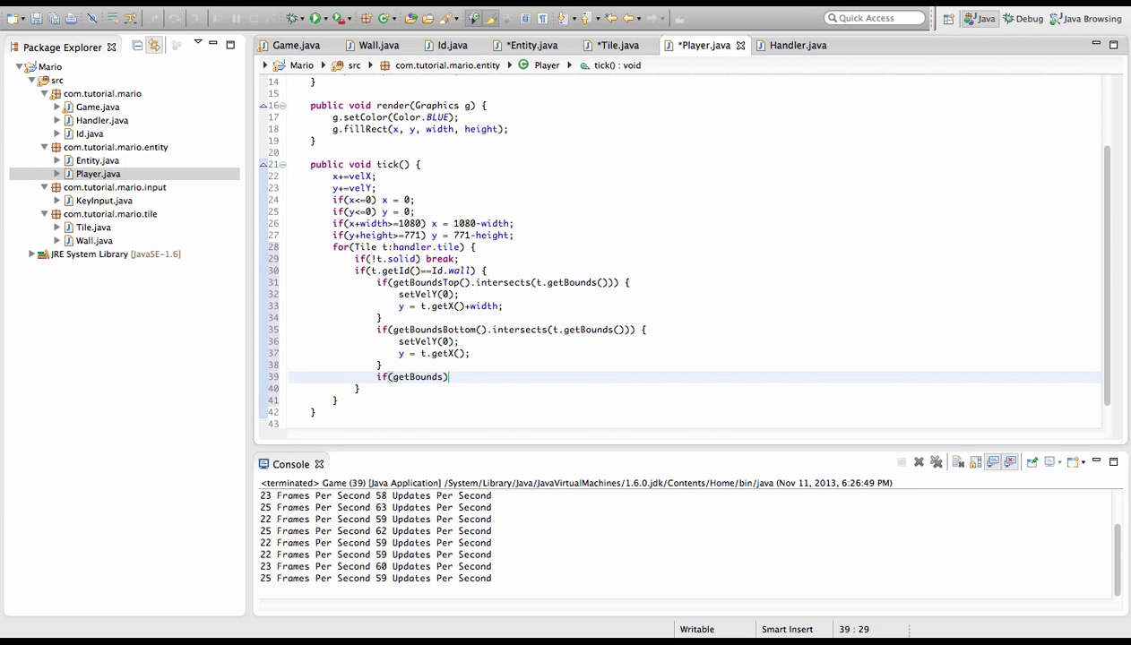
type("Left().")
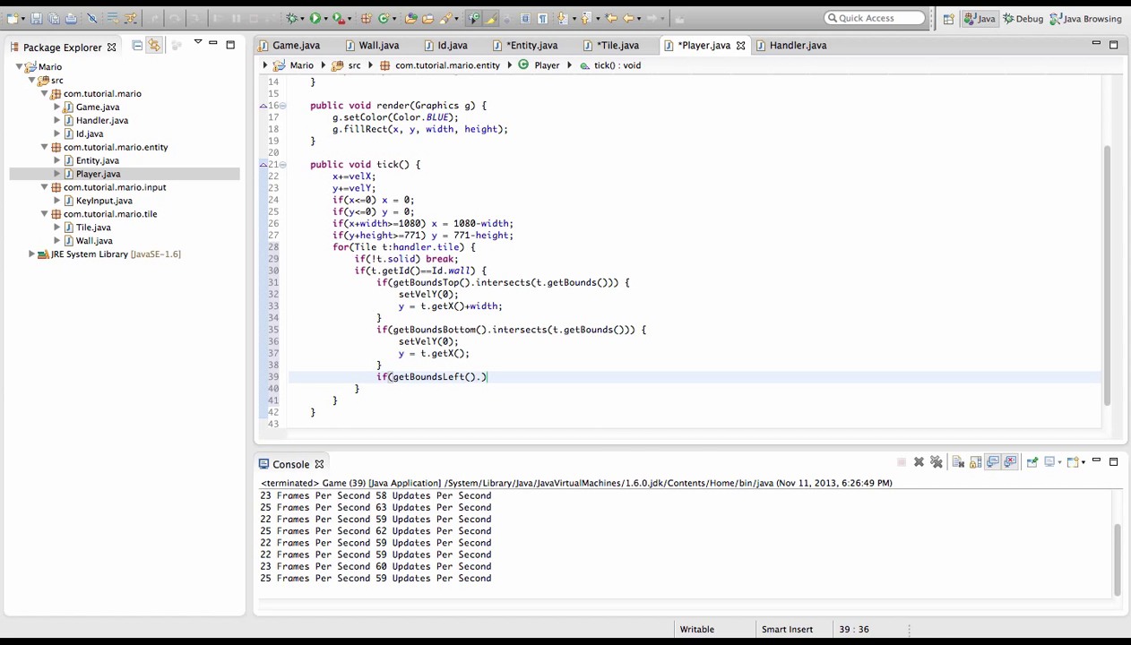
type("intersects(t.getBounds(")
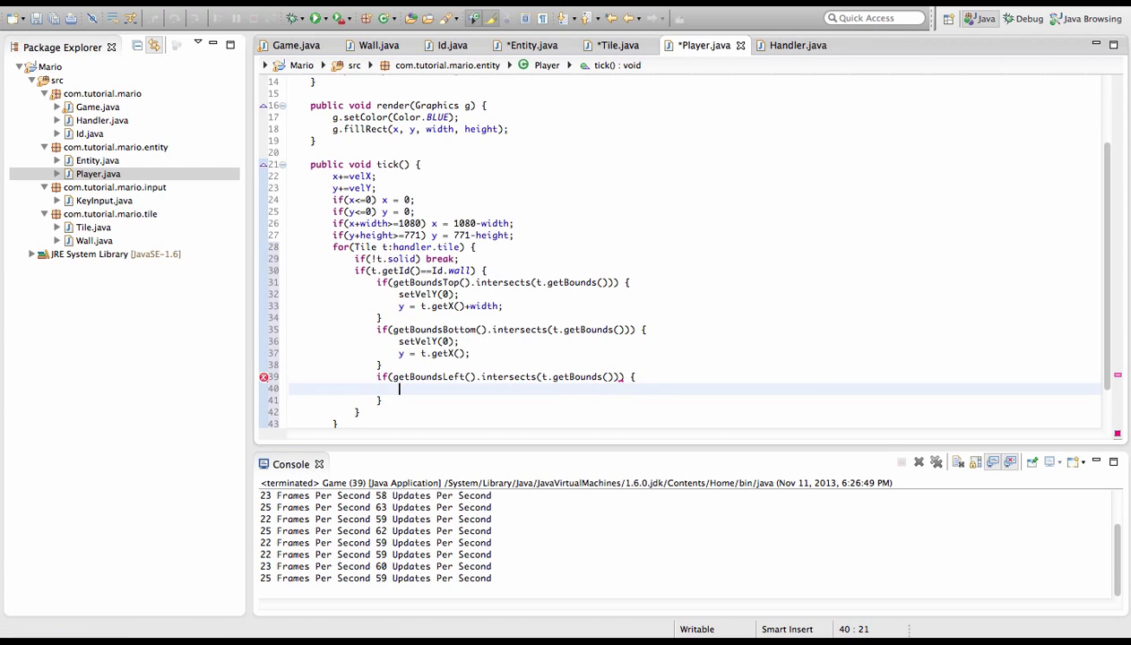
Use tile y and height for top/bottom; left collision sets velX 0, x = t.getX()+t.width
type("x =")
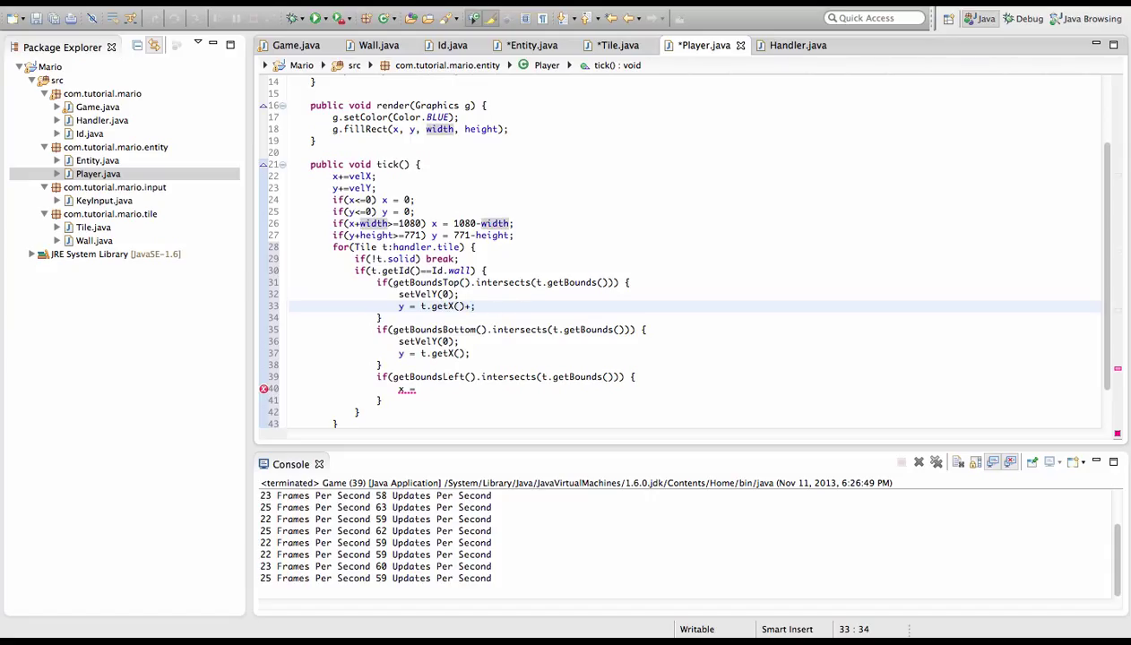
type("height")
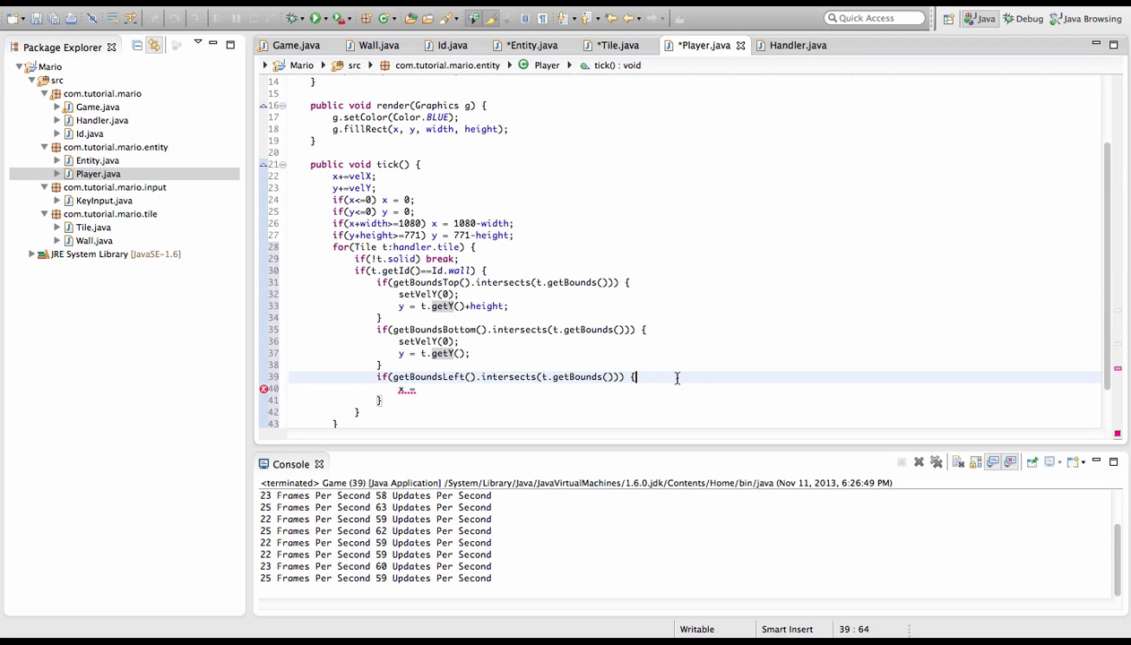
type("setVelX(0);")
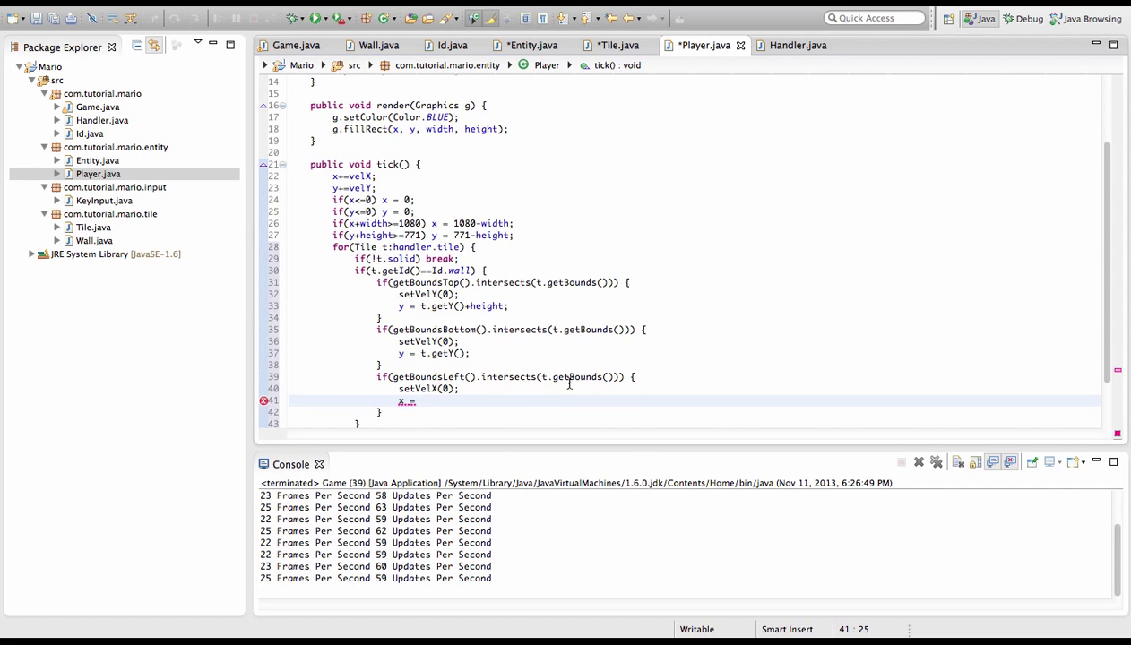
type("t.getX()+")
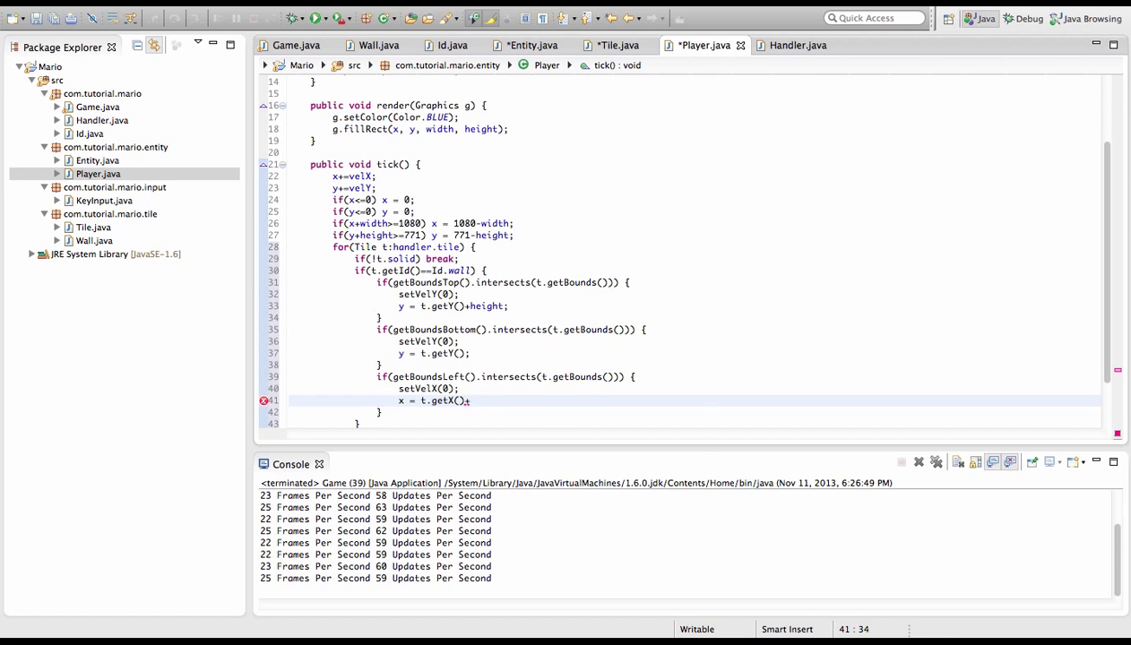
type("t.width;")
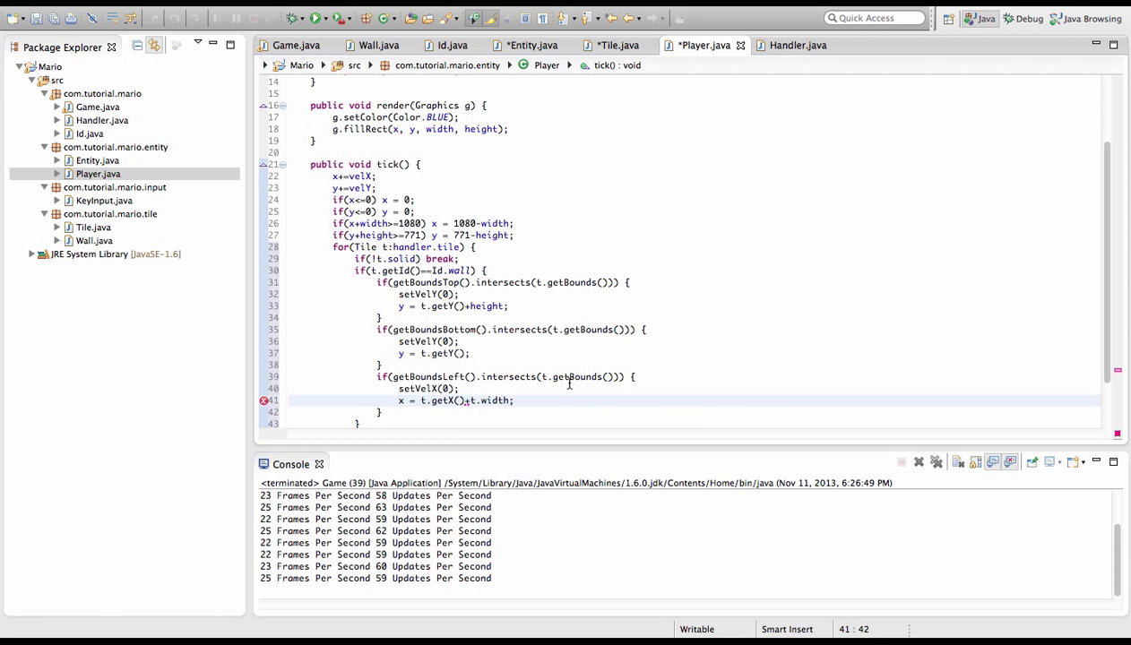
type(".")
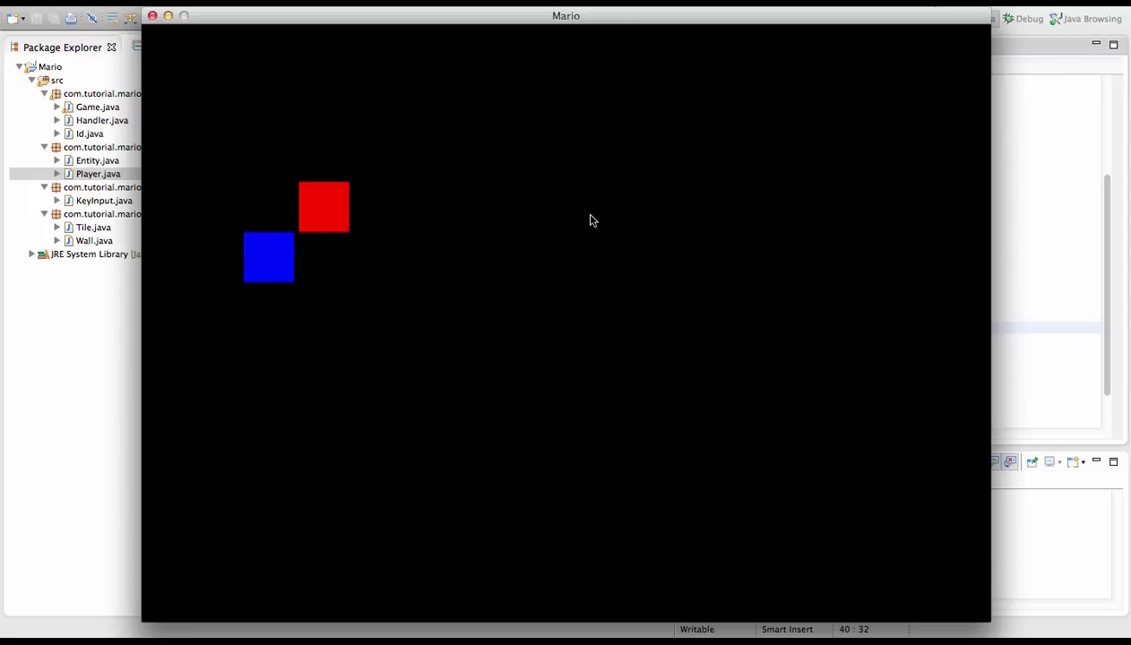
Move the blue player right into the red wall block to test collision
key("Right")
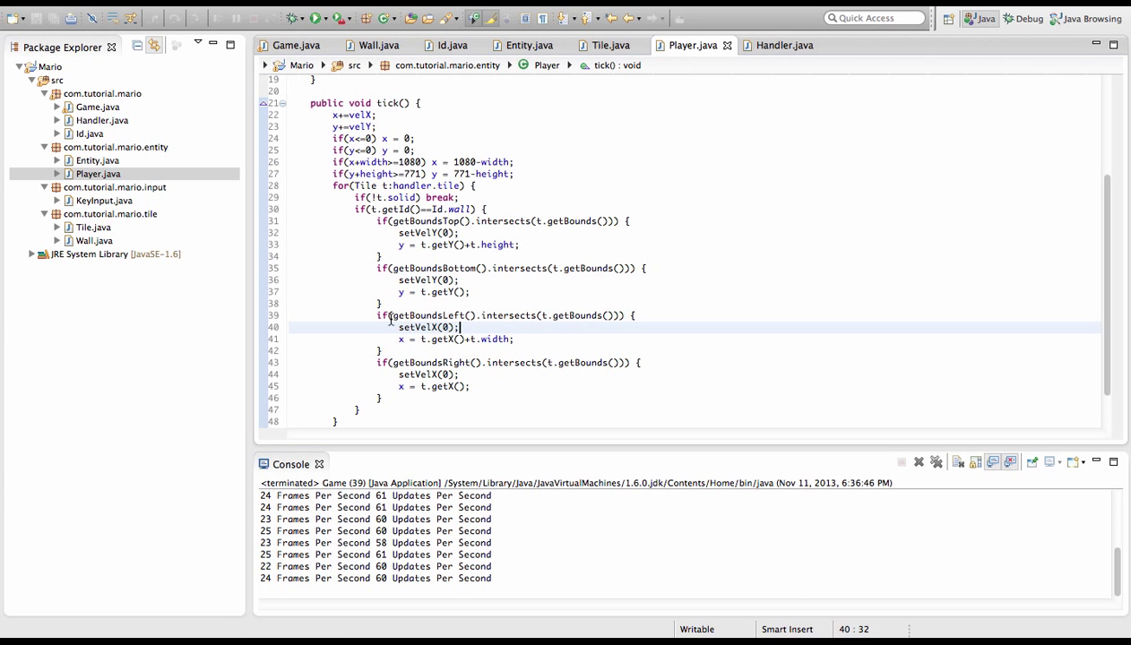
mouse_move(725, 360)
type("+t.height")
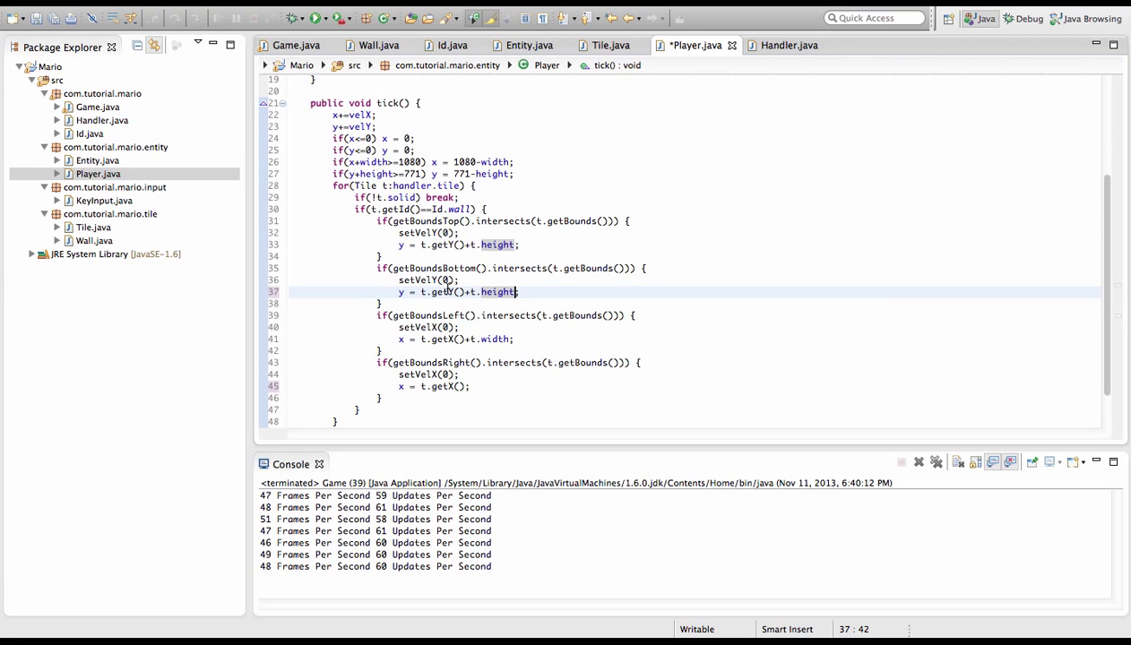
mouse_move(477, 291)
type("-t.width")
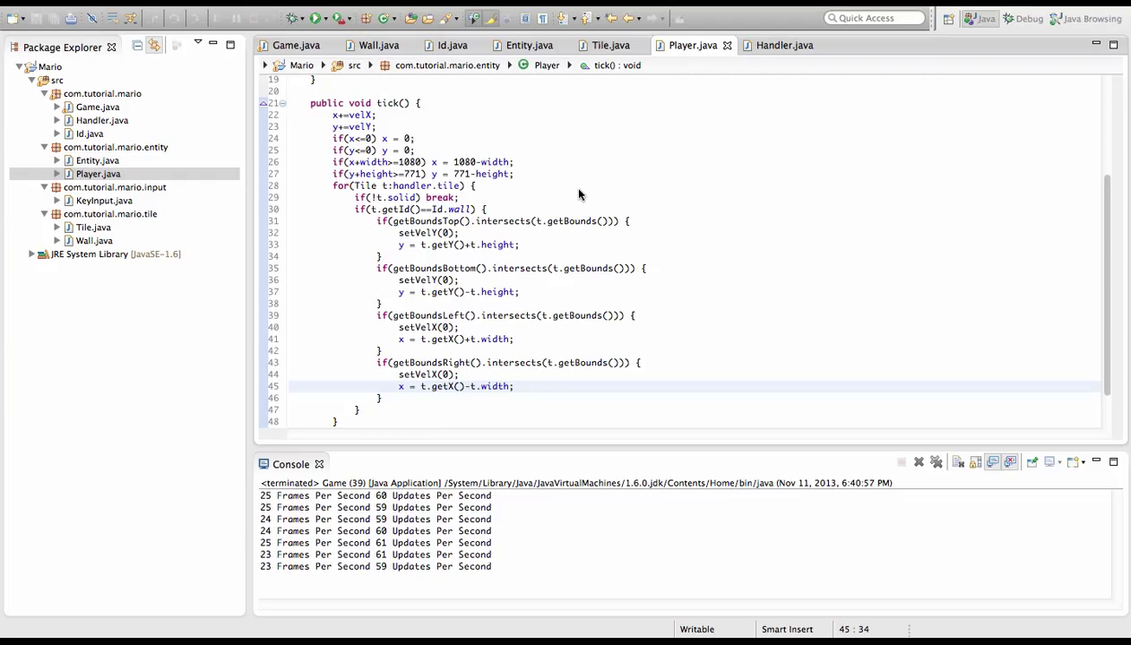
mouse_move(599, 198)
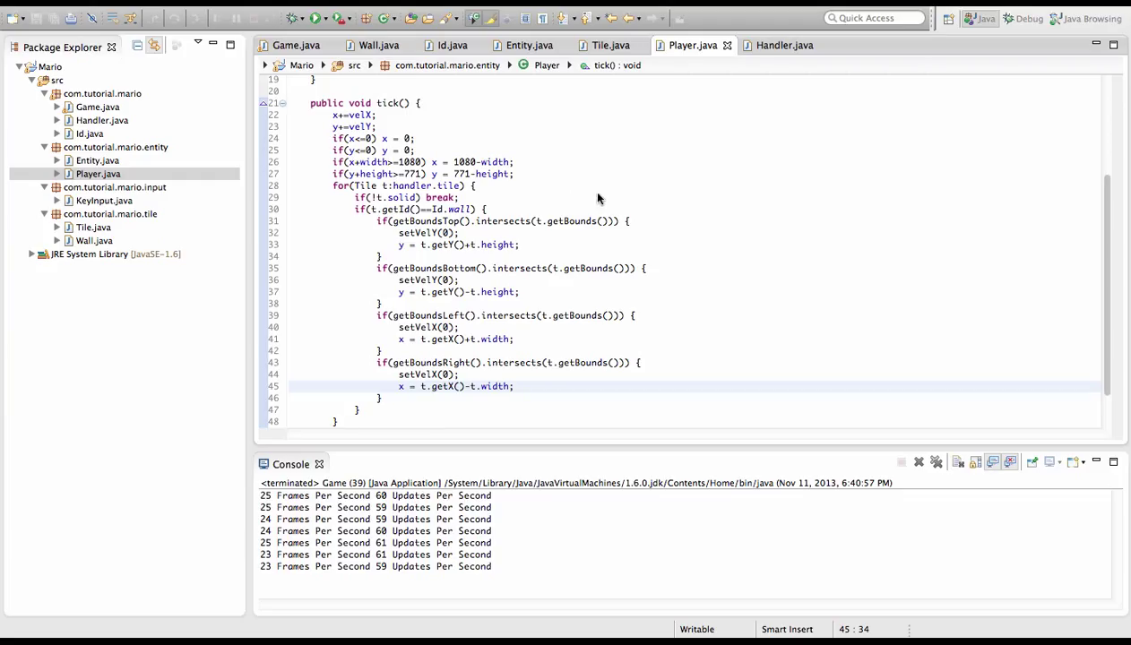